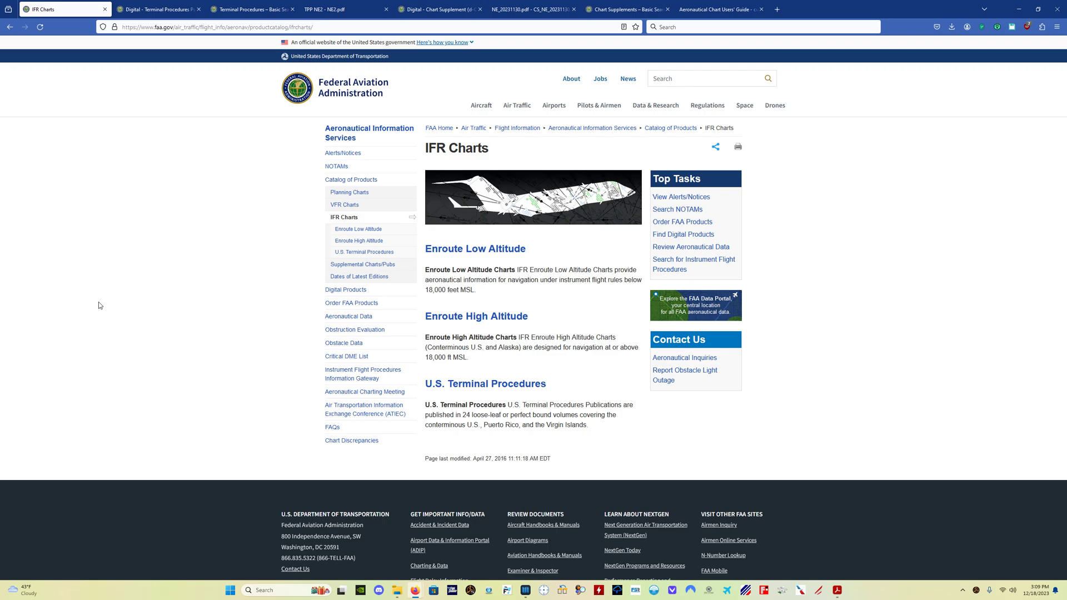
# View the conterminous U.S. volume index map and select the NE2 terminal procedures volume
pyautogui.click(159, 9)
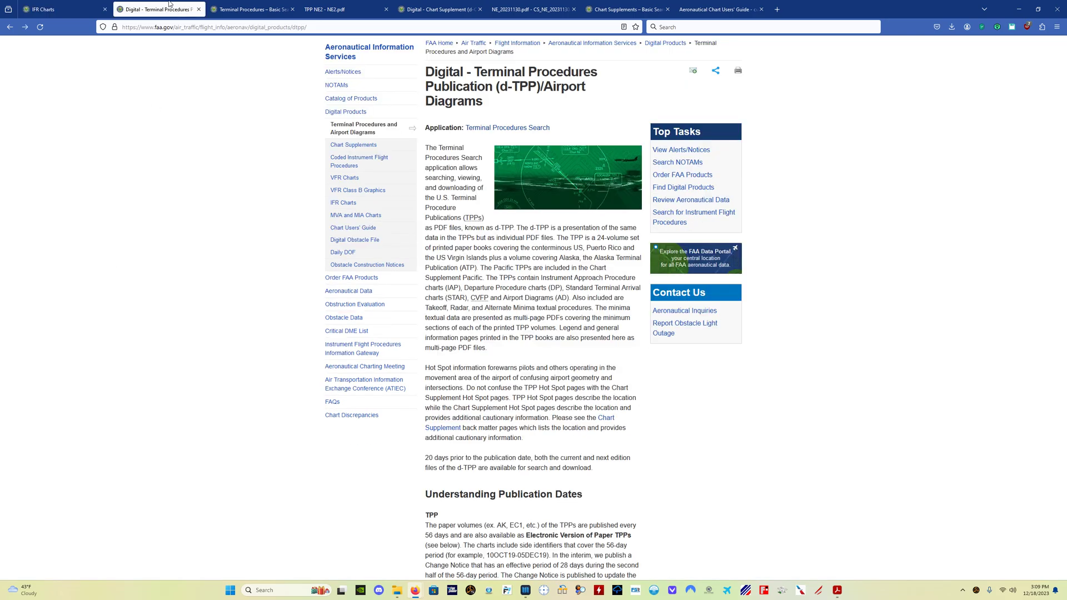
pyautogui.moveTo(162, 211)
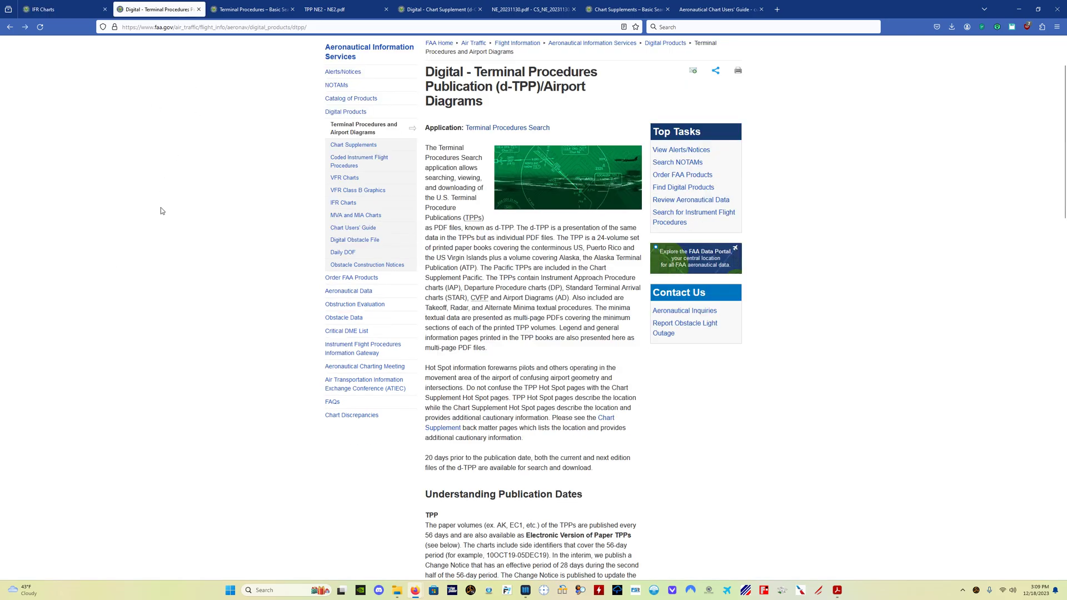
pyautogui.scroll(-3)
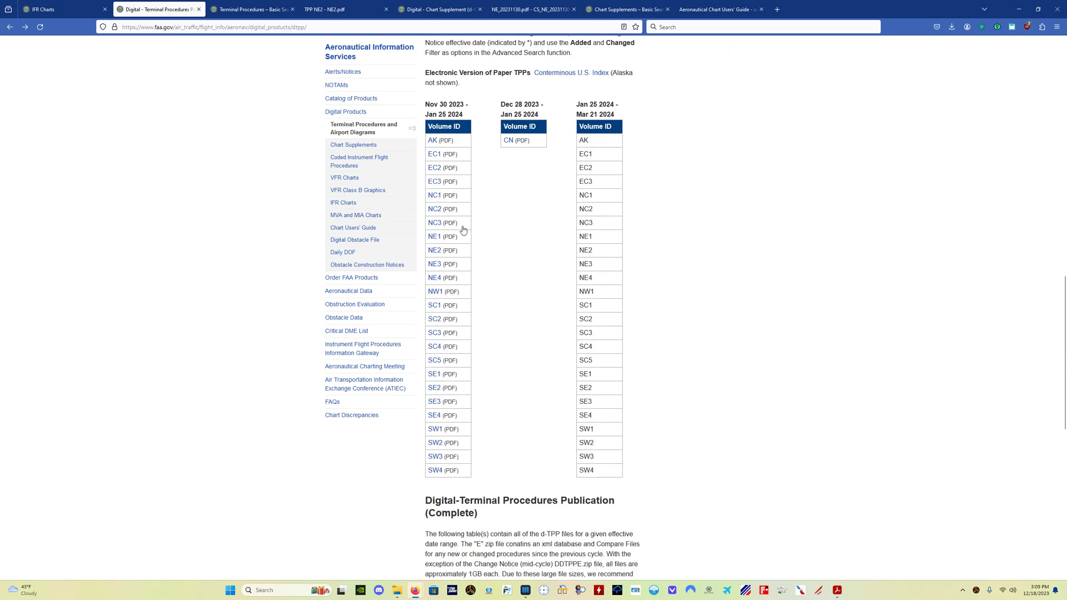
pyautogui.moveTo(481, 156)
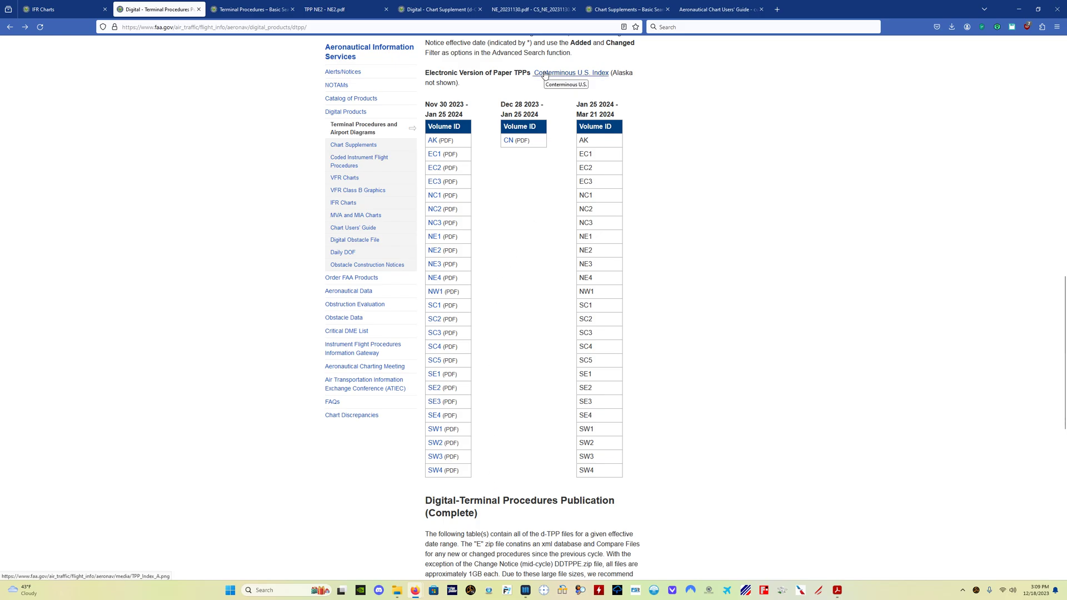
pyautogui.click(571, 73)
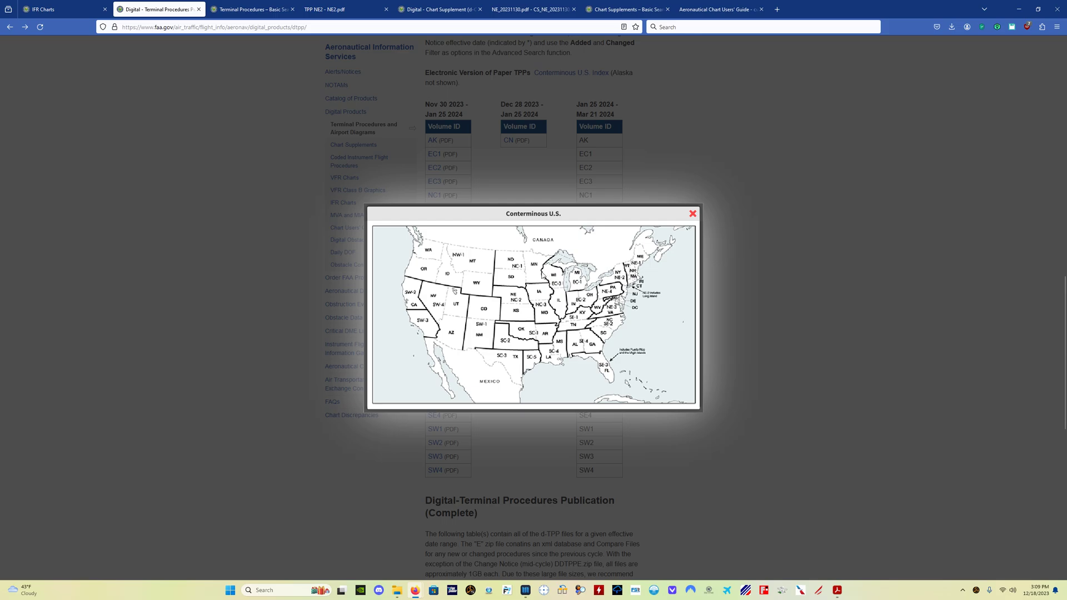
pyautogui.moveTo(517, 273)
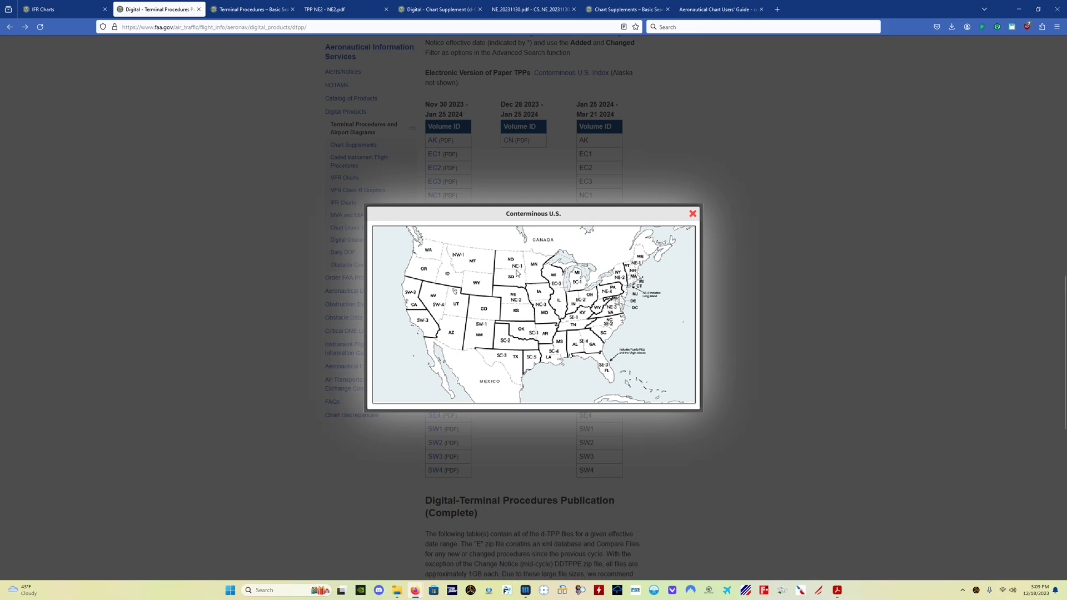
pyautogui.moveTo(510, 272)
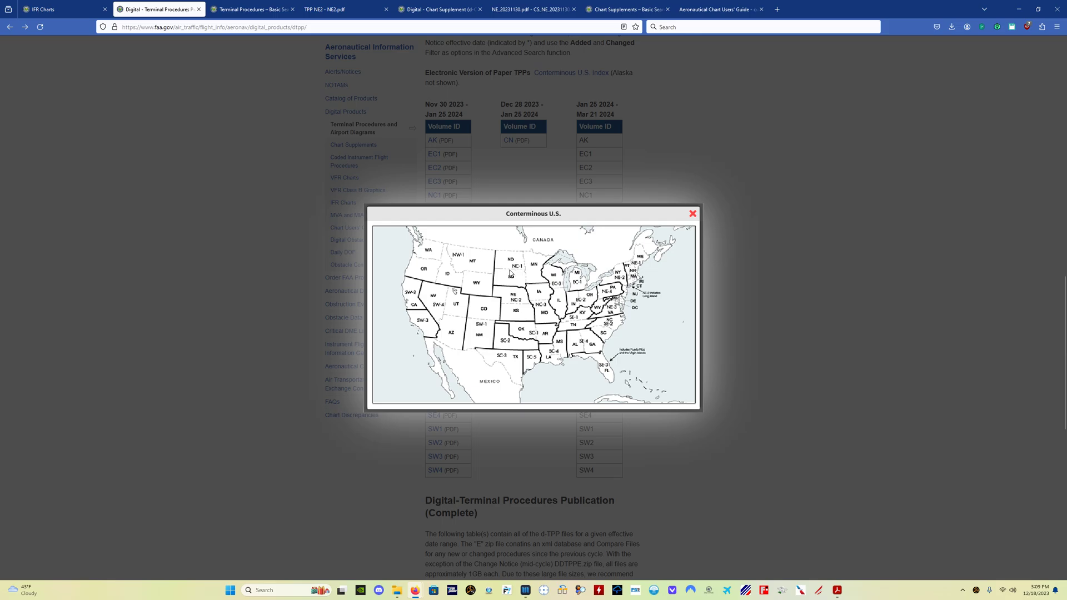
pyautogui.moveTo(659, 229)
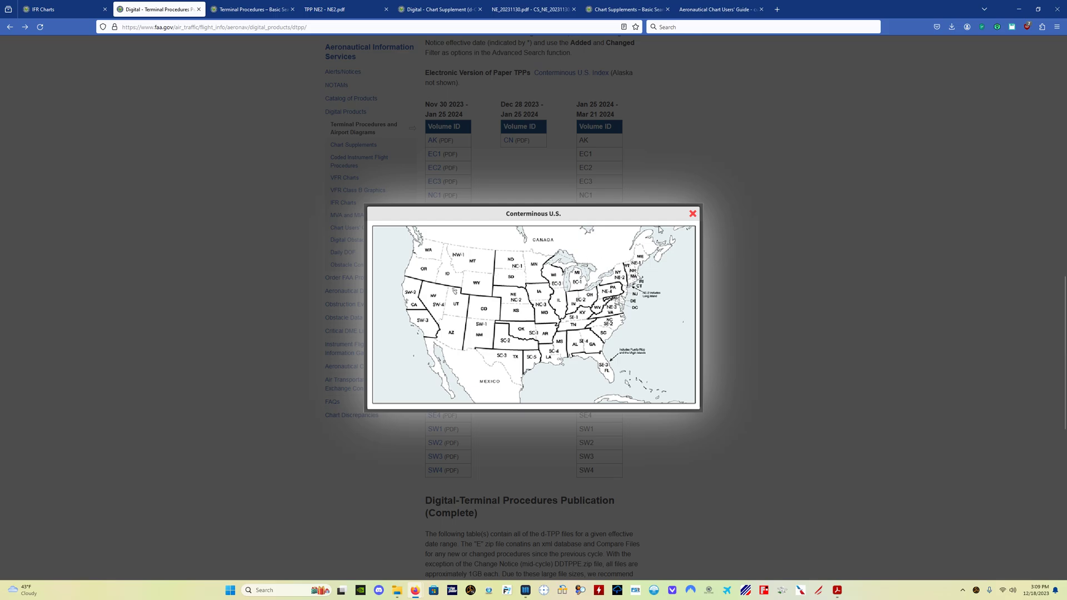
pyautogui.click(691, 214)
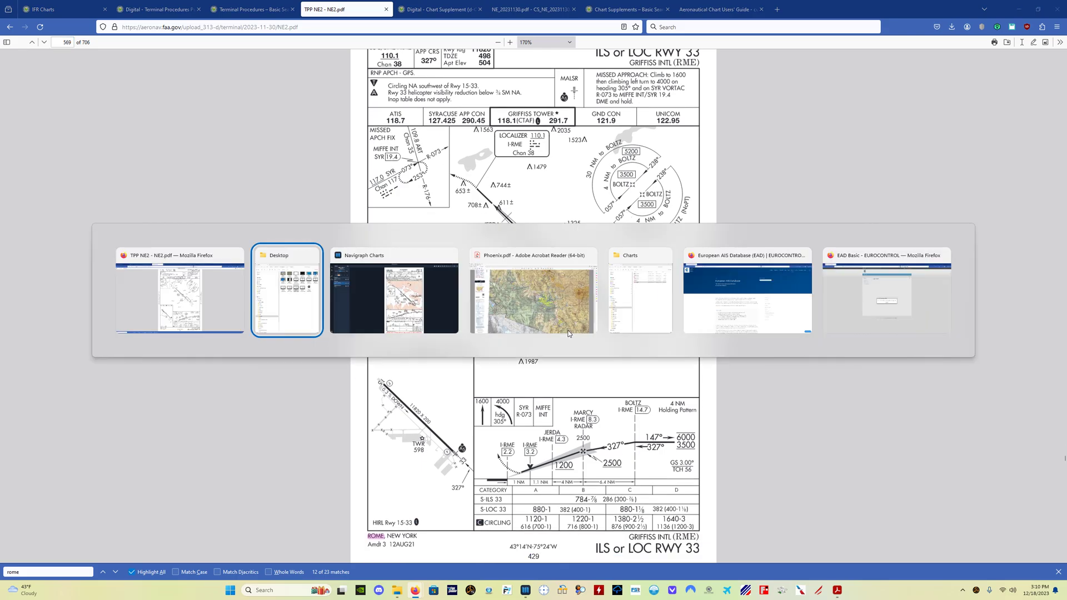
# Bring Navigraph Charts forward to view Jeppesen's ILS or LOC RWY 33 for KRME
pyautogui.click(393, 290)
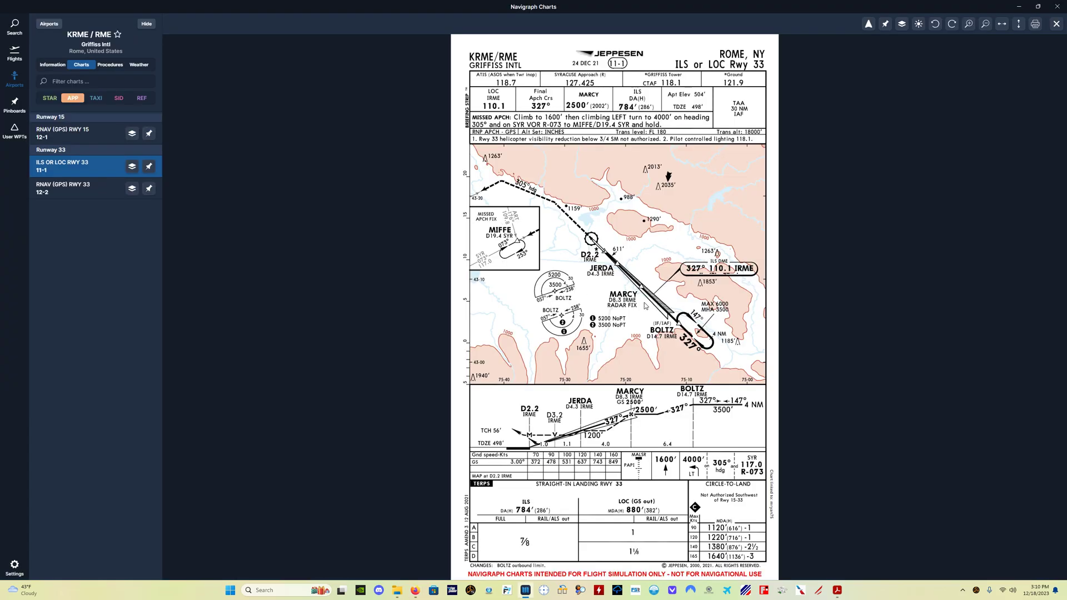
pyautogui.moveTo(652, 388)
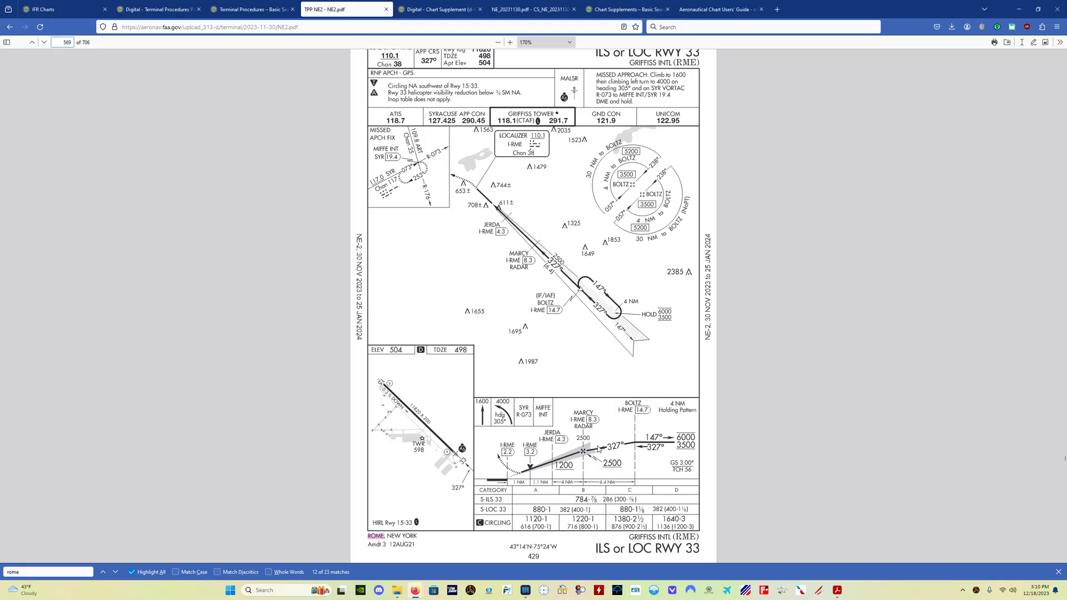
pyautogui.moveTo(588, 455)
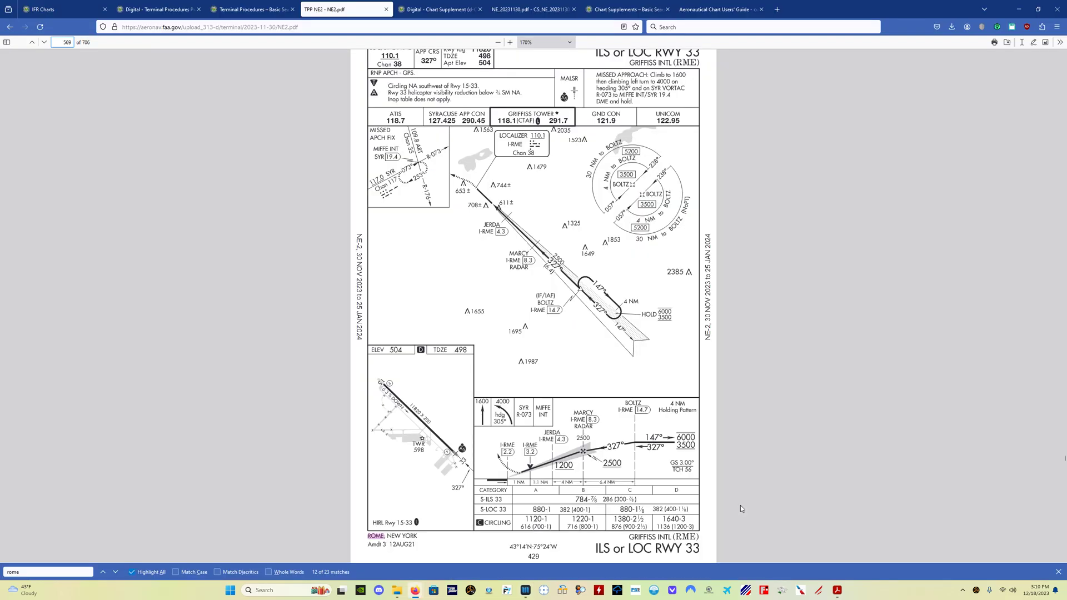
pyautogui.moveTo(699, 507)
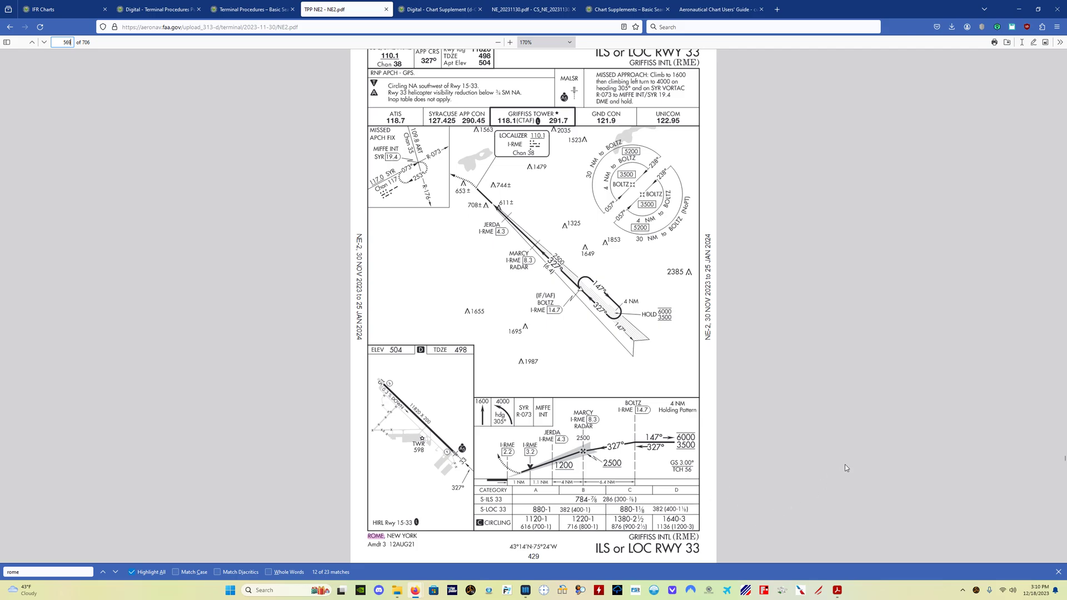
pyautogui.moveTo(755, 317)
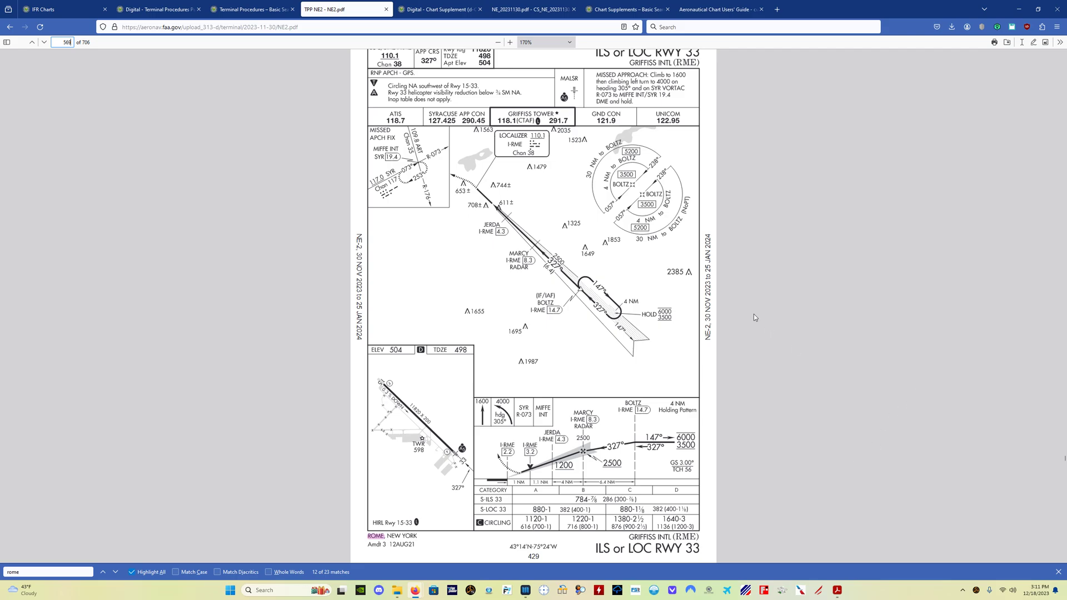
# Search the Terminal Procedures basic search for airport identifier KMIA
pyautogui.click(440, 9)
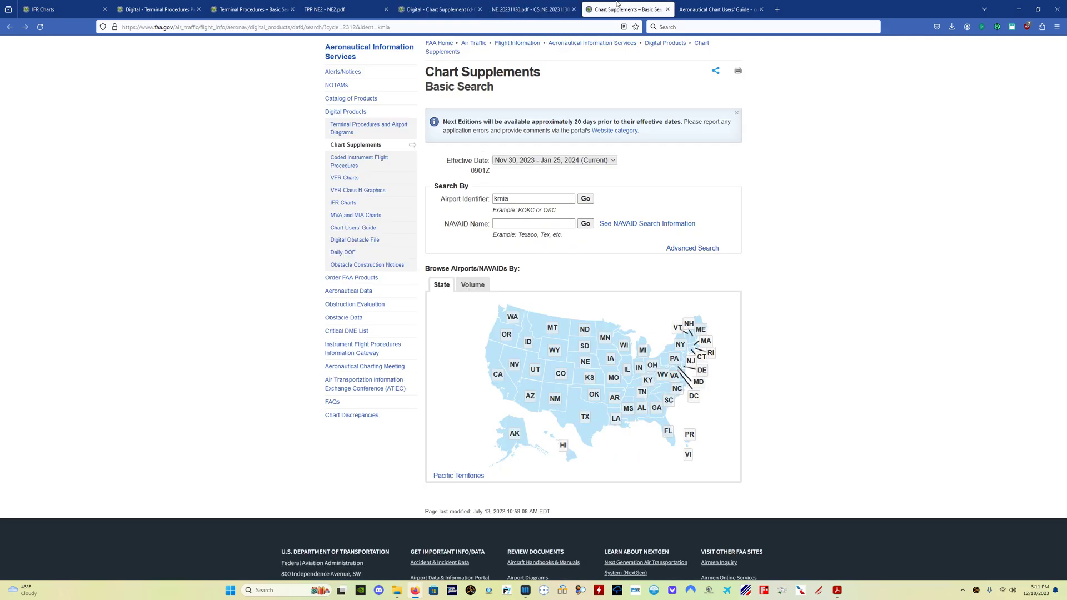
pyautogui.click(252, 8)
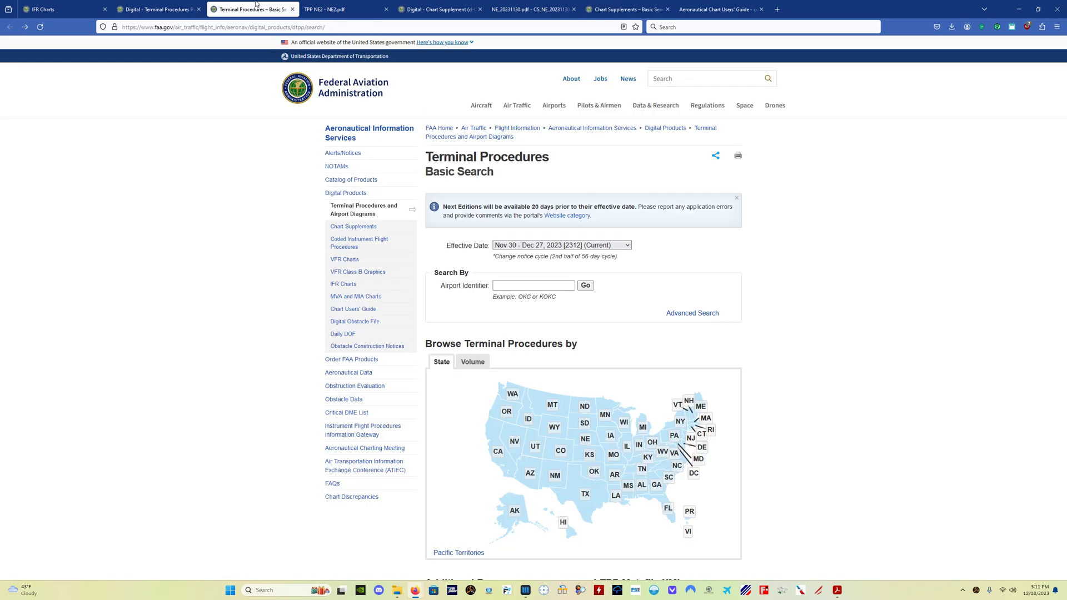
pyautogui.moveTo(541, 325)
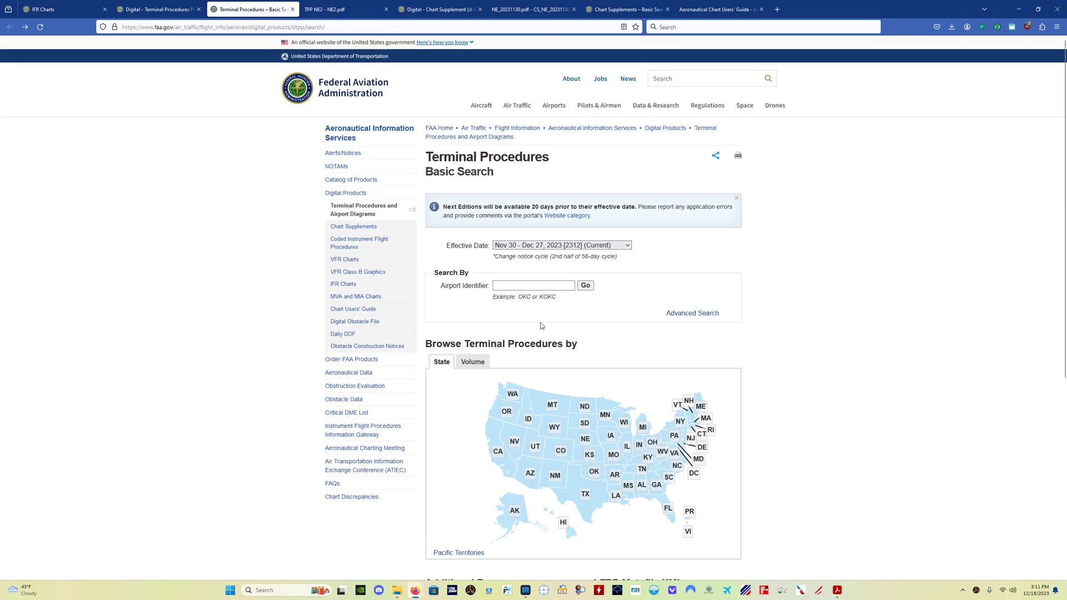
pyautogui.click(534, 285)
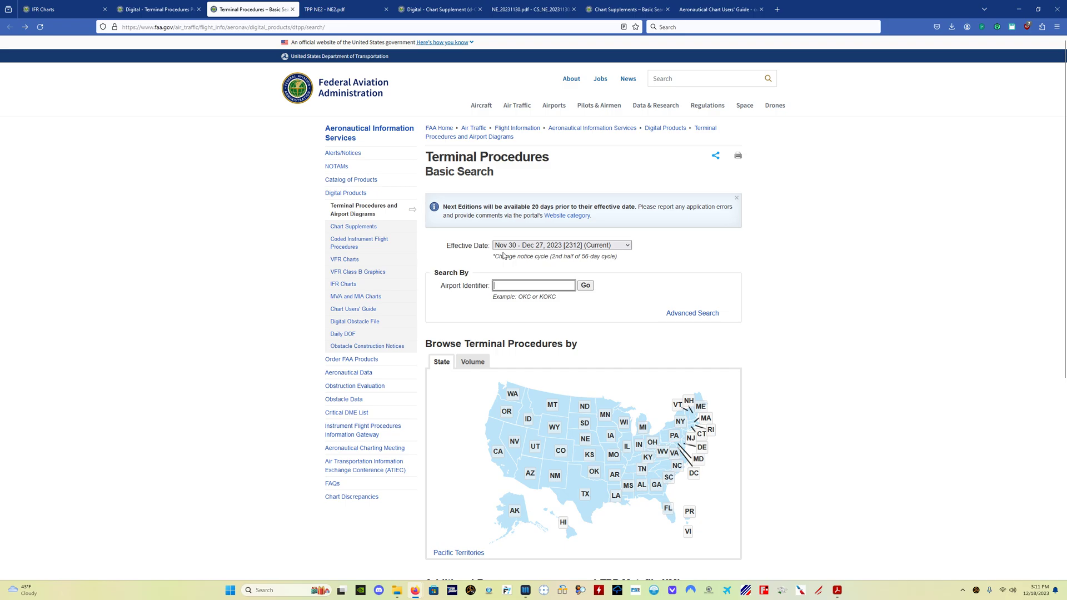
pyautogui.moveTo(788, 315)
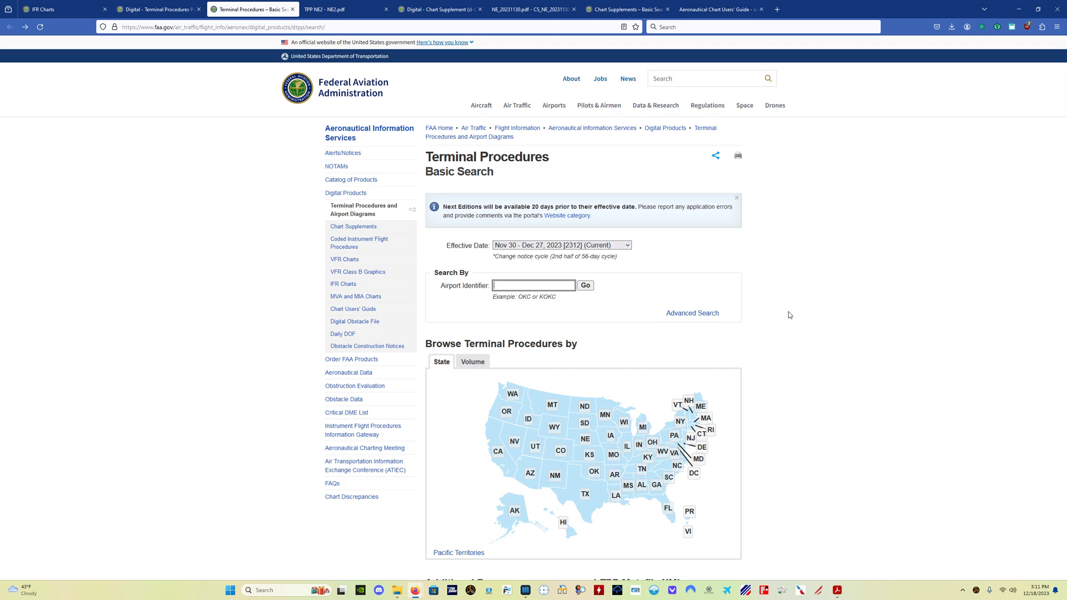
pyautogui.write('kmia')
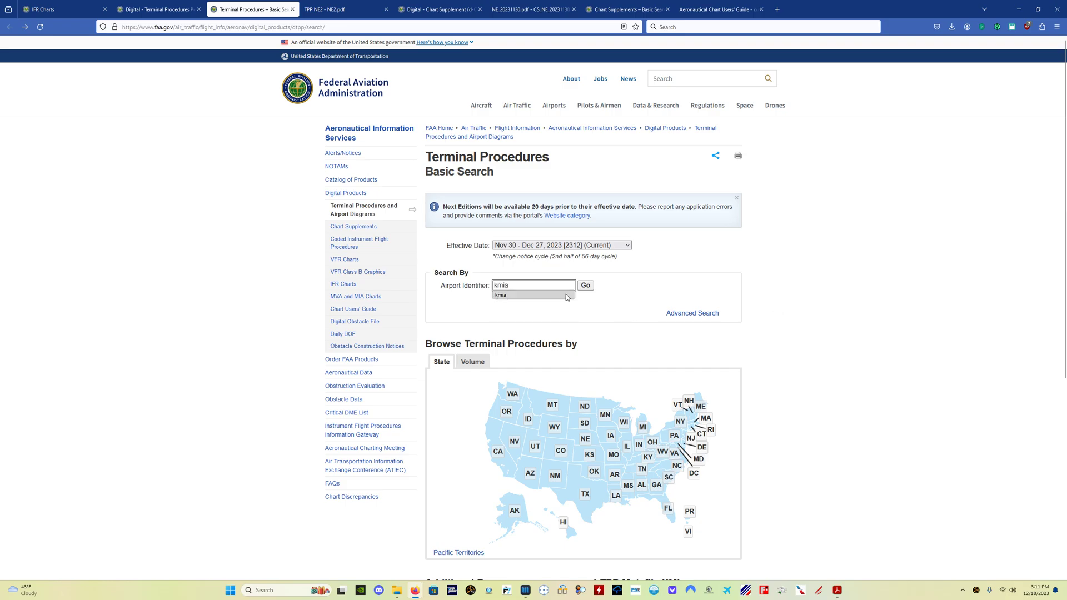
pyautogui.click(585, 285)
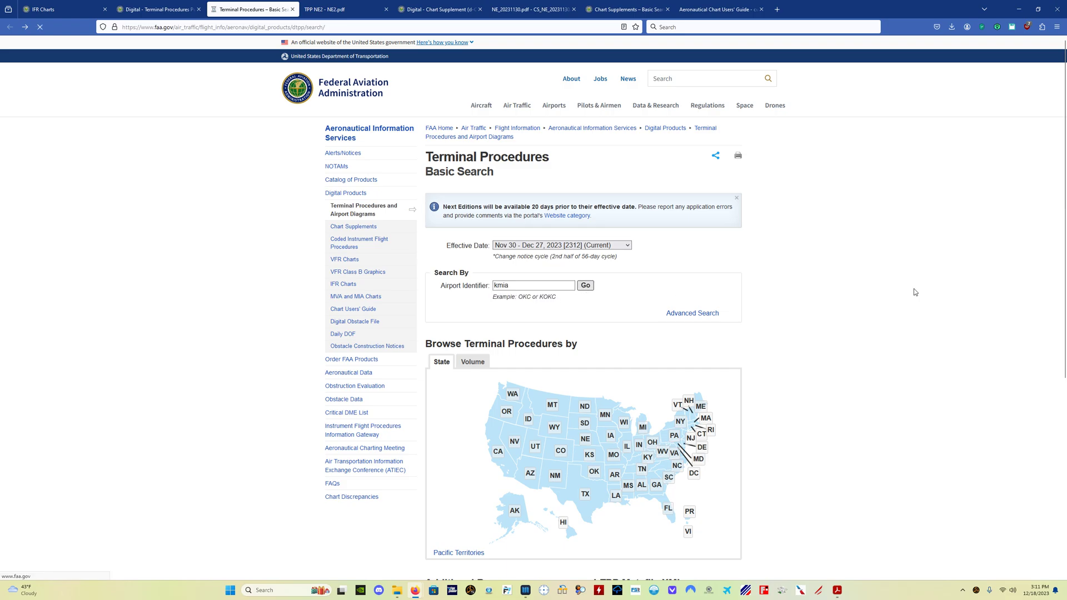
pyautogui.click(584, 286)
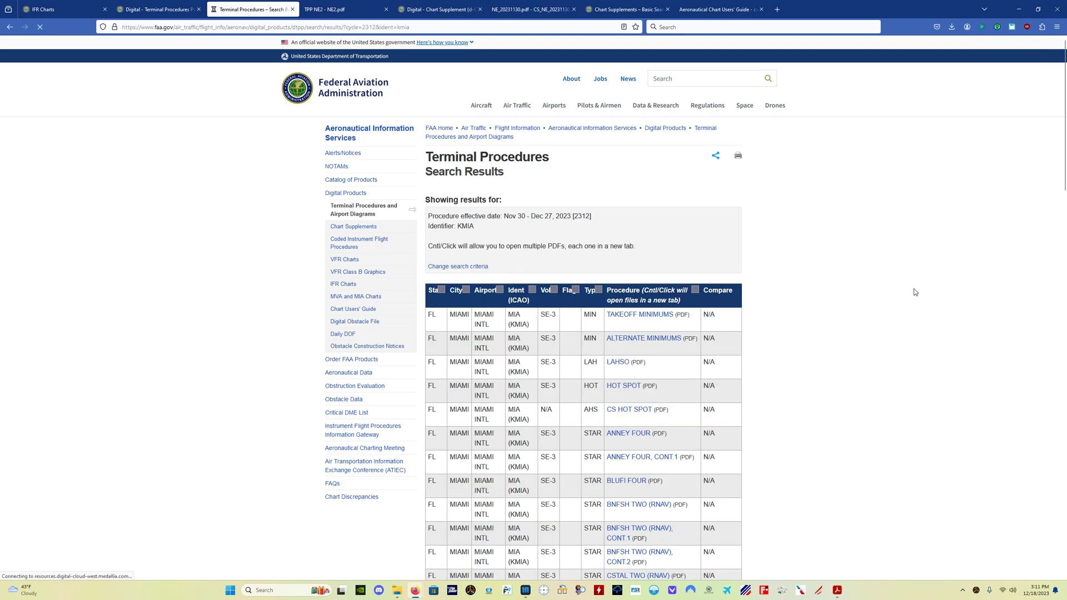
# View Miami Intl's RNAV (GPS) Z RWY 12 approach chart enlarged in the PDF viewer
pyautogui.scroll(-3)
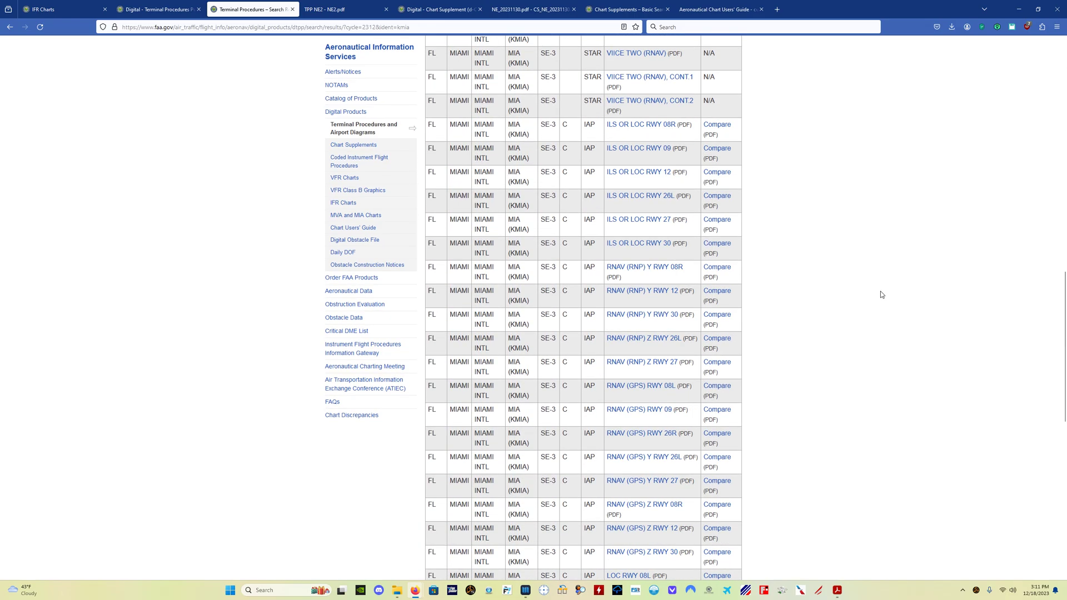
pyautogui.scroll(-3)
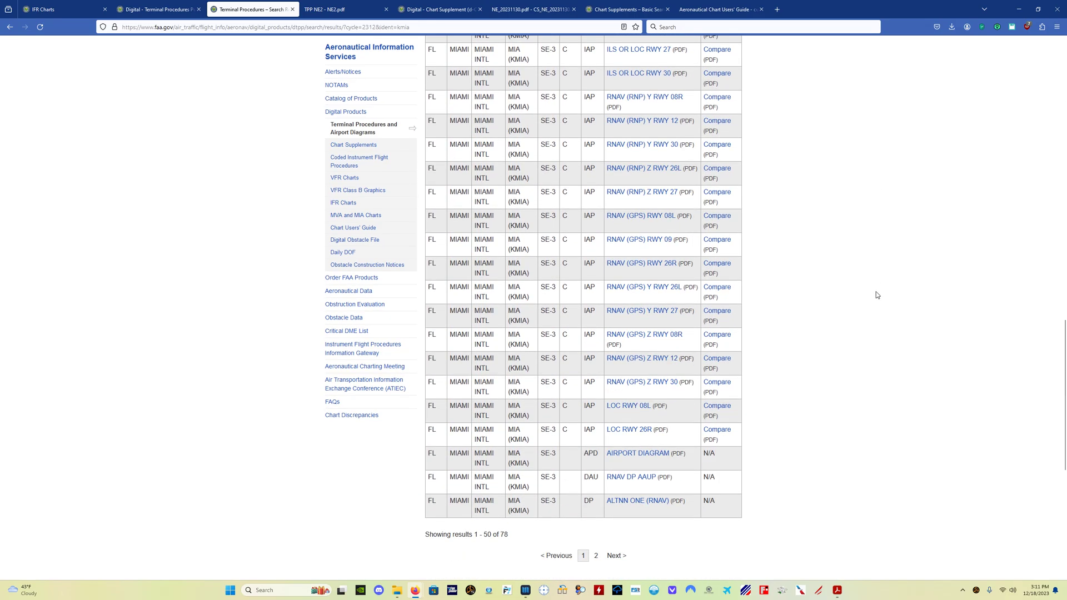
pyautogui.moveTo(901, 365)
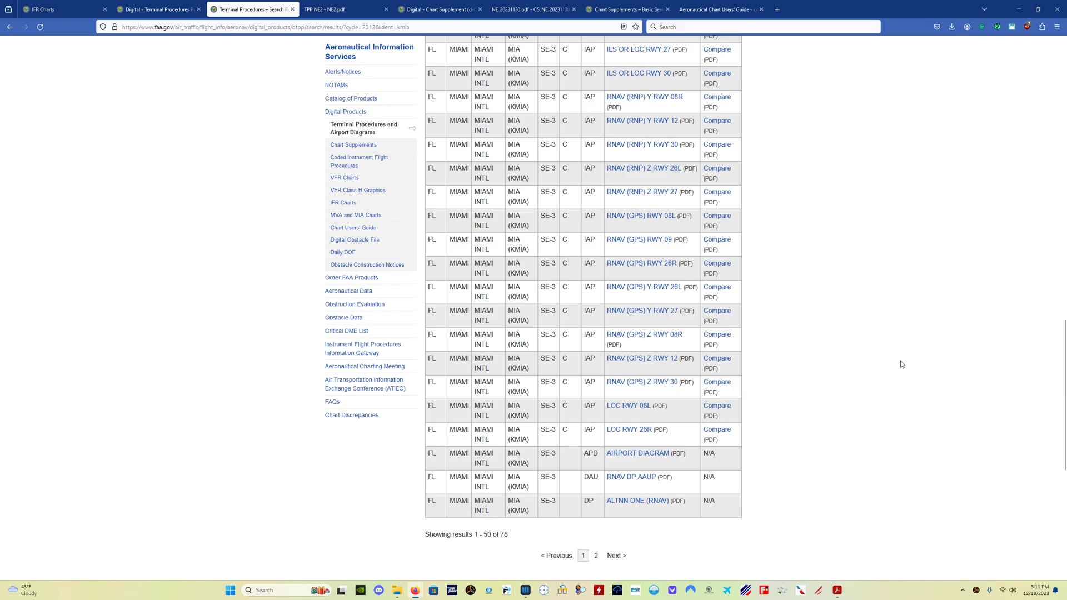
pyautogui.moveTo(641, 358)
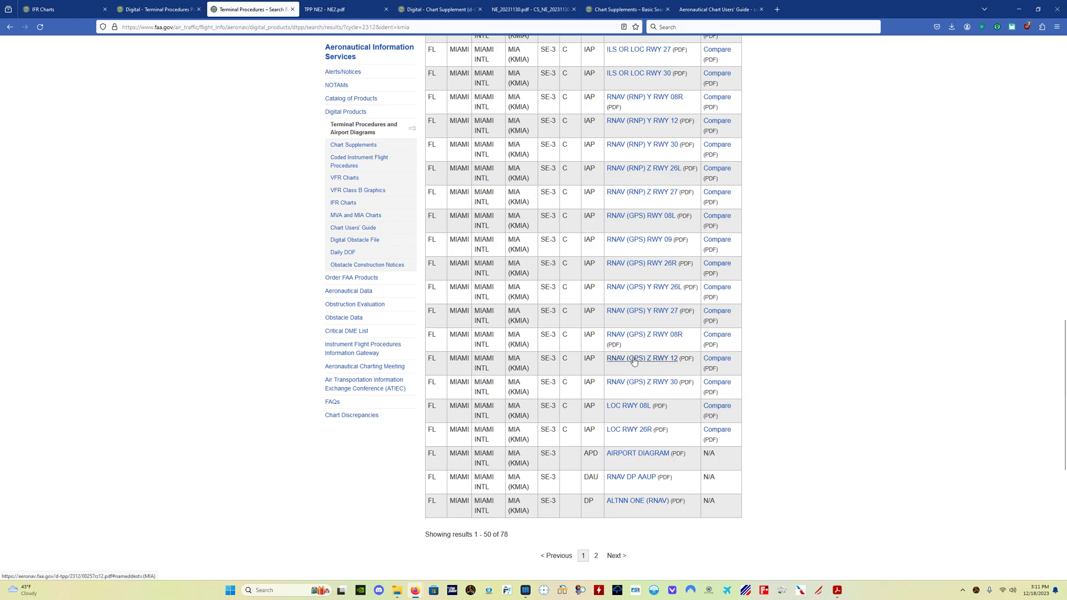
pyautogui.click(640, 357)
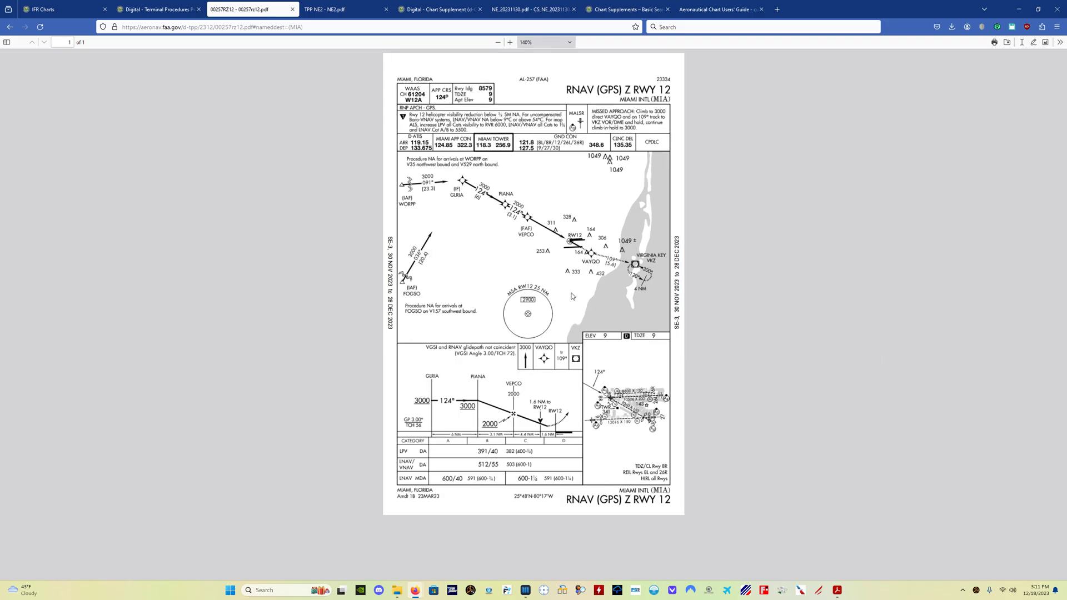
pyautogui.click(508, 41)
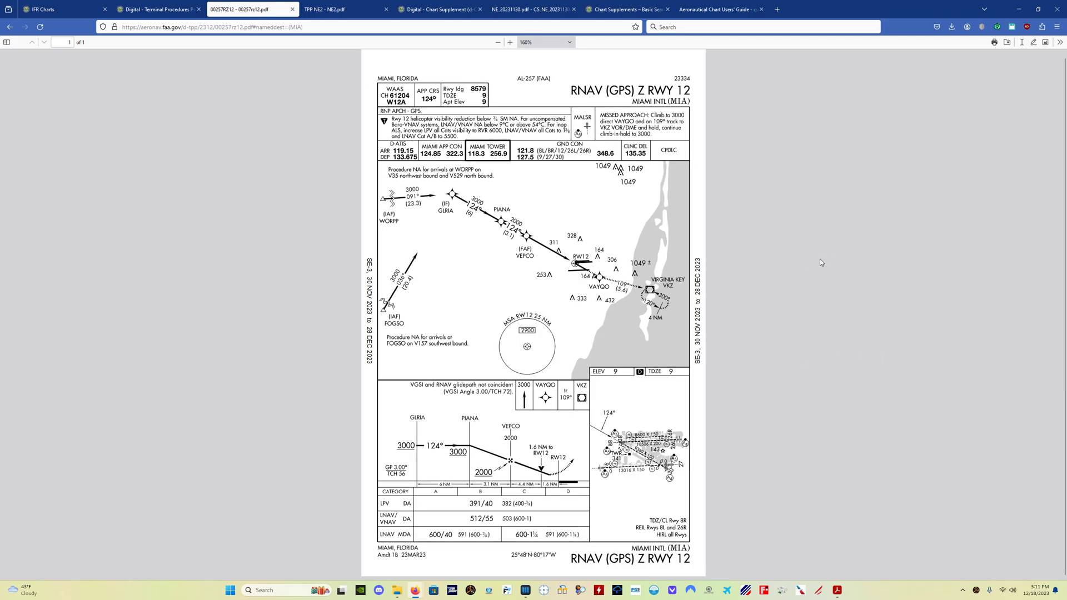
pyautogui.moveTo(779, 247)
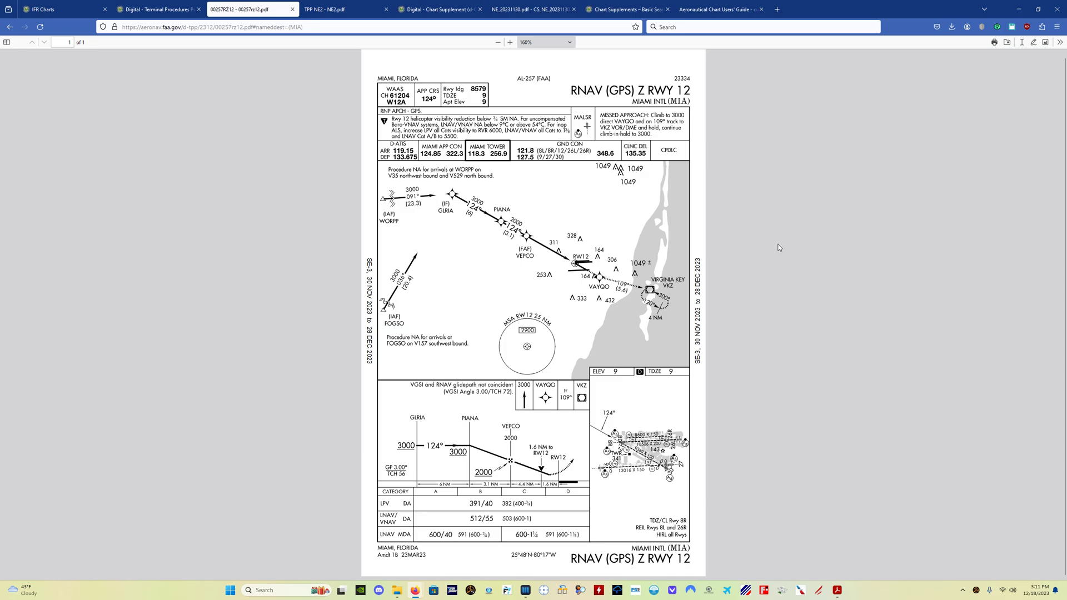
pyautogui.moveTo(771, 249)
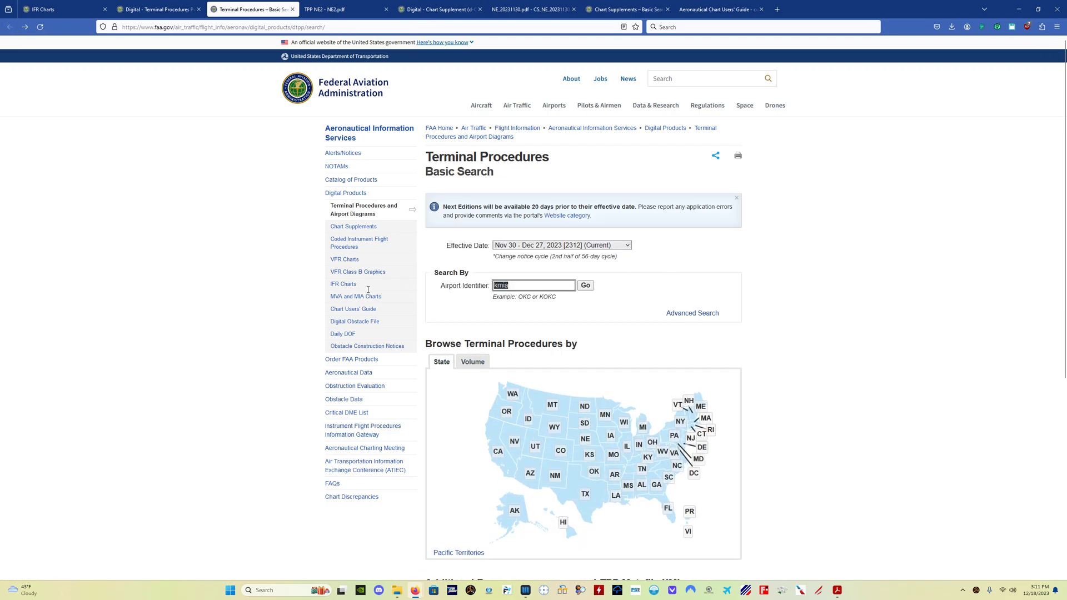
# Search terminal procedures for KSYR and browse the Syracuse results list
pyautogui.write('ksyr')
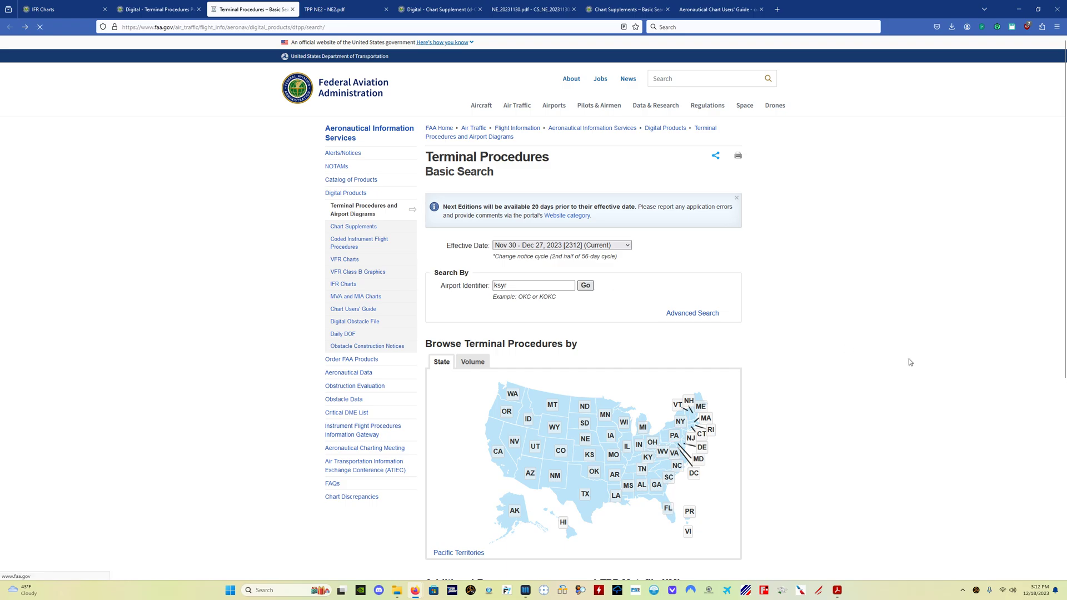
pyautogui.click(583, 286)
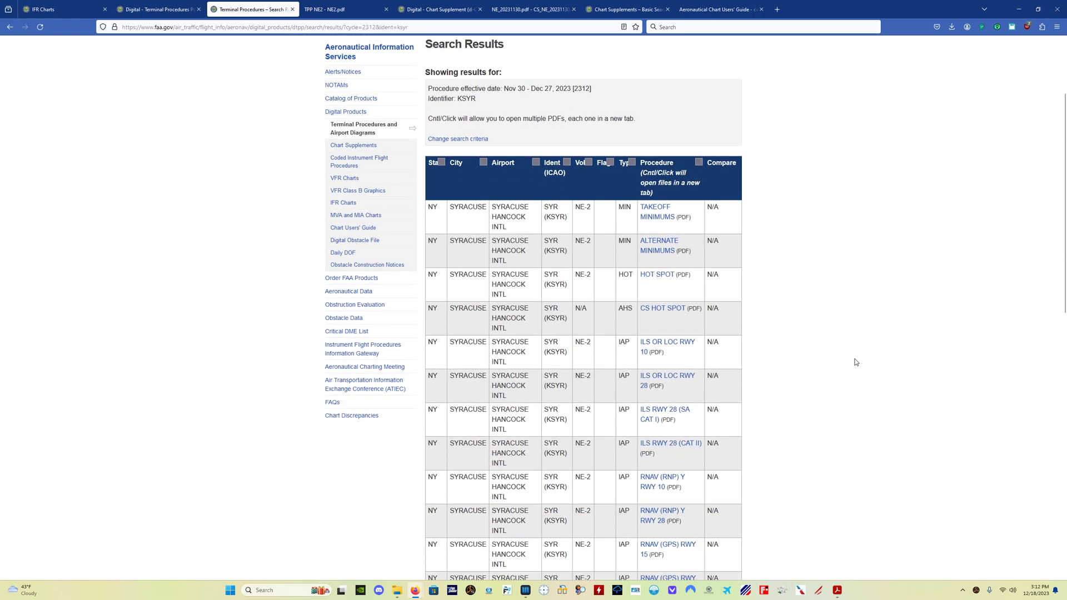
pyautogui.scroll(-3)
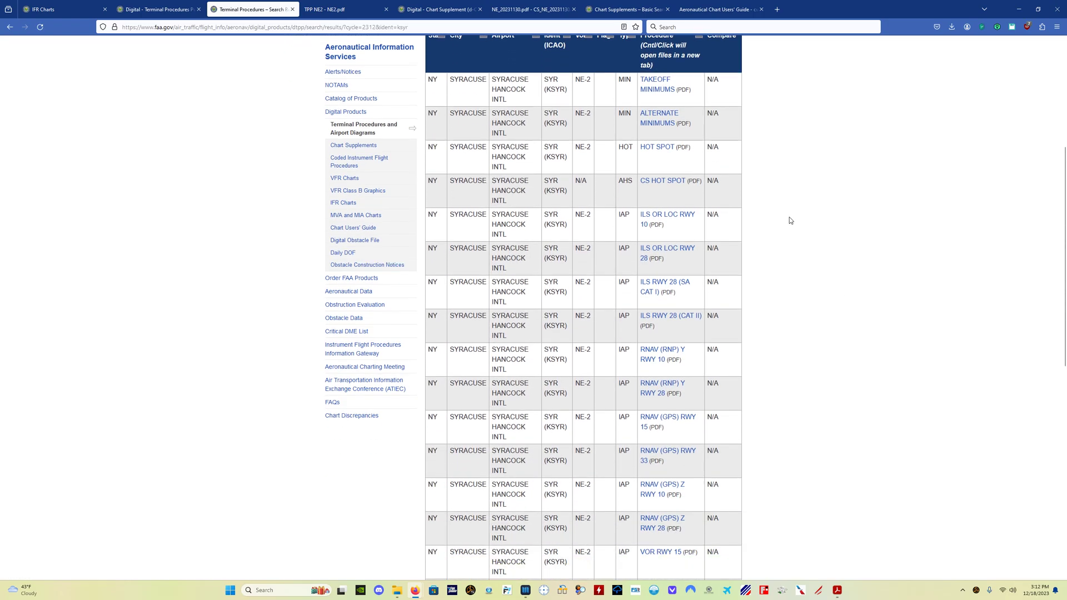
pyautogui.scroll(-3)
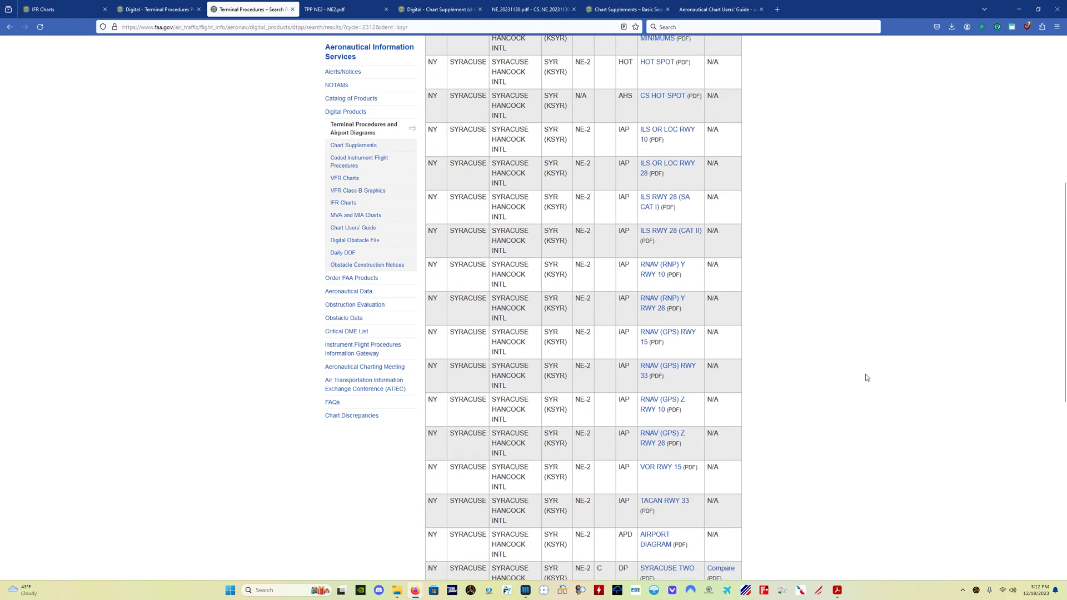
pyautogui.scroll(-3)
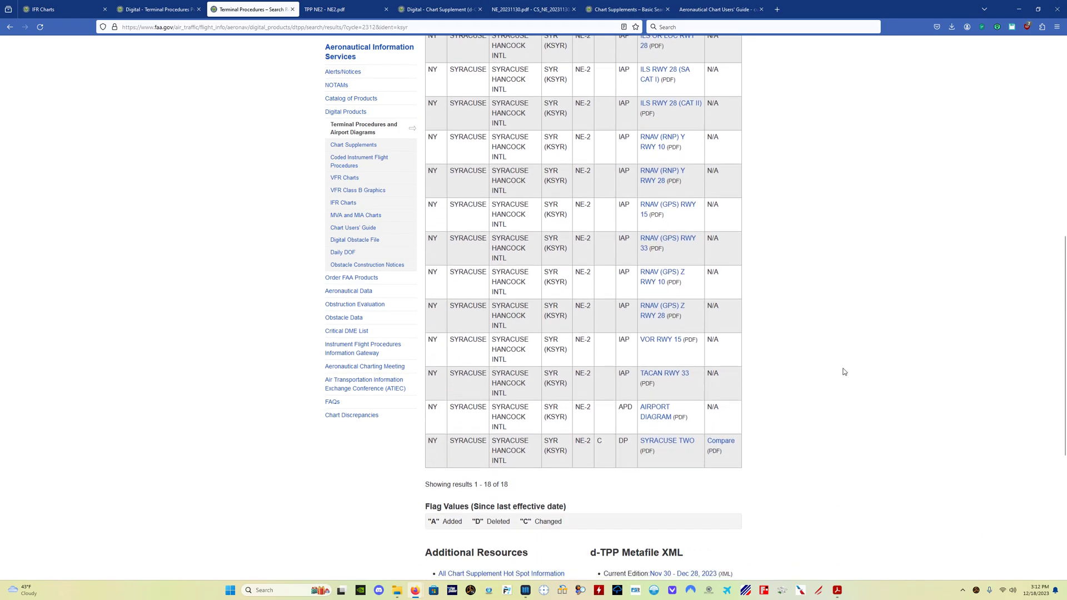
pyautogui.moveTo(655, 411)
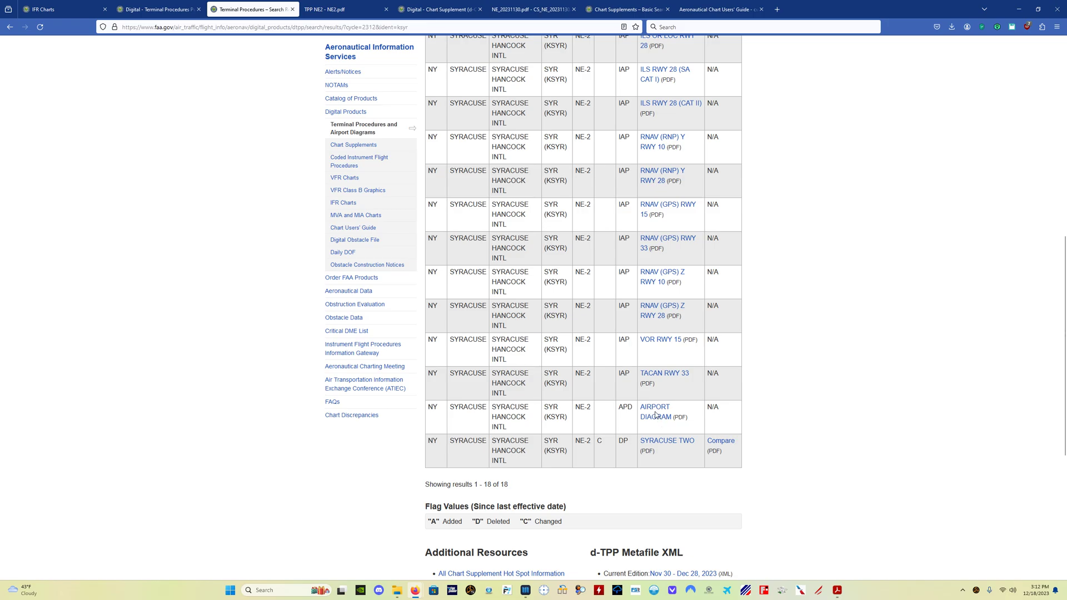
# View the Syracuse airport diagram enlarged, then return to the KSYR results
pyautogui.click(665, 440)
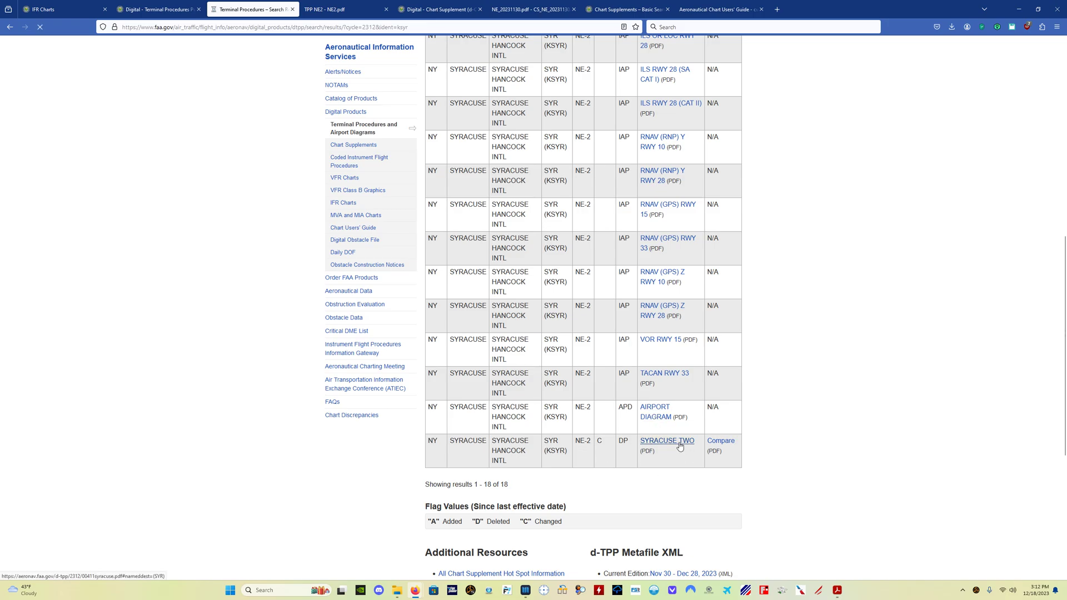
pyautogui.click(667, 440)
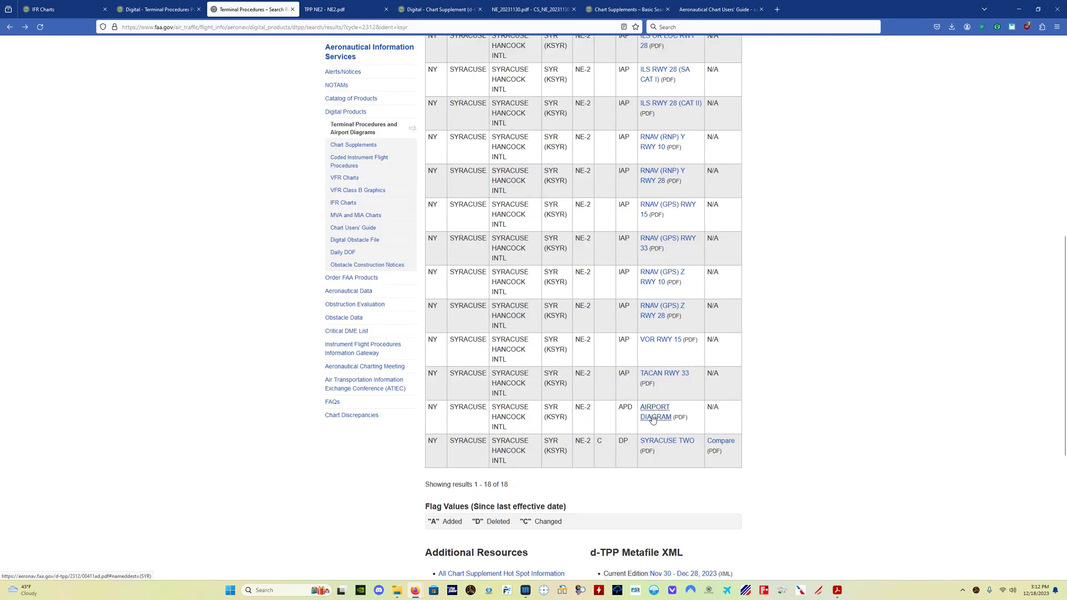
pyautogui.click(655, 411)
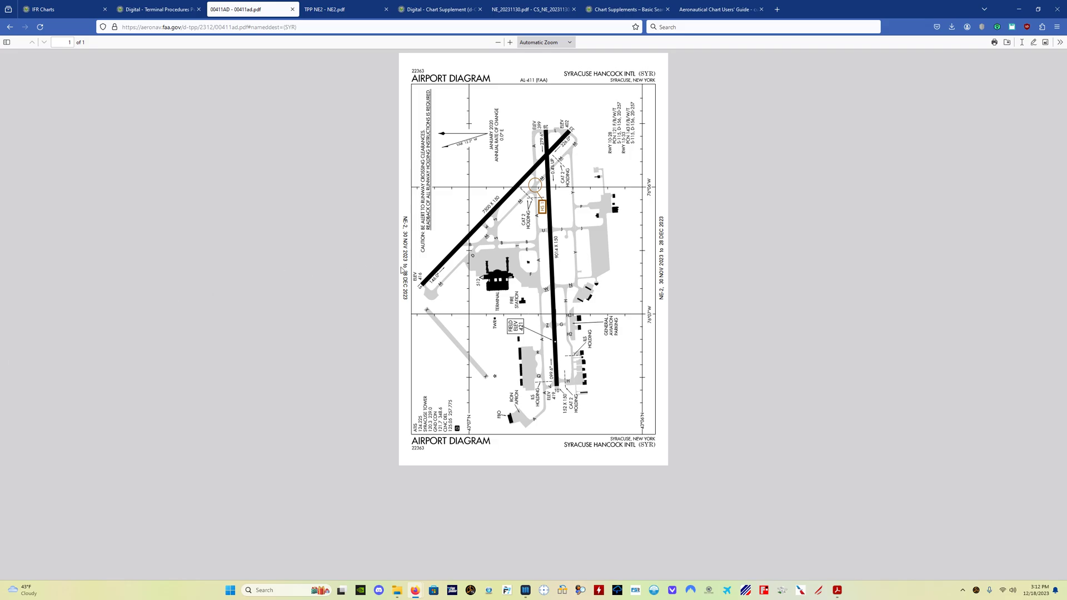
pyautogui.click(508, 42)
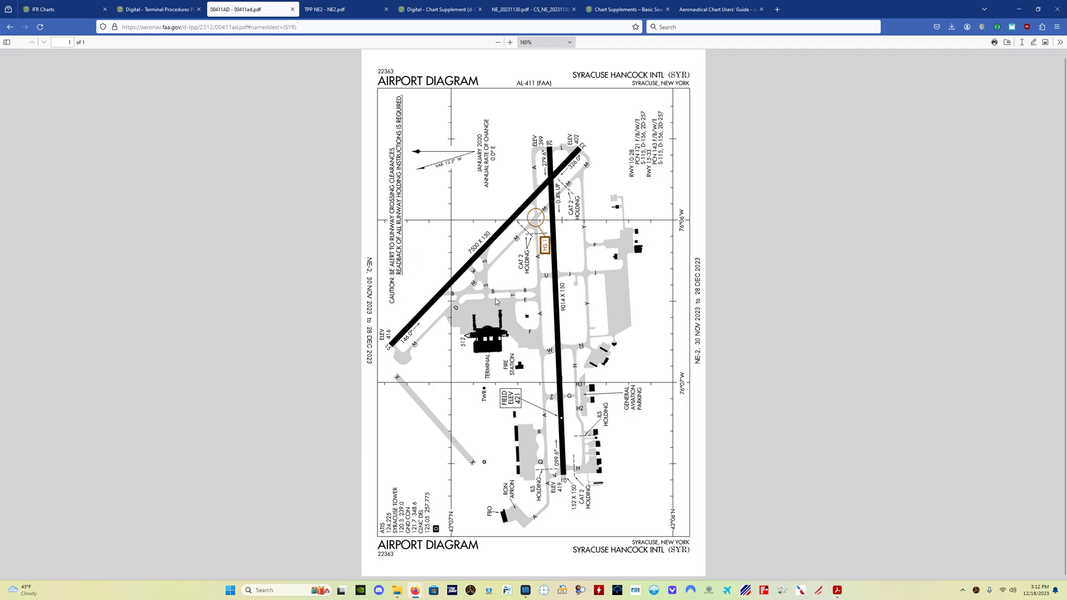
pyautogui.moveTo(353, 284)
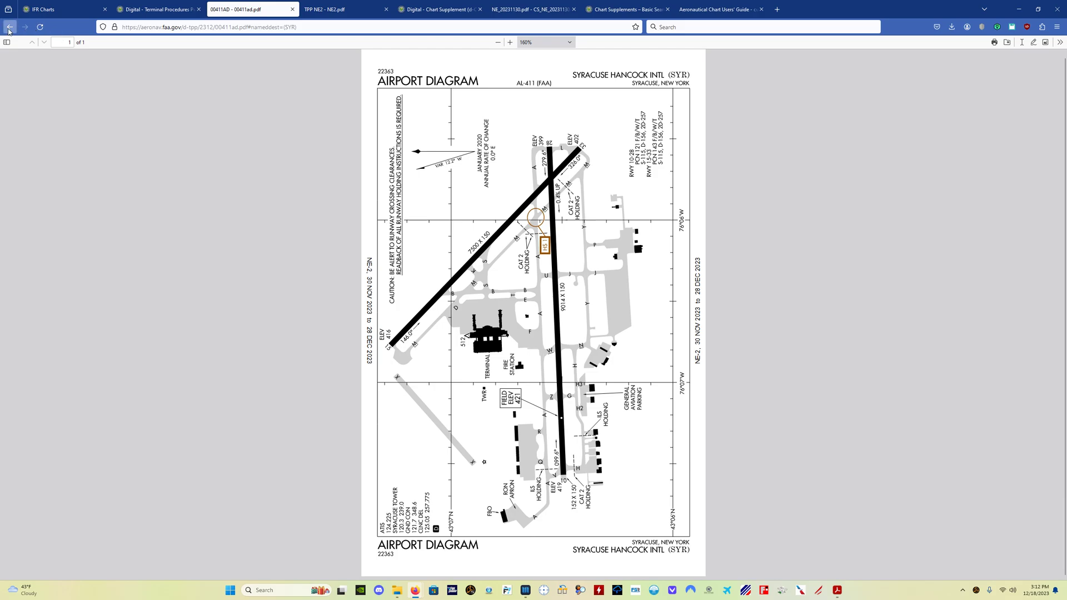
pyautogui.click(10, 26)
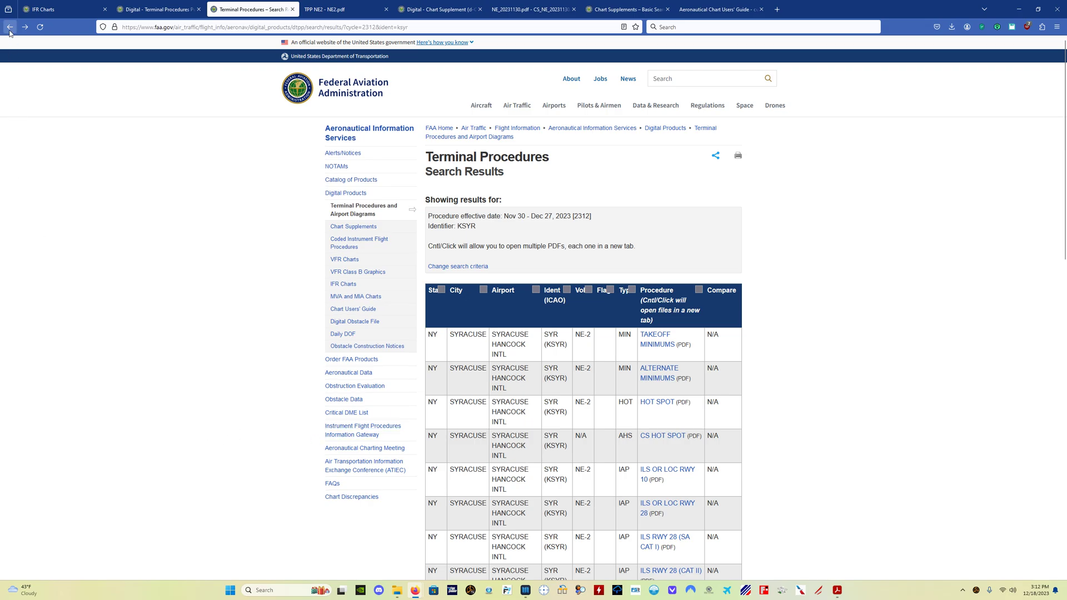
# Return to the basic search form and show the d-TPP volume ID list
pyautogui.click(10, 27)
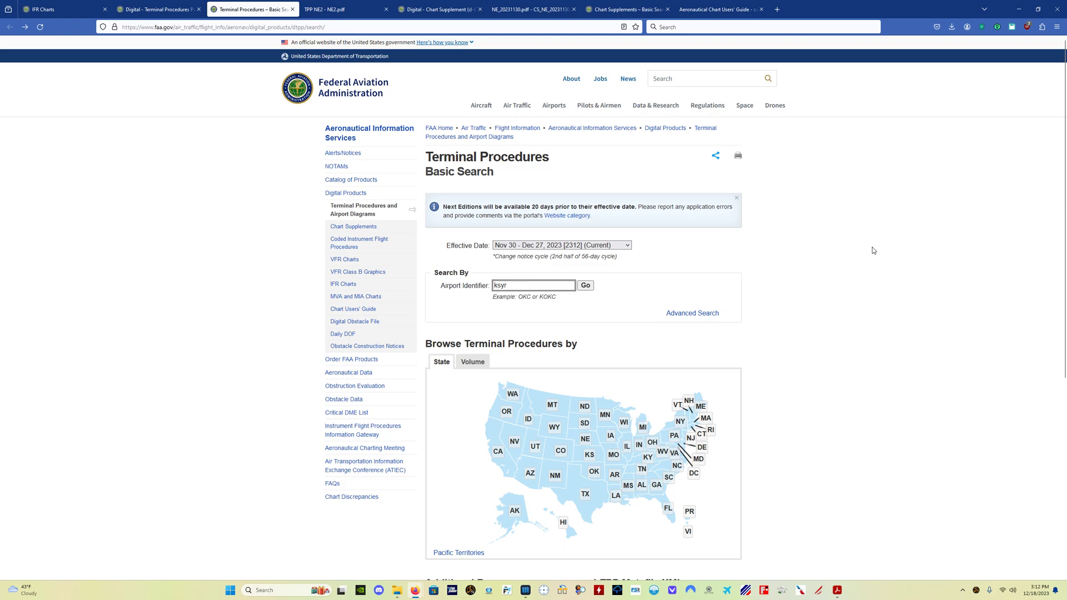
pyautogui.moveTo(864, 250)
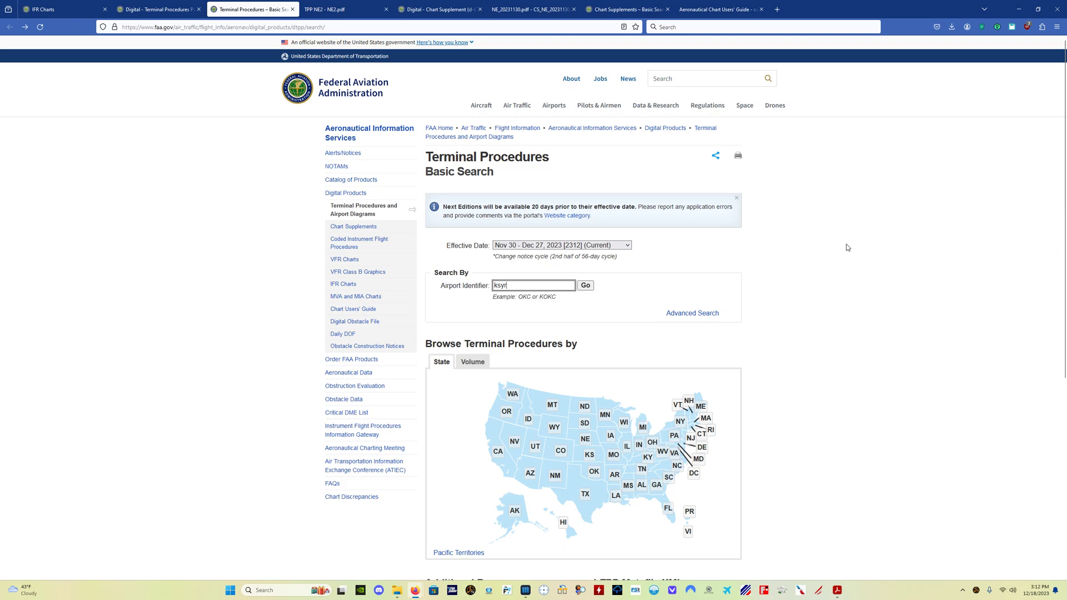
pyautogui.moveTo(324, 9)
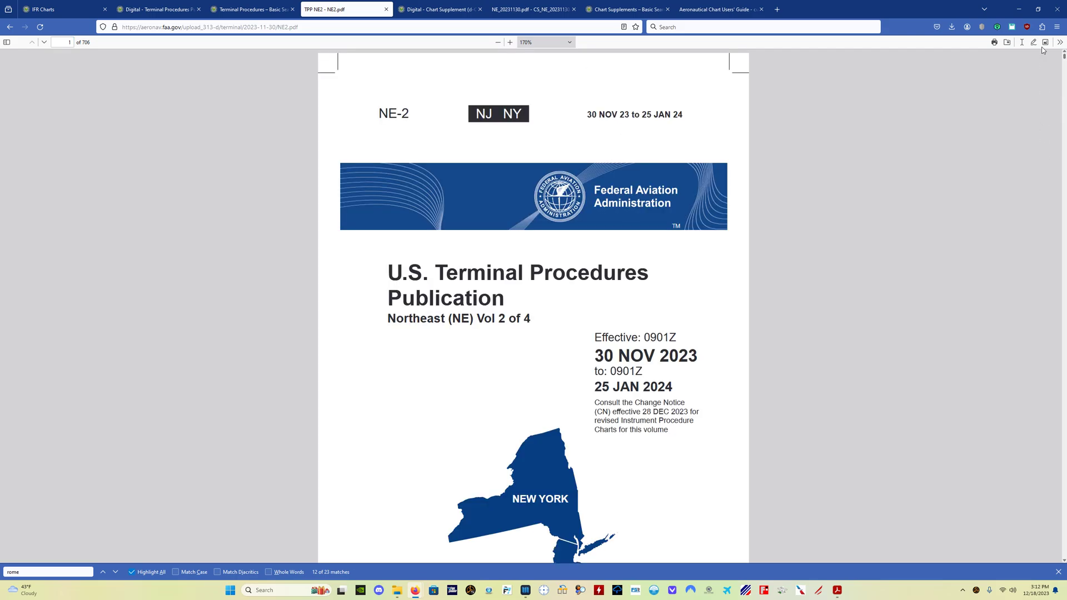
pyautogui.click(158, 9)
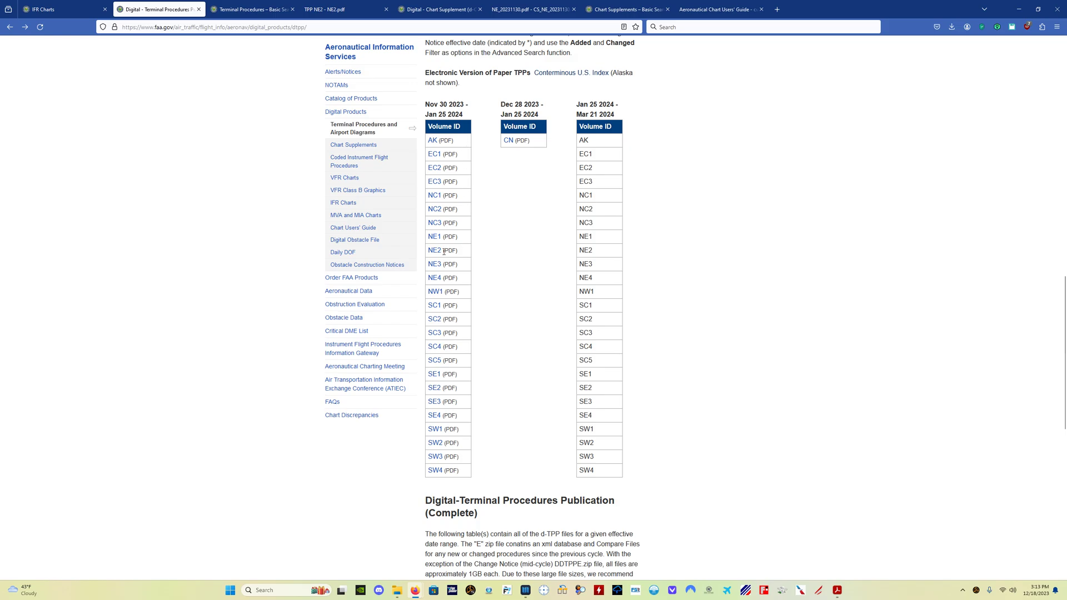
pyautogui.moveTo(434, 250)
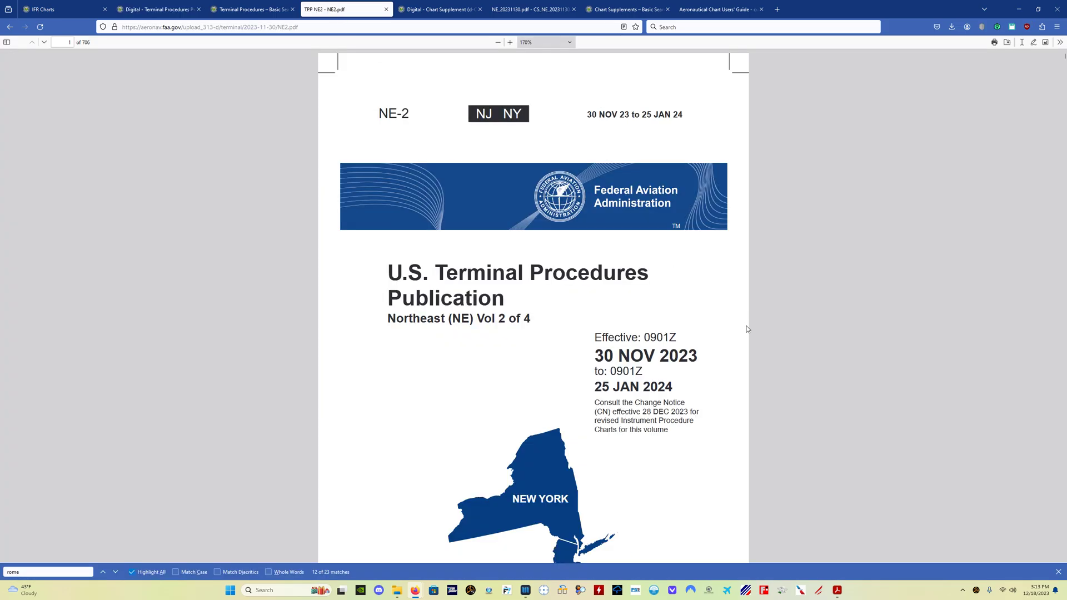
# Read the NE-2 volume's Terms/Landing Minima and Abbreviations pages down to the chart legend
pyautogui.scroll(-3)
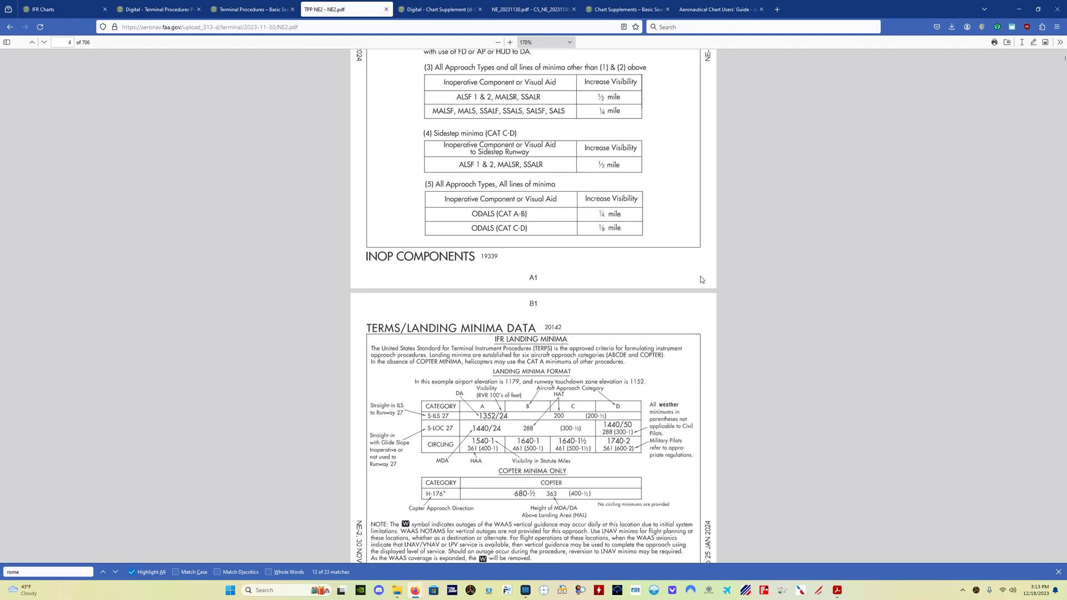
pyautogui.scroll(-3)
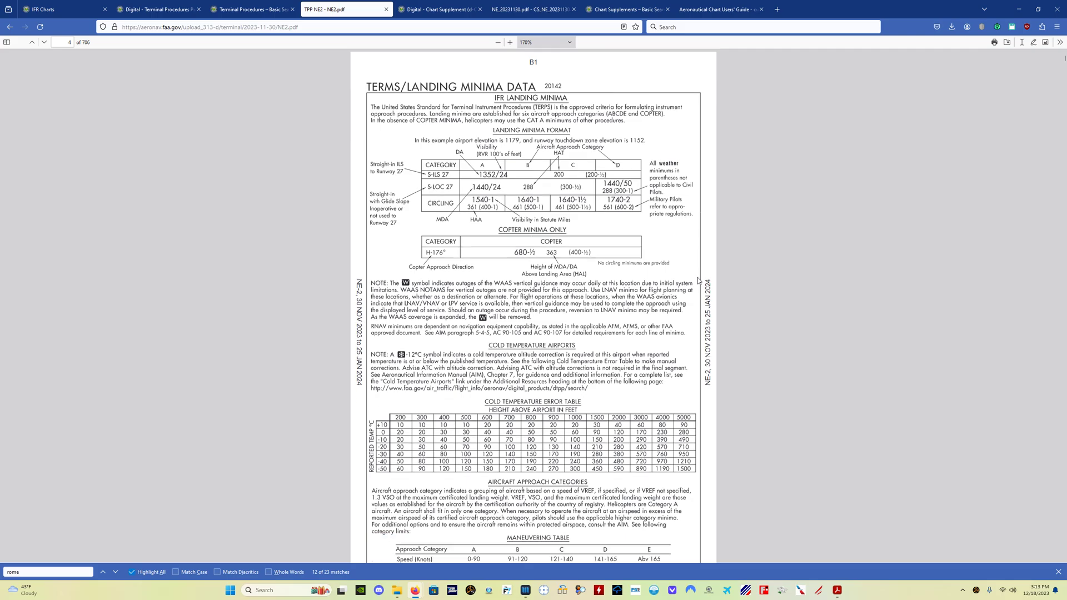
pyautogui.scroll(-3)
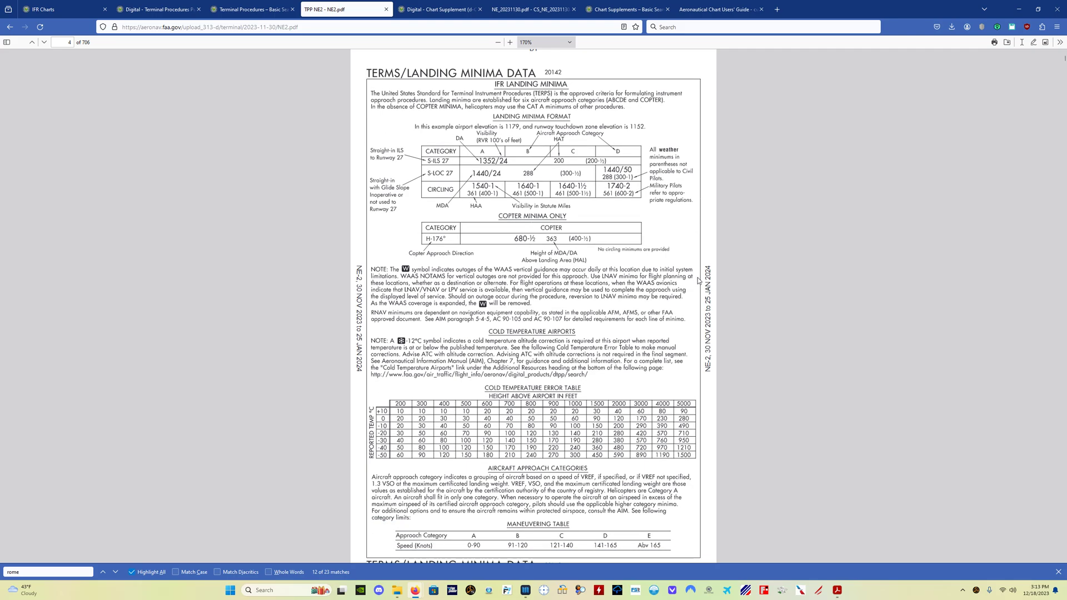
pyautogui.scroll(-3)
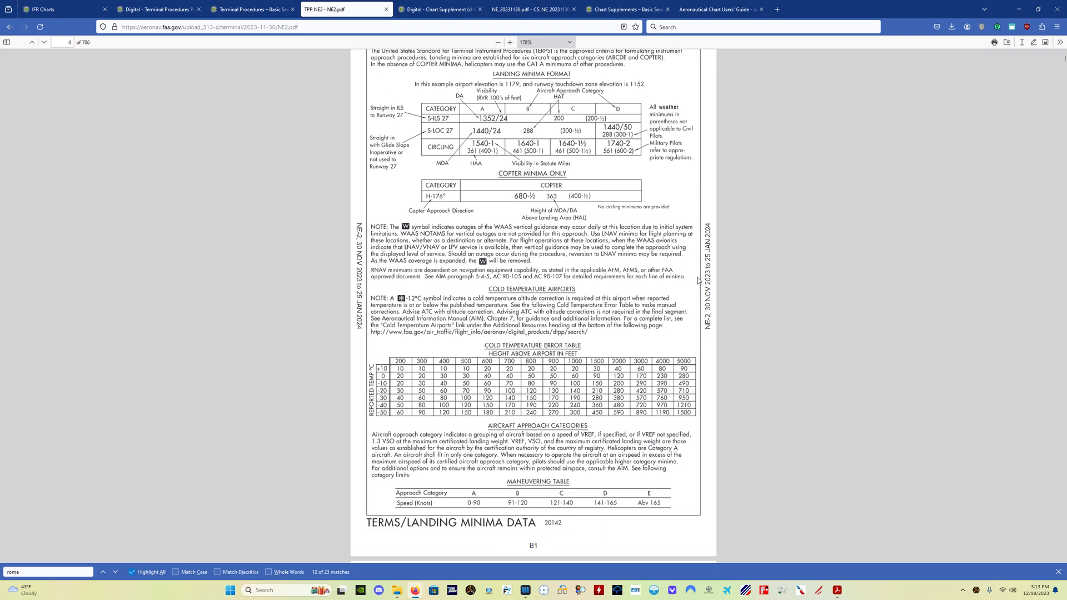
pyautogui.scroll(-3)
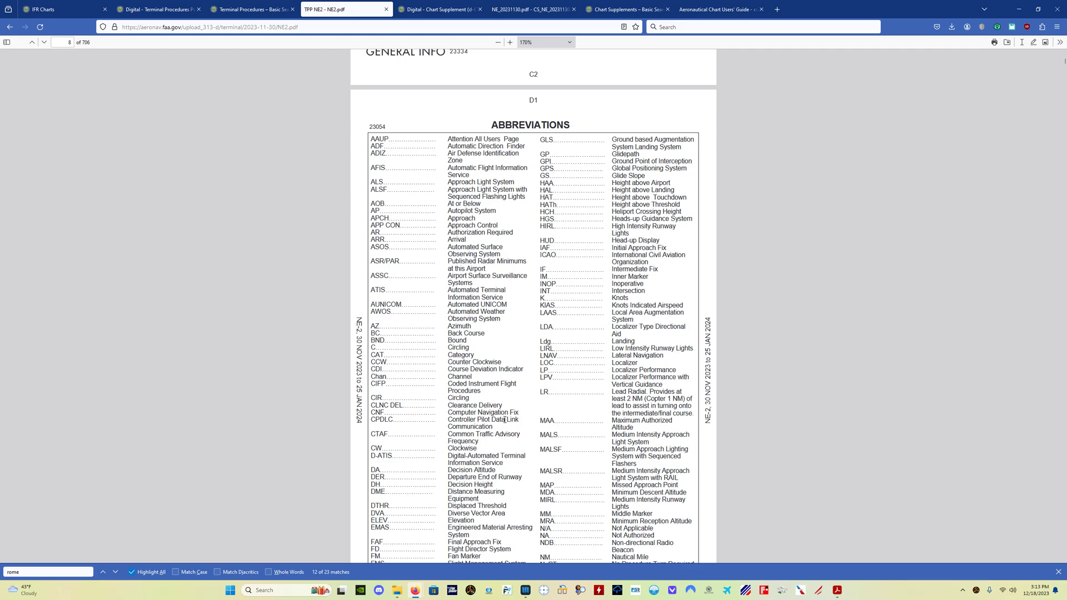
pyautogui.scroll(-3)
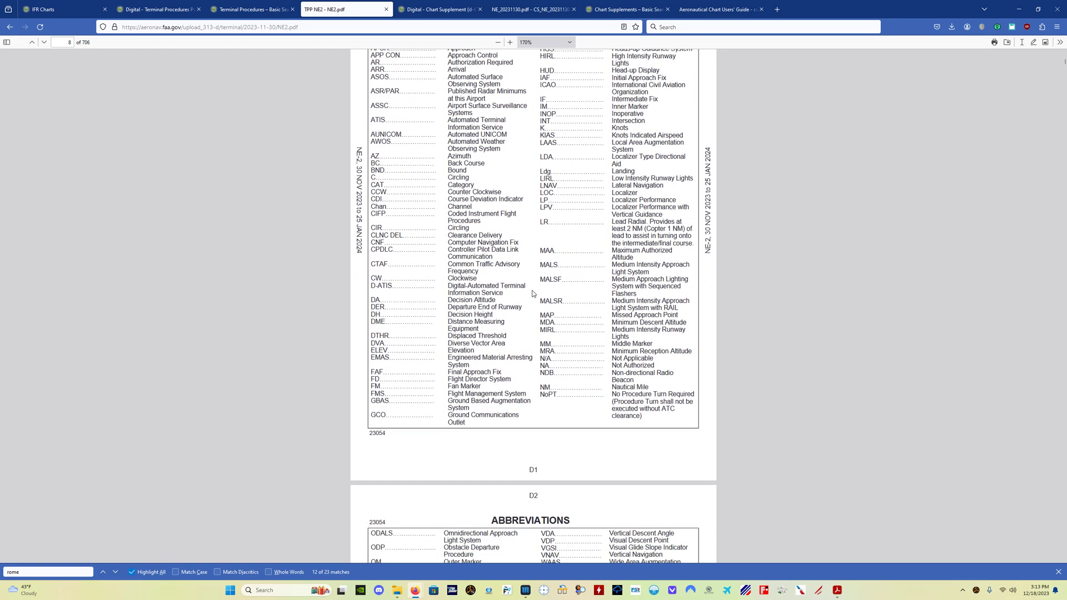
pyautogui.moveTo(583, 288)
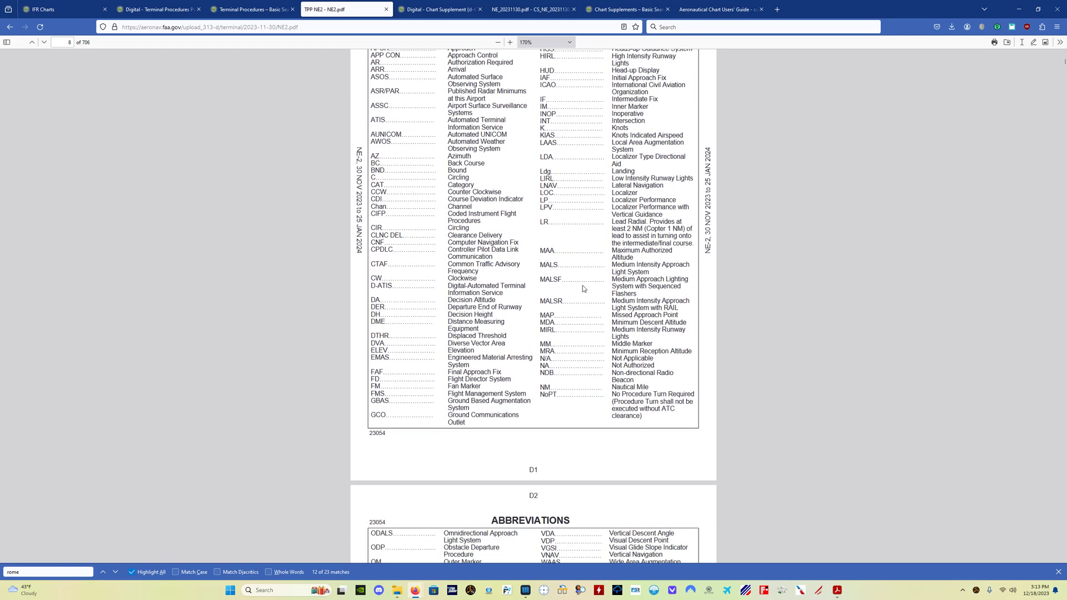
pyautogui.scroll(-3)
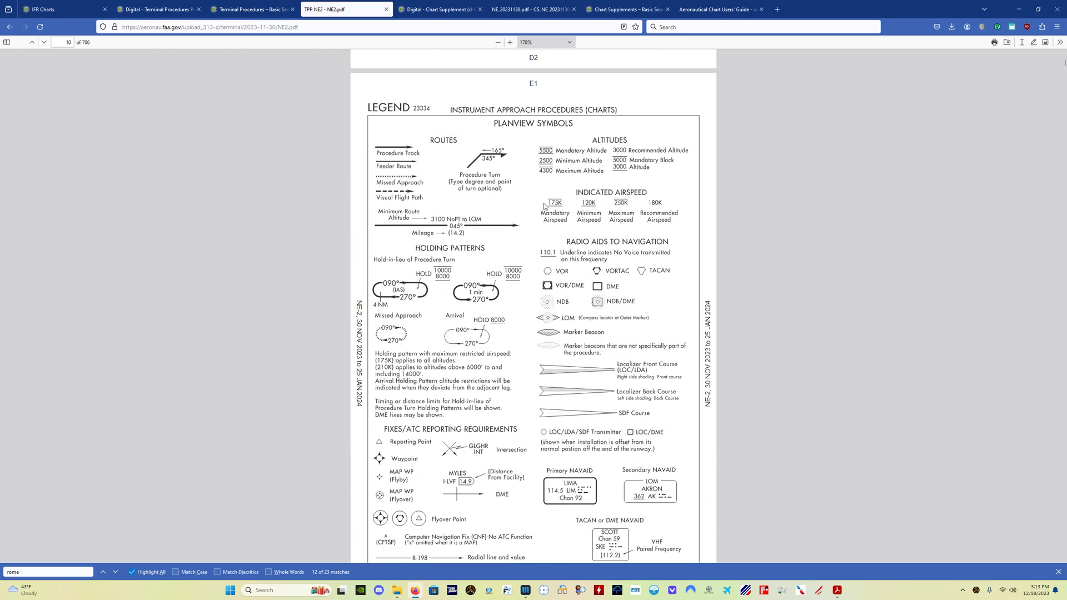
pyautogui.moveTo(514, 140)
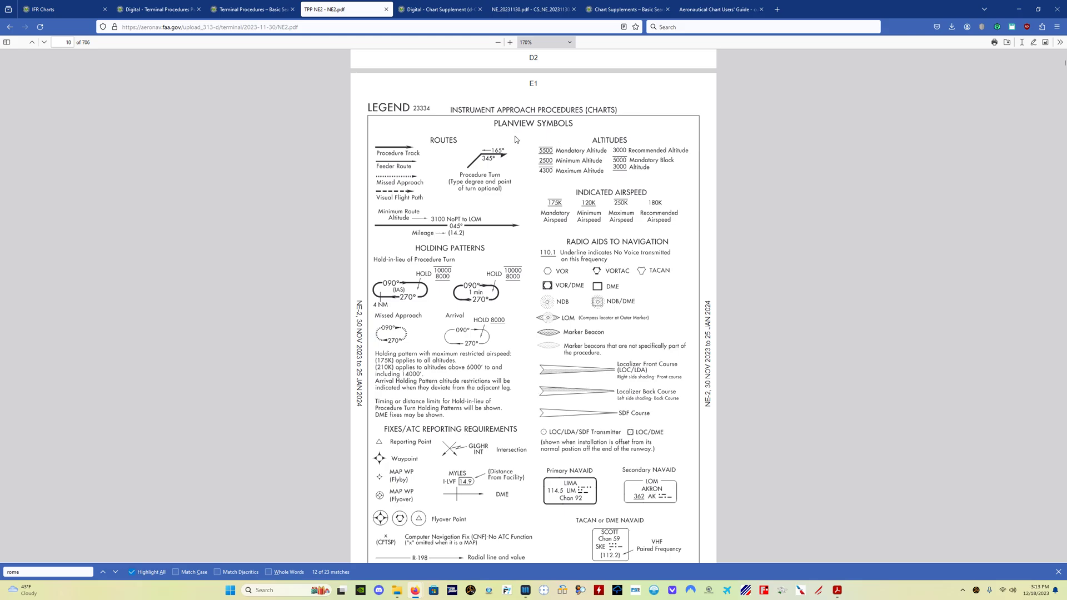
pyautogui.moveTo(640, 218)
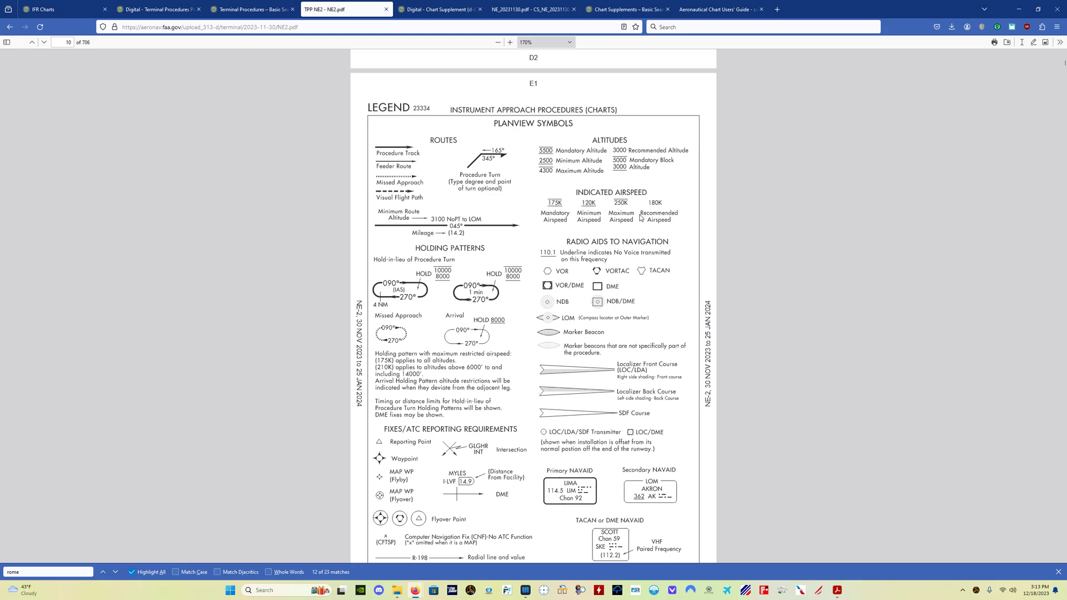
# Read the E1 holding pattern, F1 profile view and G1/G2 STAR legends down to the H1 airport diagram legend
pyautogui.scroll(-3)
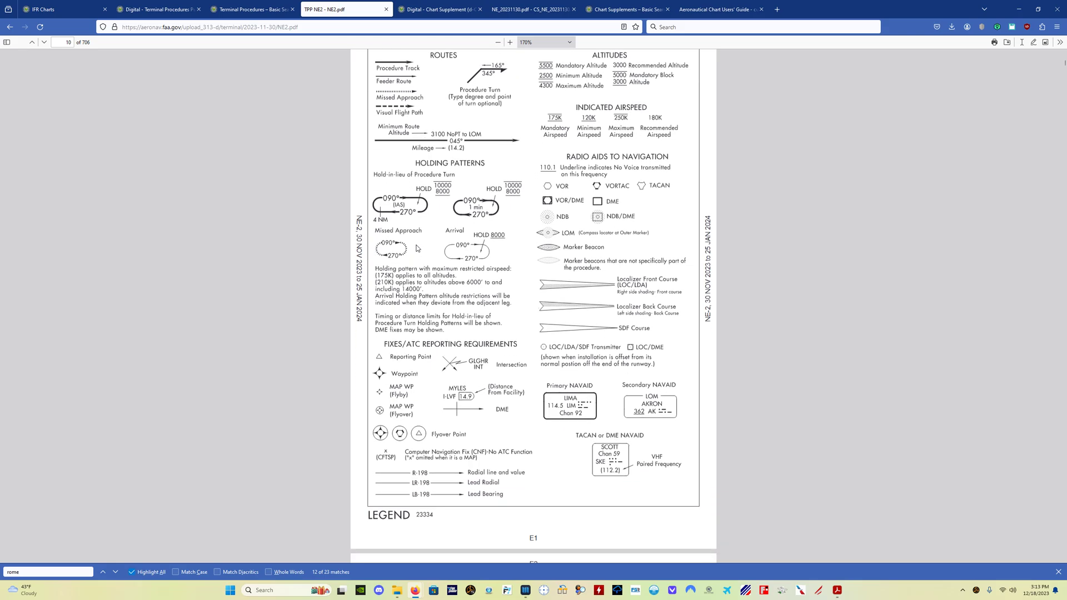
pyautogui.scroll(-3)
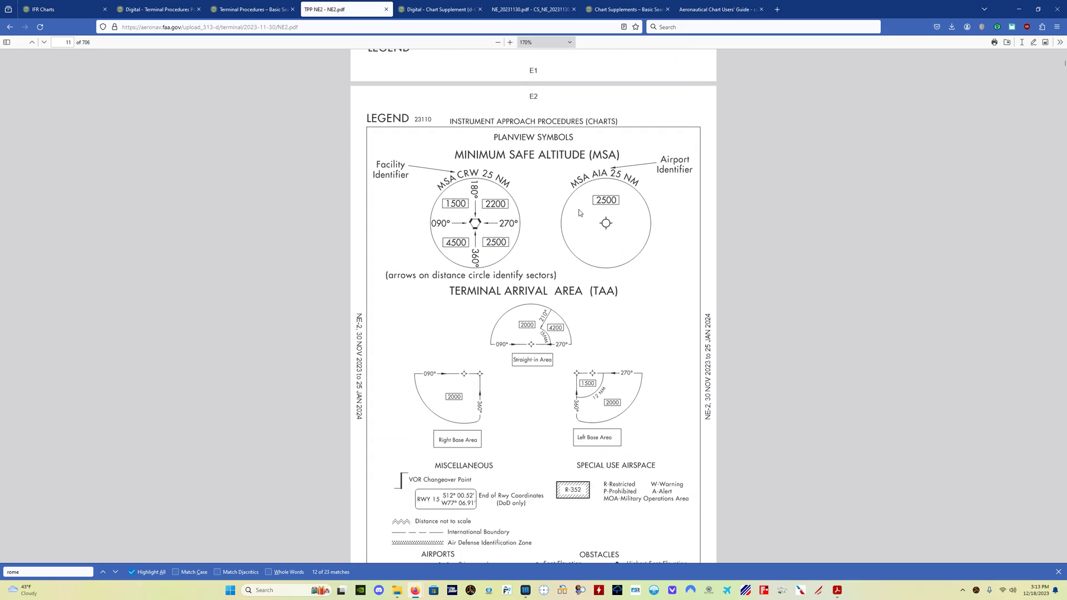
pyautogui.scroll(-3)
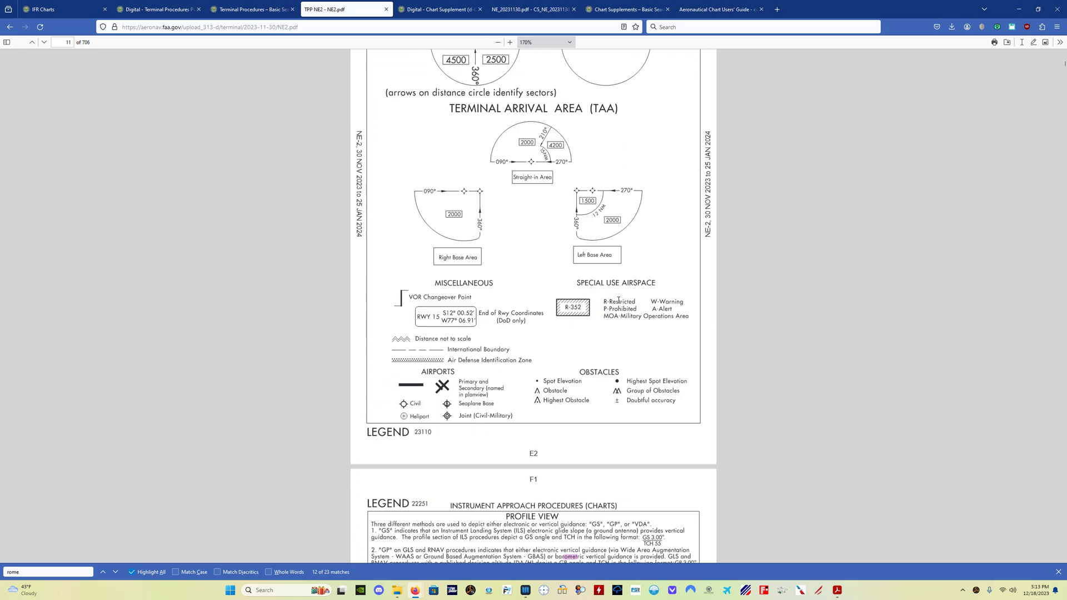
pyautogui.scroll(-3)
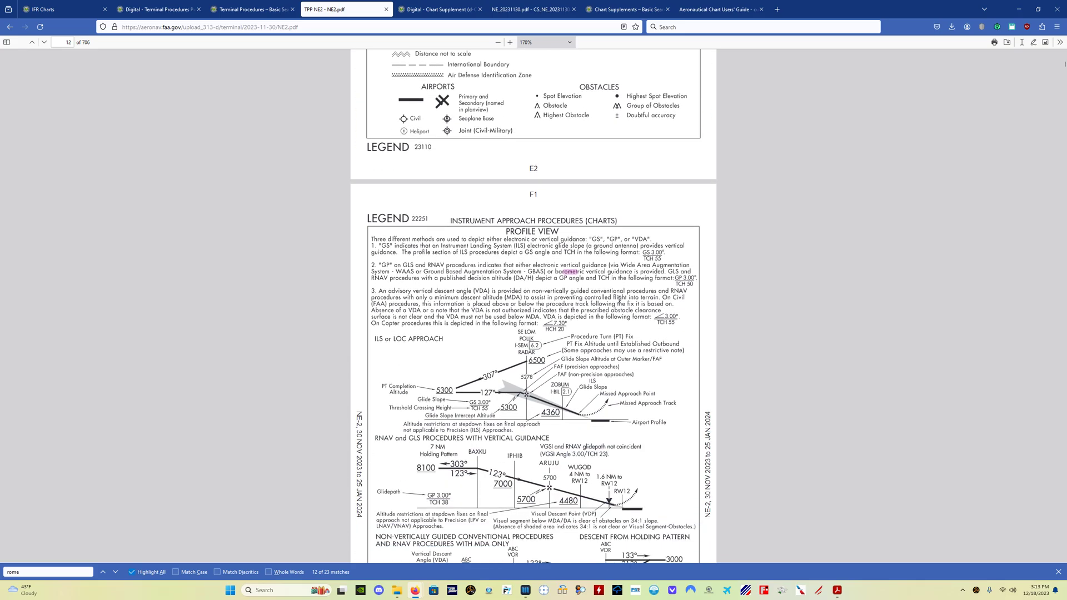
pyautogui.scroll(-3)
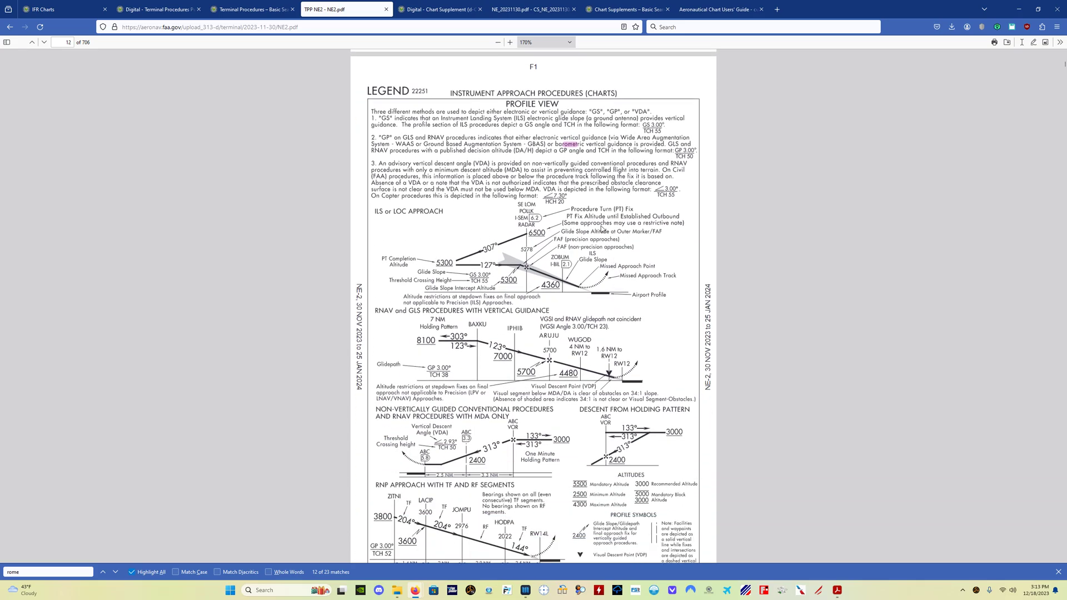
pyautogui.scroll(-3)
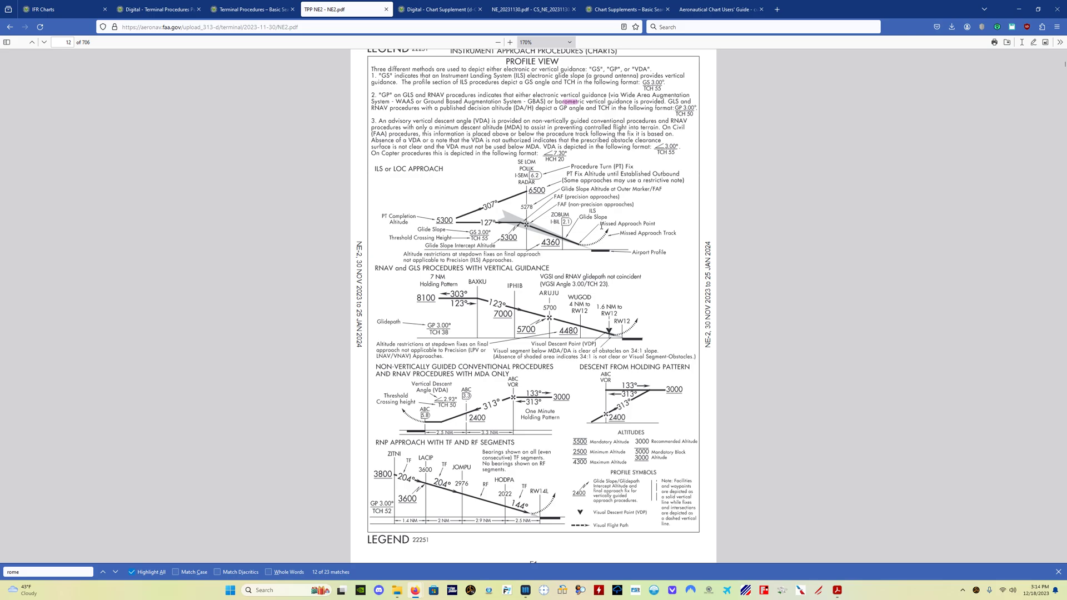
pyautogui.scroll(-3)
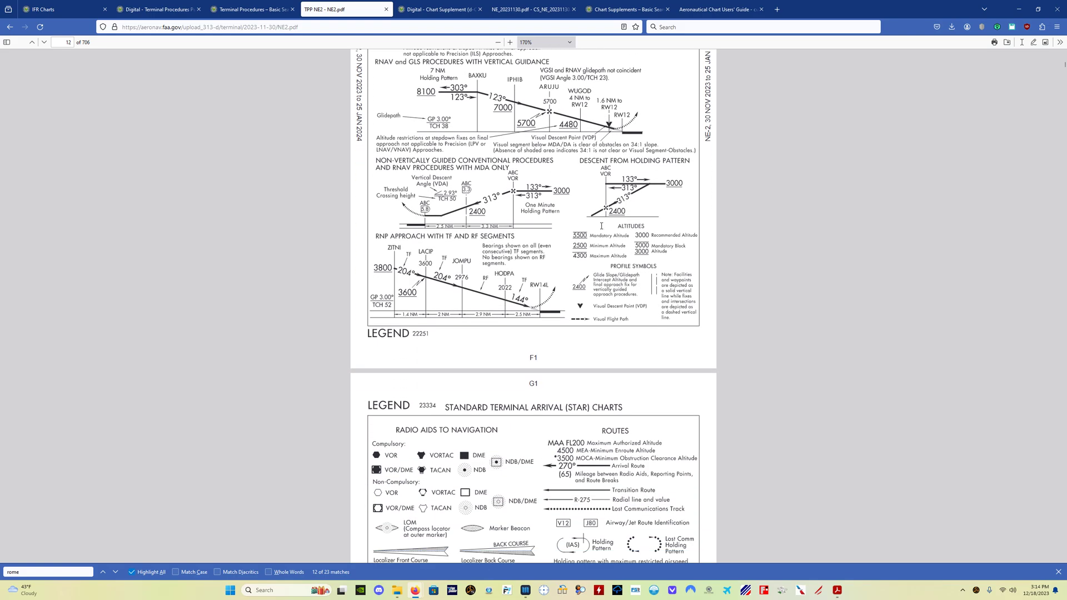
pyautogui.scroll(-3)
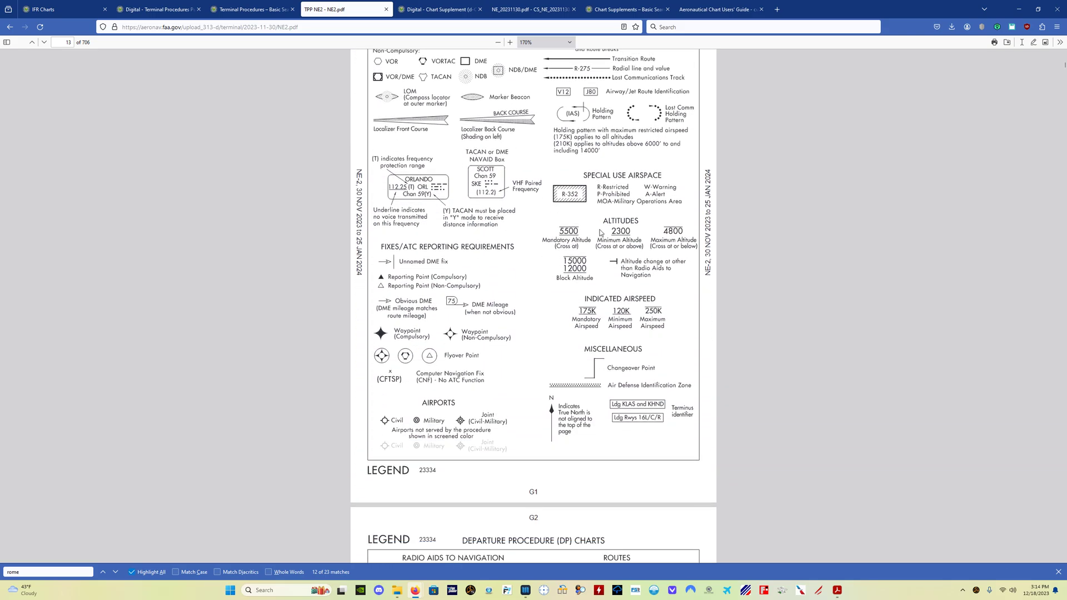
pyautogui.scroll(-3)
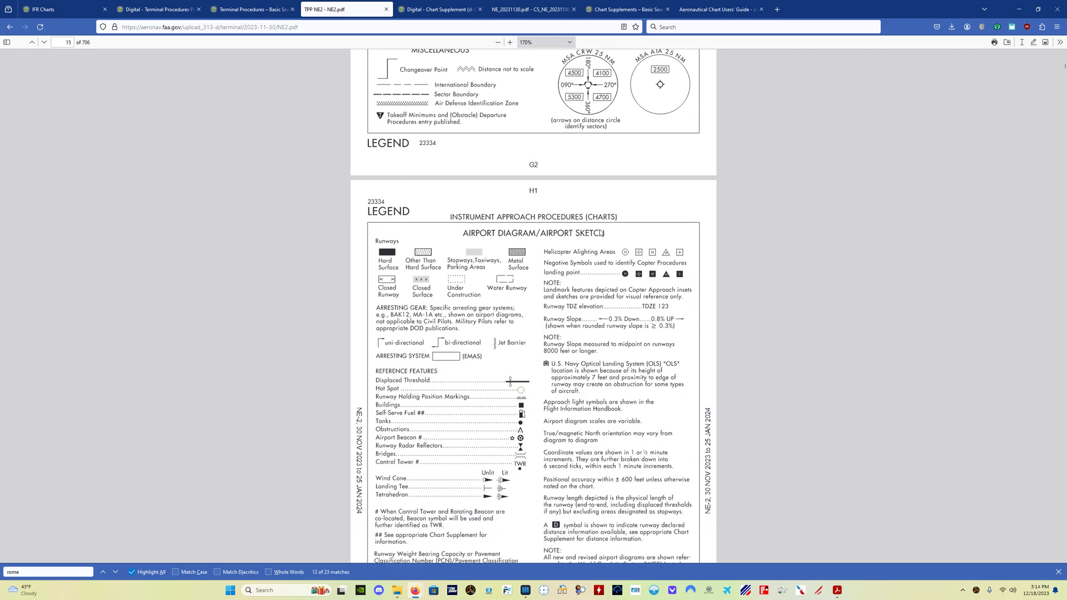
pyautogui.scroll(-3)
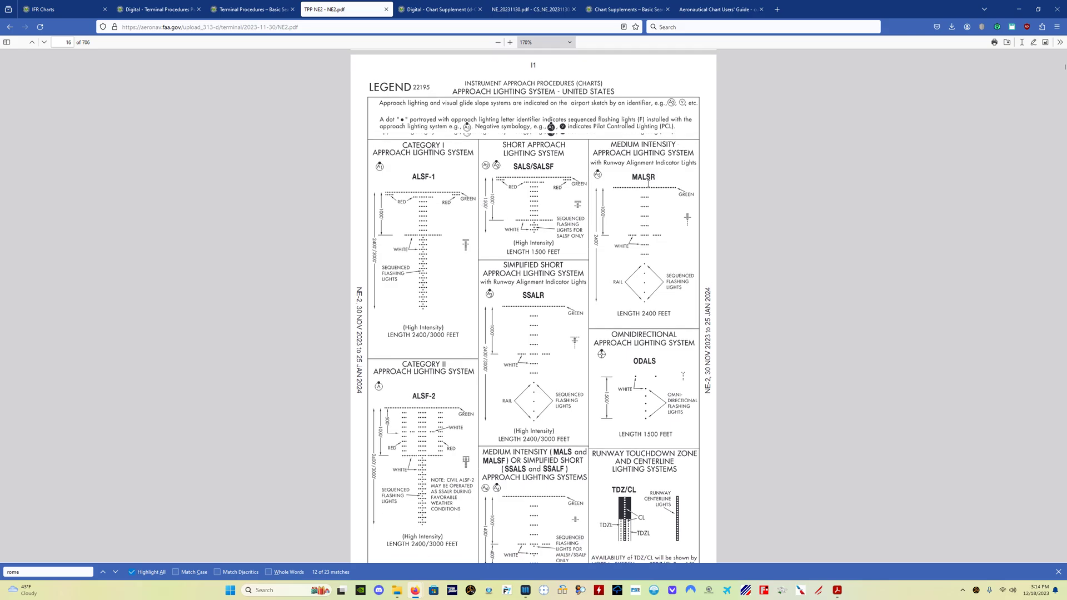
# Read legend pages I1, I2 and J1, then return to the I1 approach lighting systems page
pyautogui.scroll(-3)
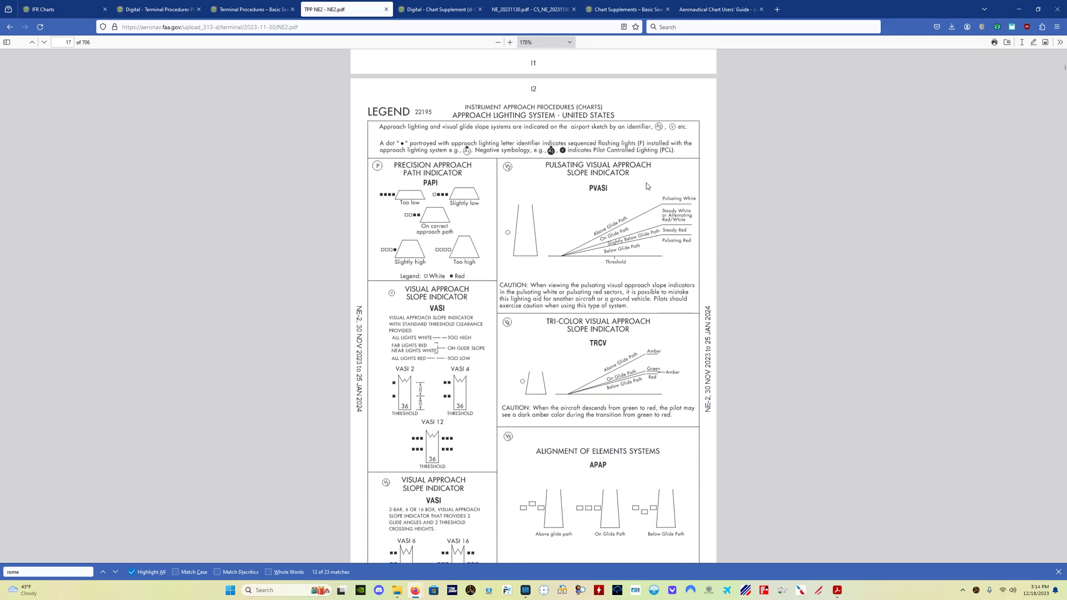
pyautogui.moveTo(463, 248)
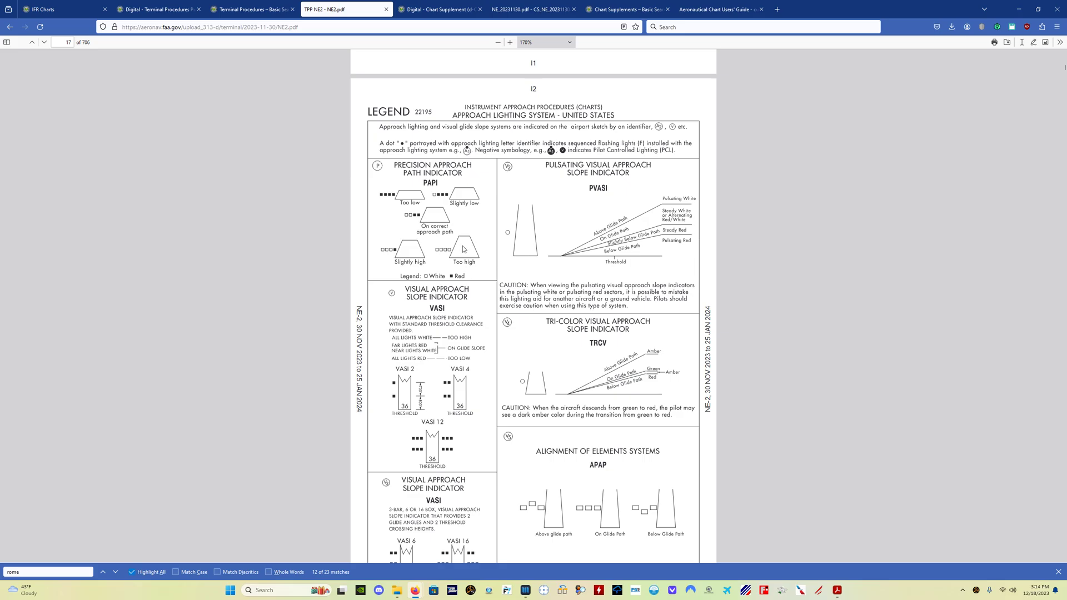
pyautogui.moveTo(480, 171)
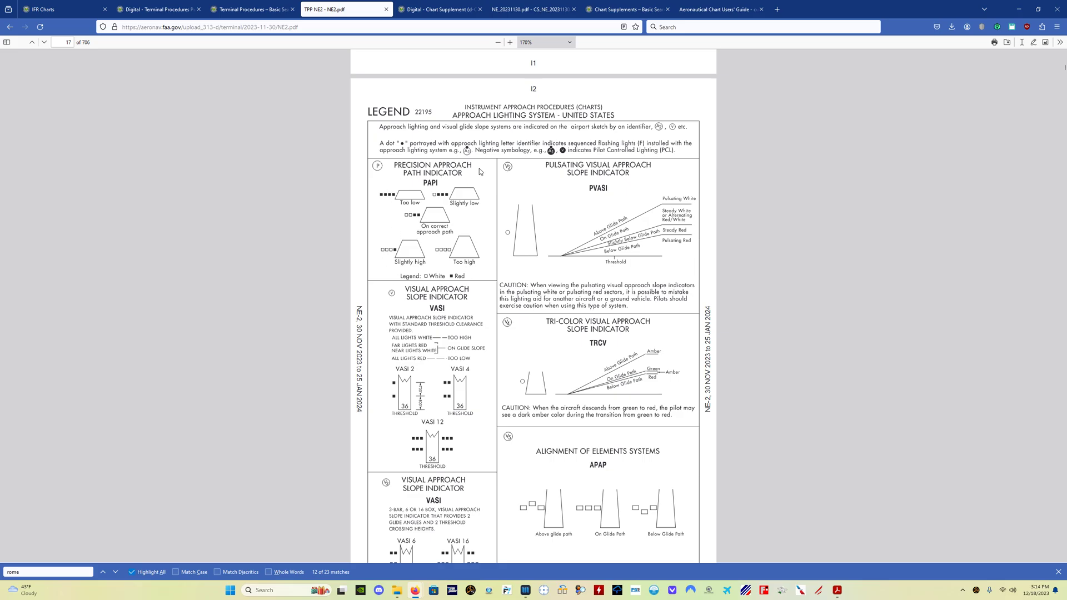
pyautogui.moveTo(478, 171)
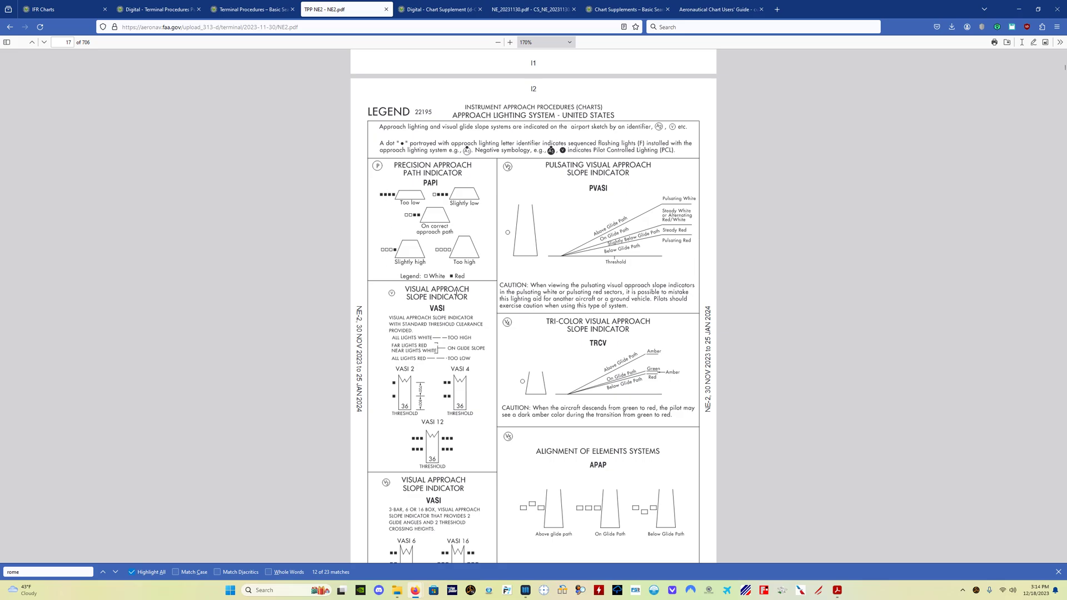
pyautogui.moveTo(390, 202)
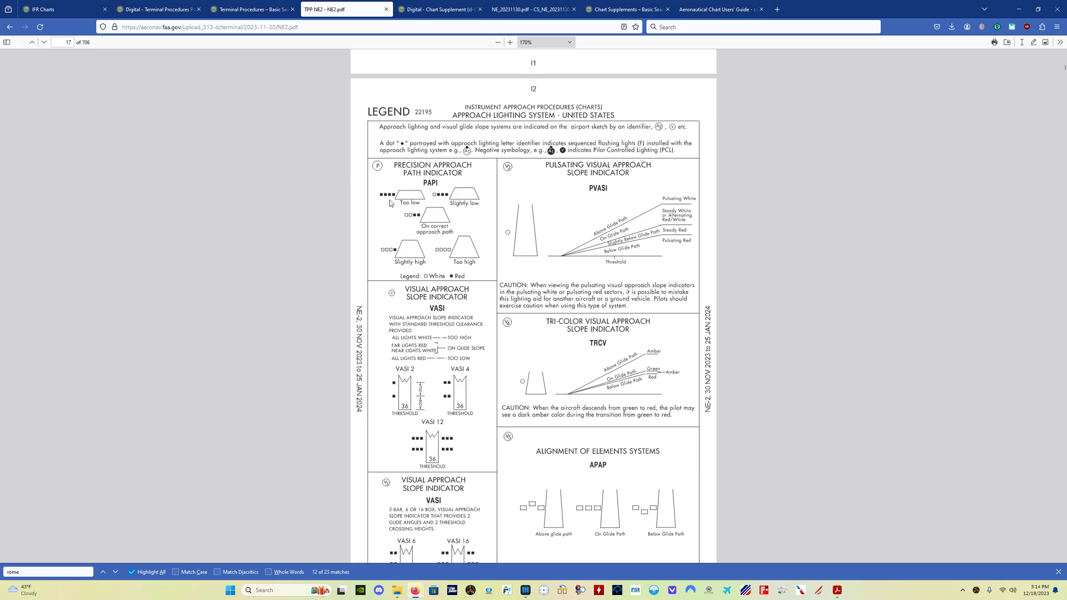
pyautogui.moveTo(386, 202)
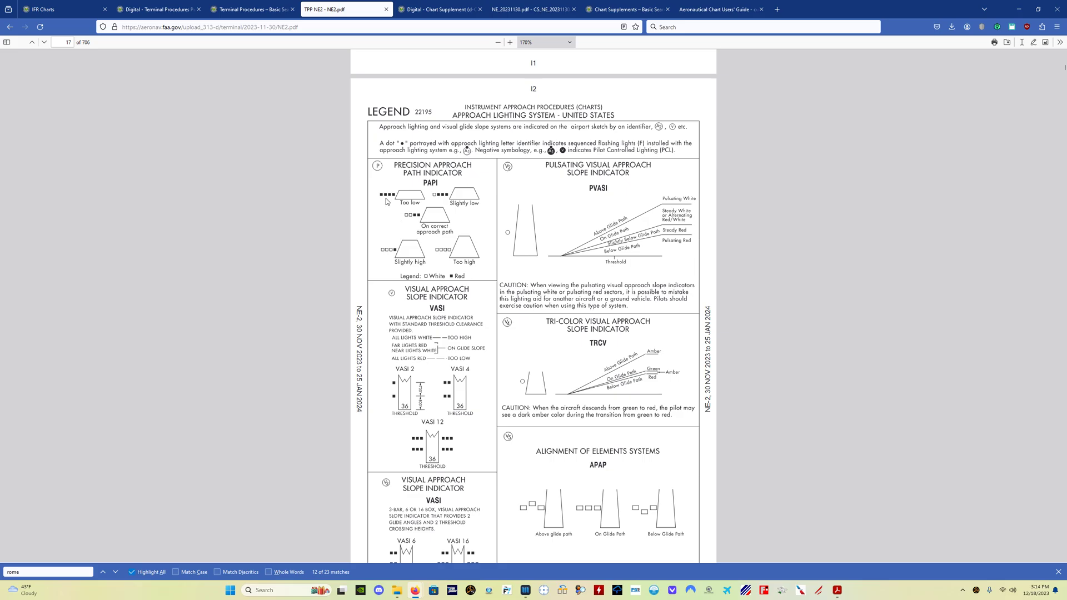
pyautogui.moveTo(582, 192)
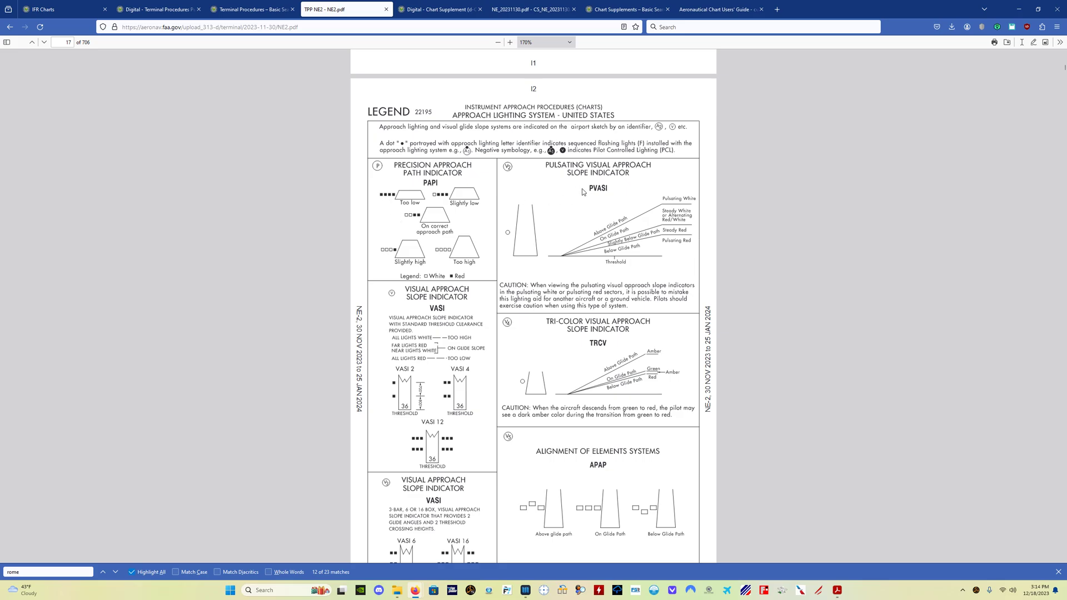
pyautogui.moveTo(652, 217)
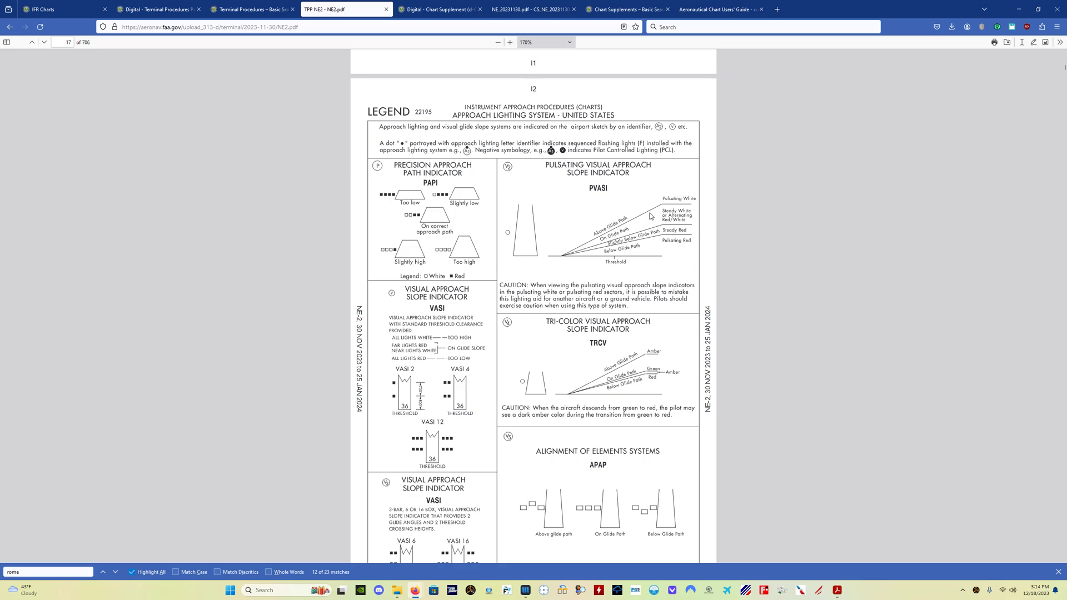
pyautogui.scroll(-3)
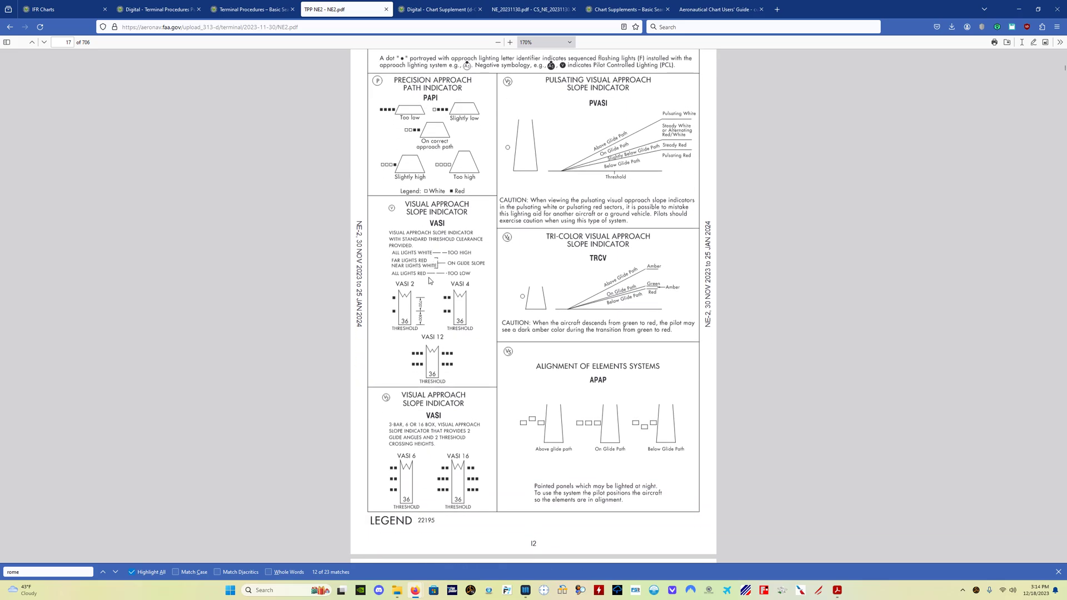
pyautogui.scroll(-3)
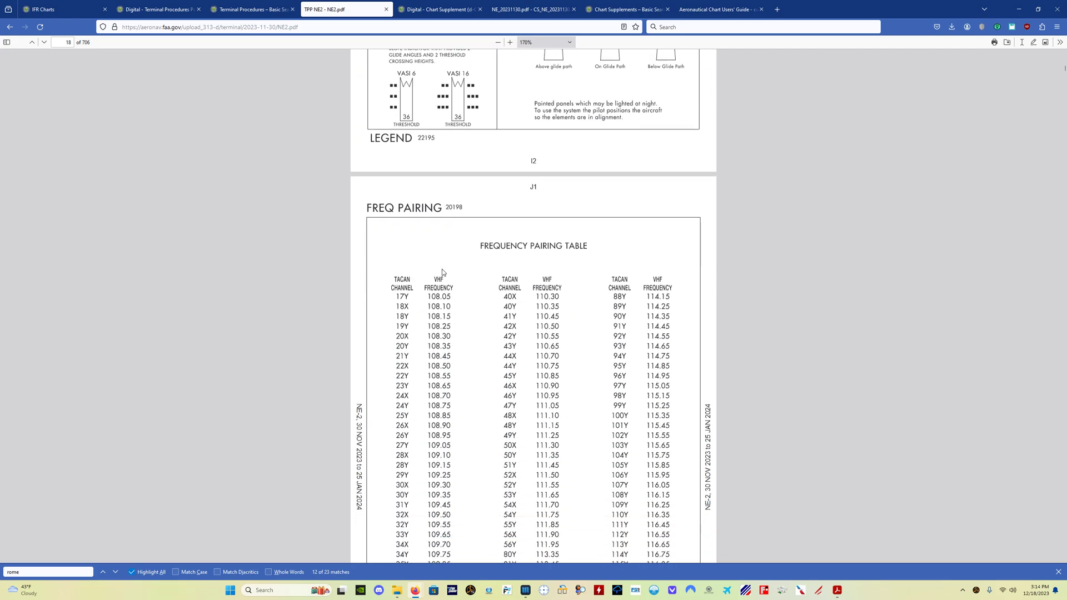
pyautogui.scroll(-3)
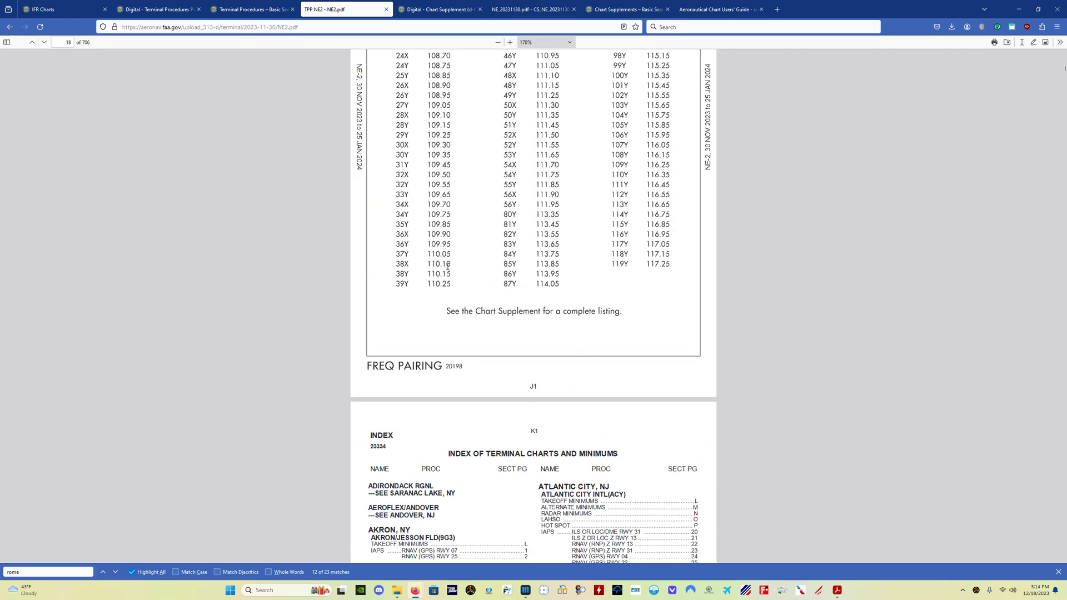
pyautogui.click(31, 42)
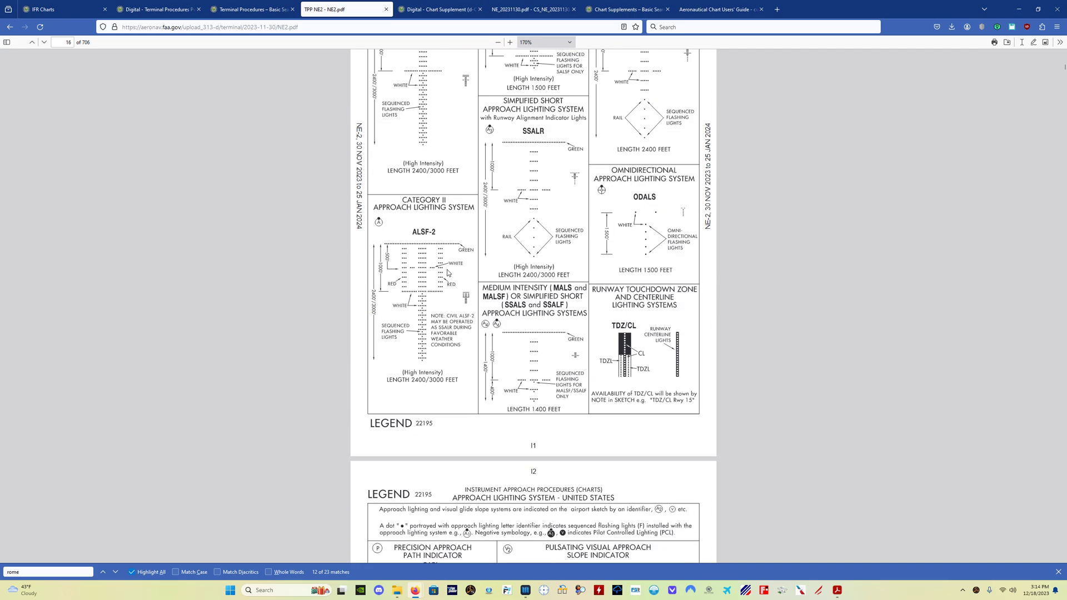
pyautogui.moveTo(404, 268)
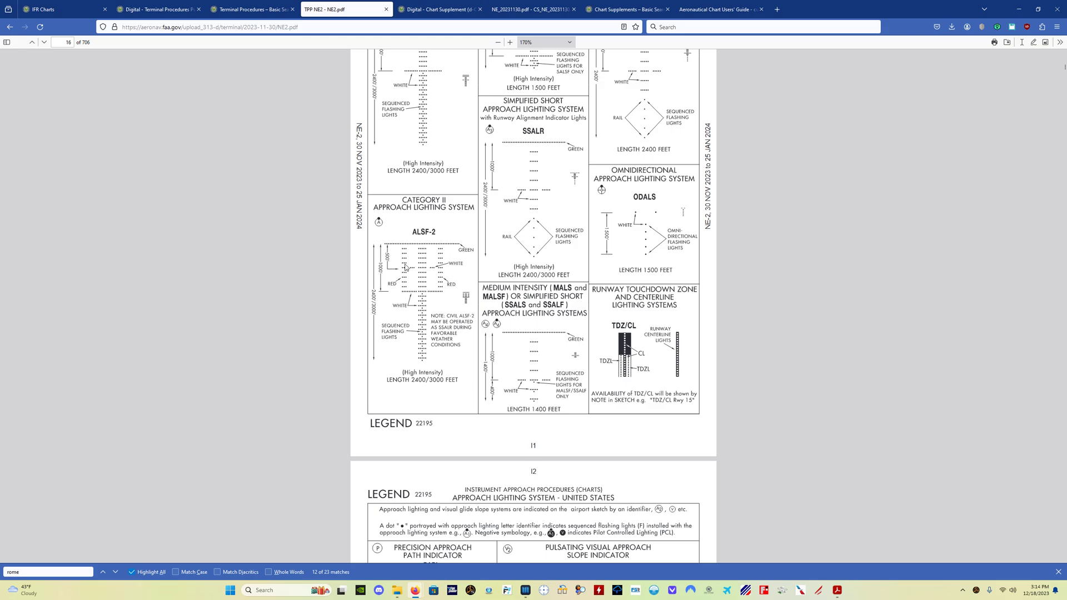
pyautogui.moveTo(331, 40)
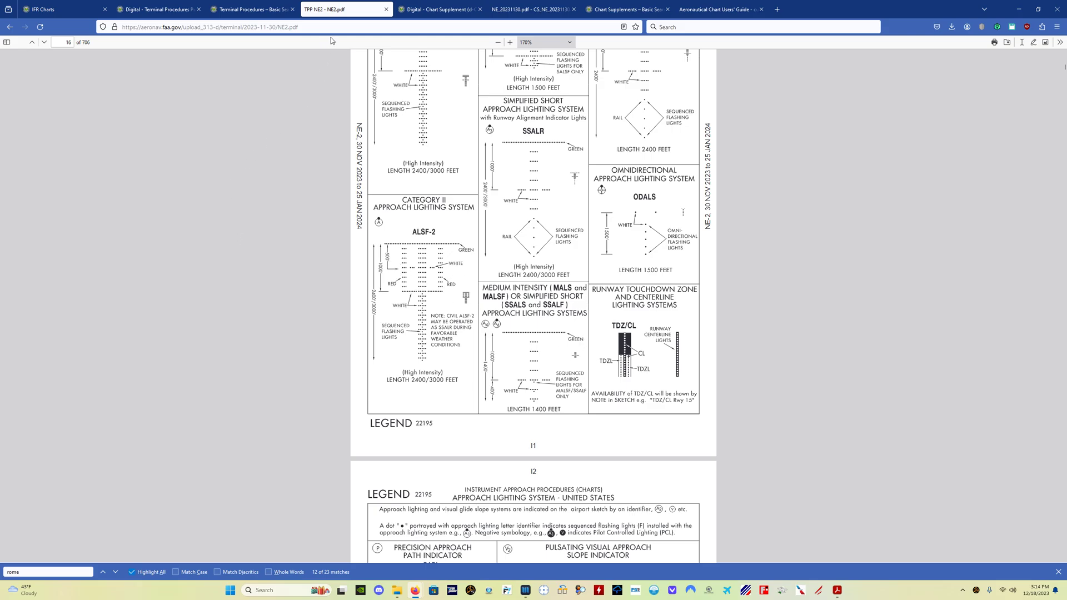
# Show the Chart Supplement downloads page listing cover-to-cover regional PDFs
pyautogui.click(440, 8)
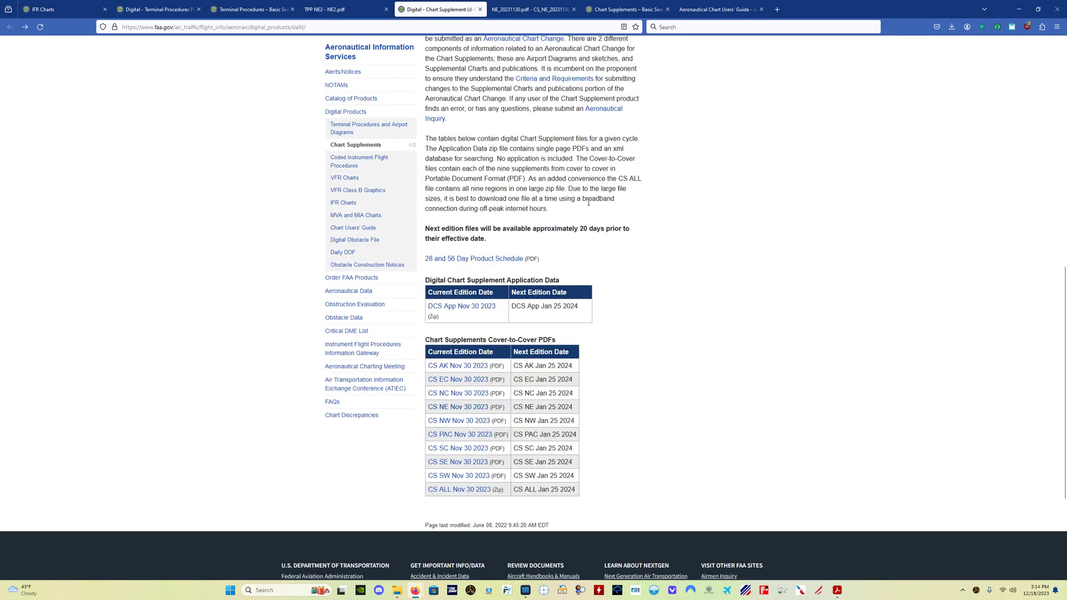
pyautogui.moveTo(677, 268)
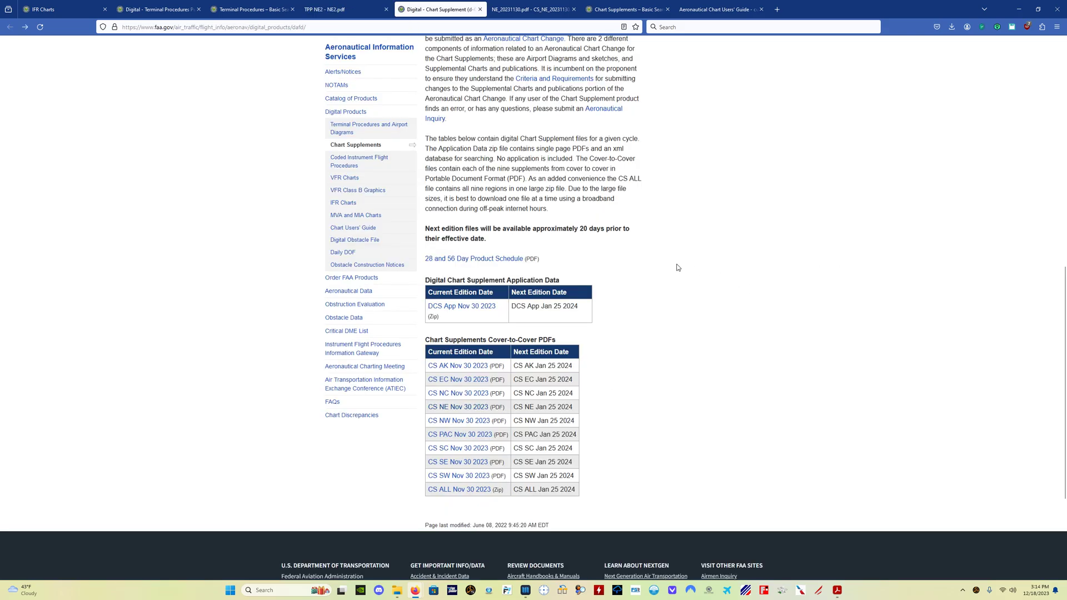
pyautogui.moveTo(688, 302)
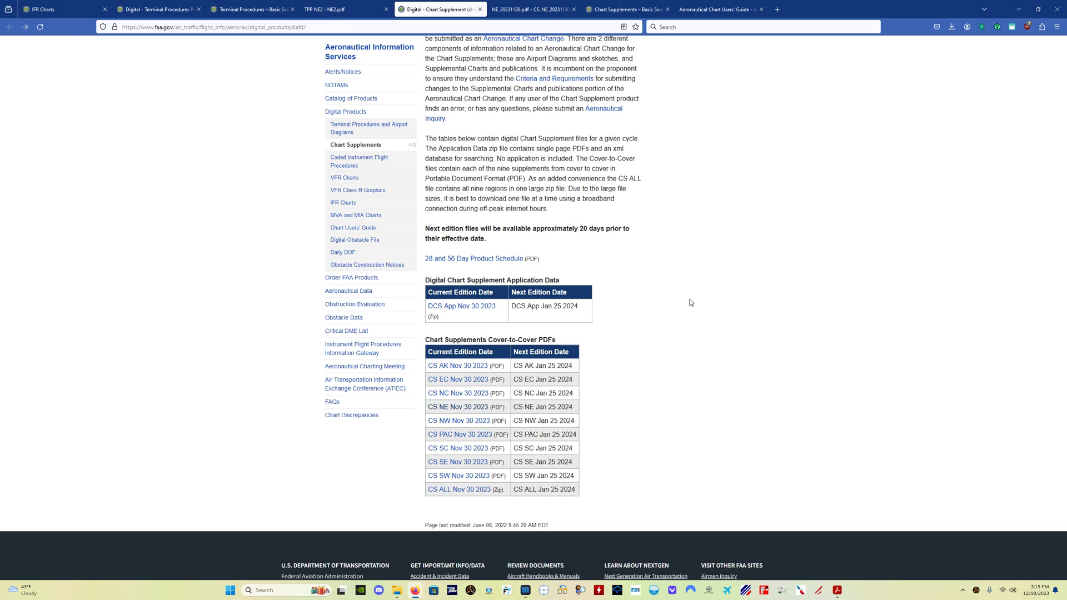
pyautogui.moveTo(458, 406)
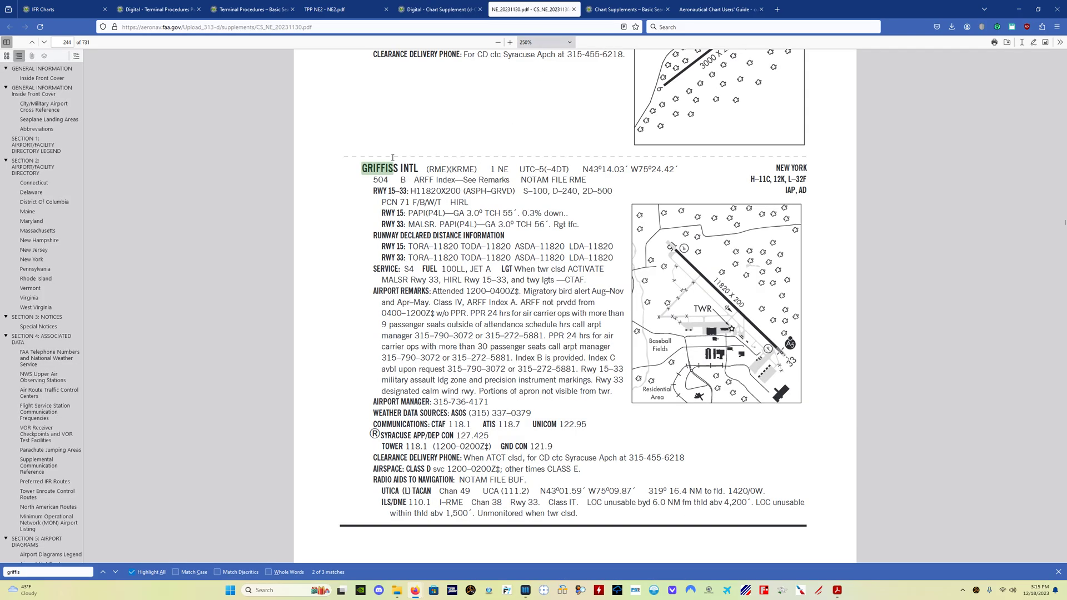
pyautogui.moveTo(338, 201)
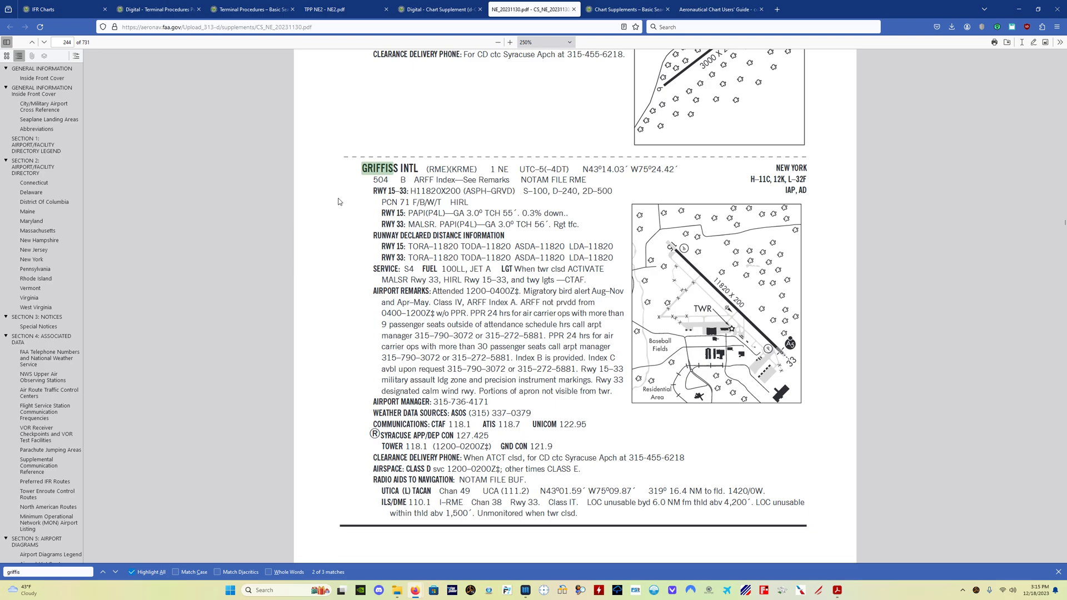
pyautogui.moveTo(385, 208)
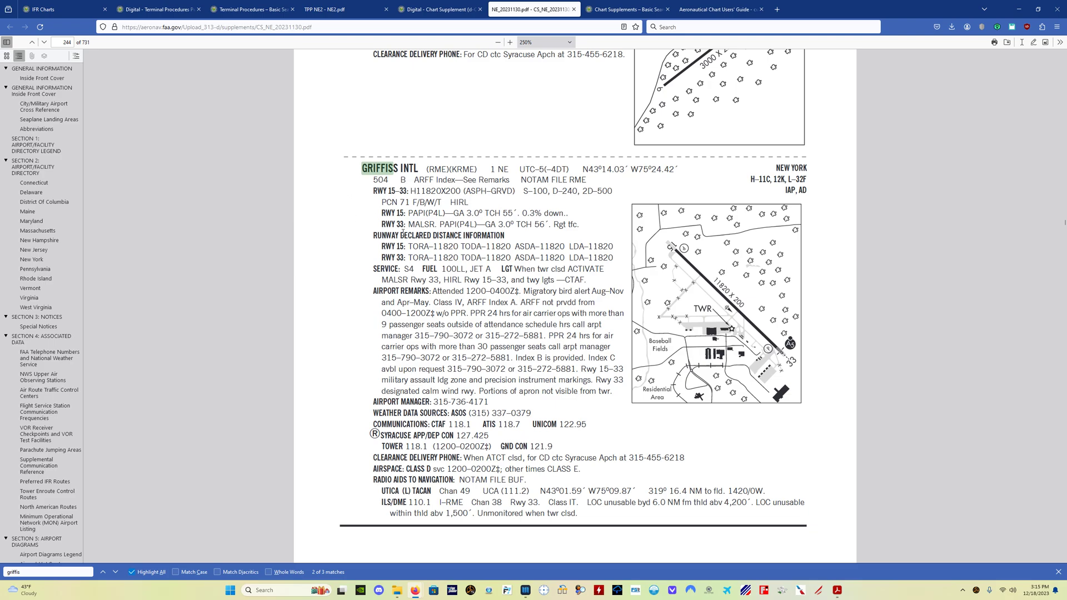
pyautogui.moveTo(353, 319)
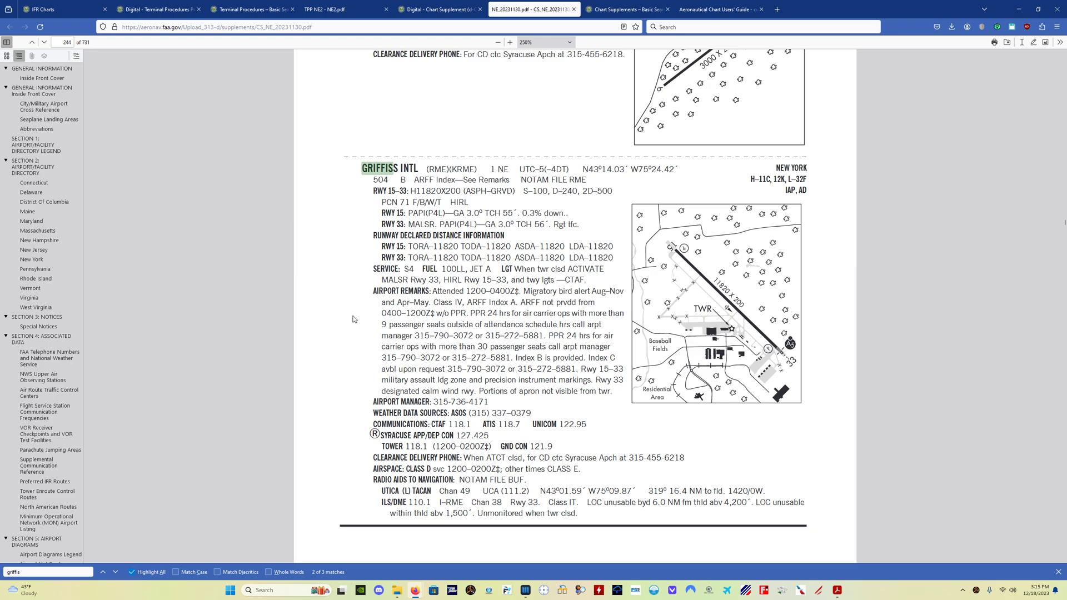
pyautogui.moveTo(549, 310)
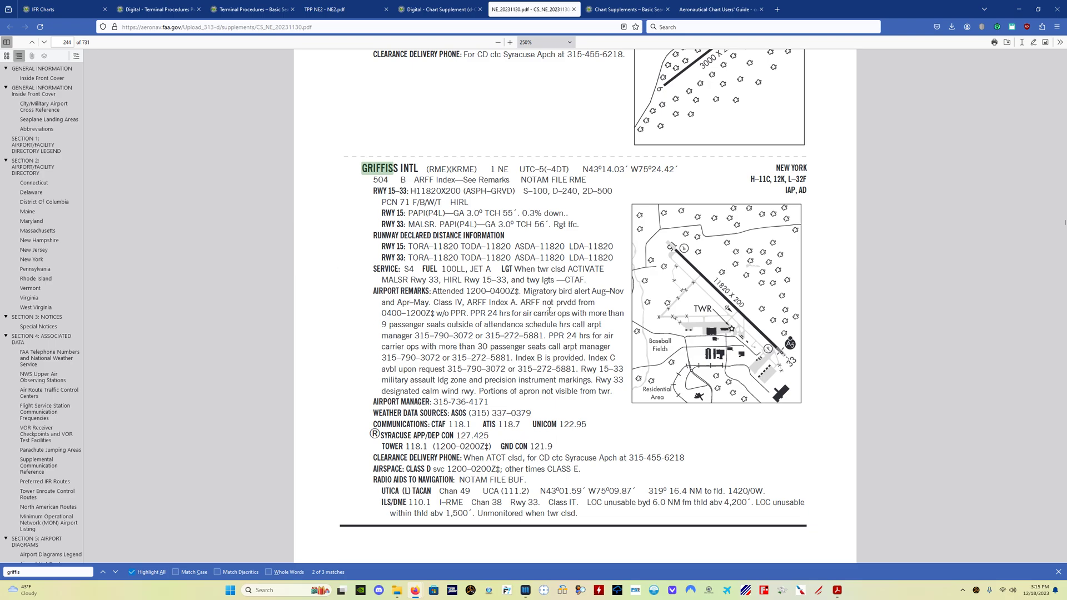
pyautogui.moveTo(371, 321)
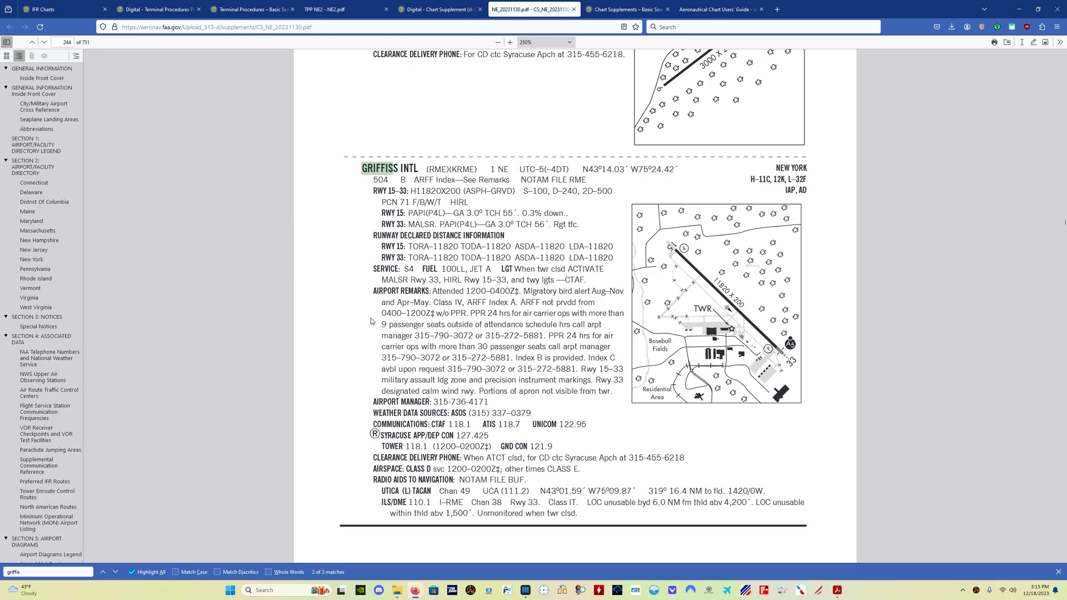
pyautogui.moveTo(368, 320)
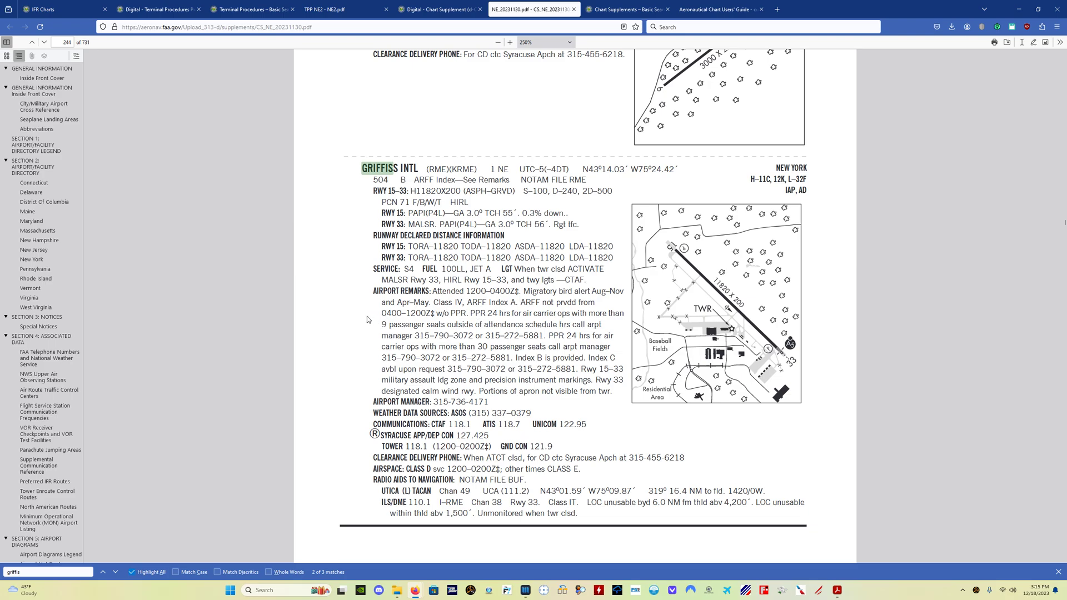
# Read the Griffiss Intl airport entry on page 244 of the Chart Supplement NE
pyautogui.scroll(-3)
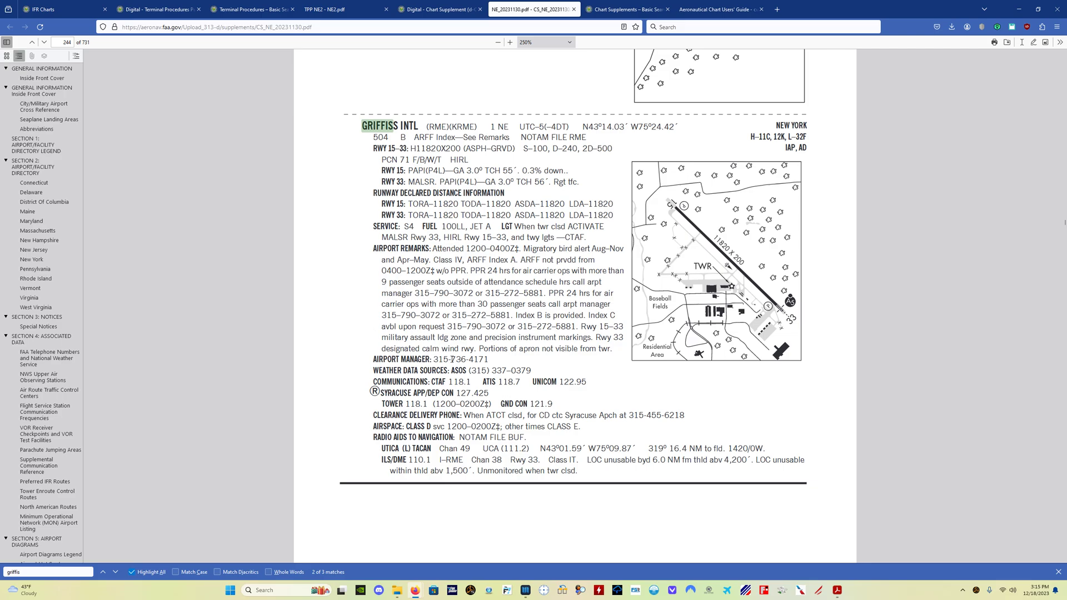
pyautogui.moveTo(539, 468)
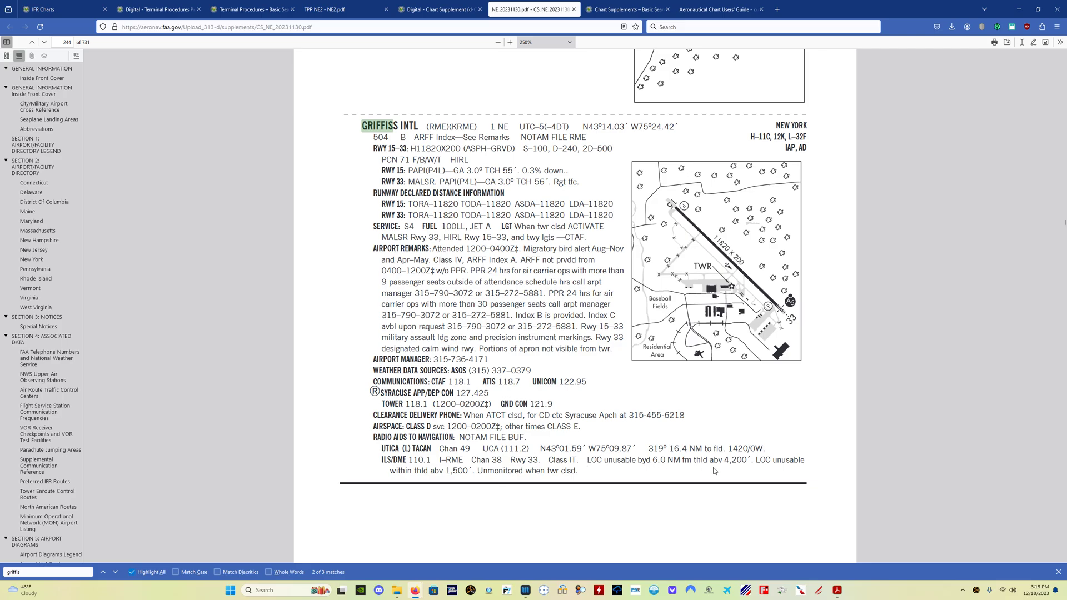
pyautogui.moveTo(746, 470)
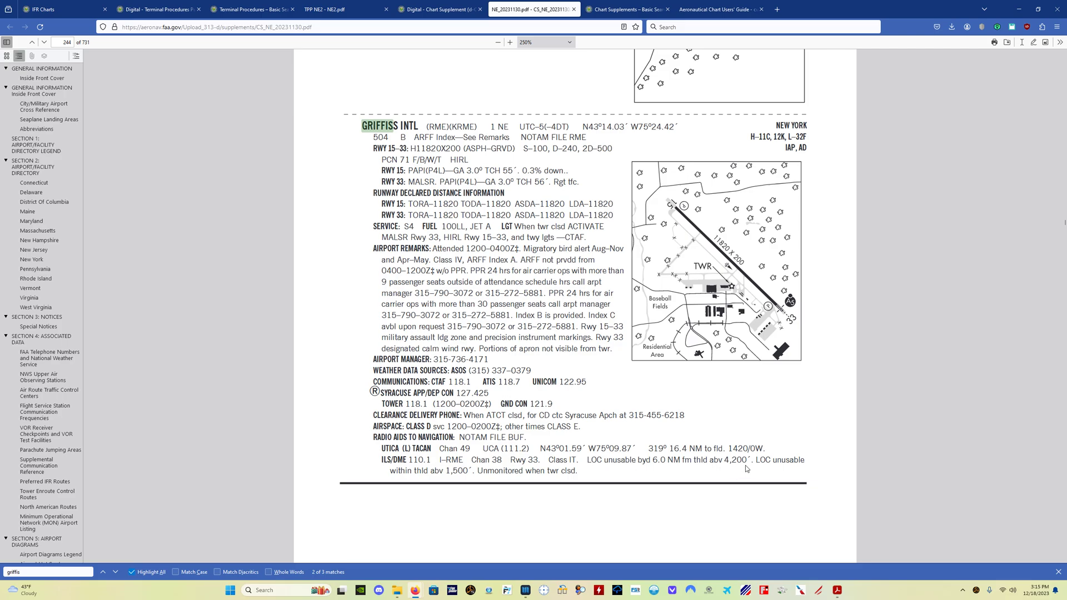
pyautogui.moveTo(744, 469)
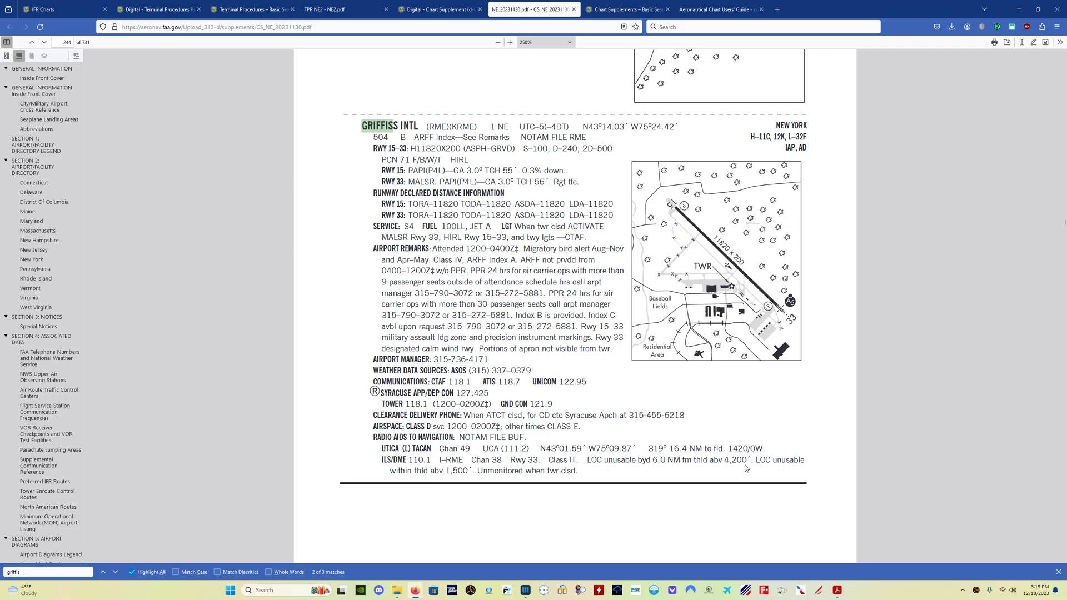
pyautogui.moveTo(595, 201)
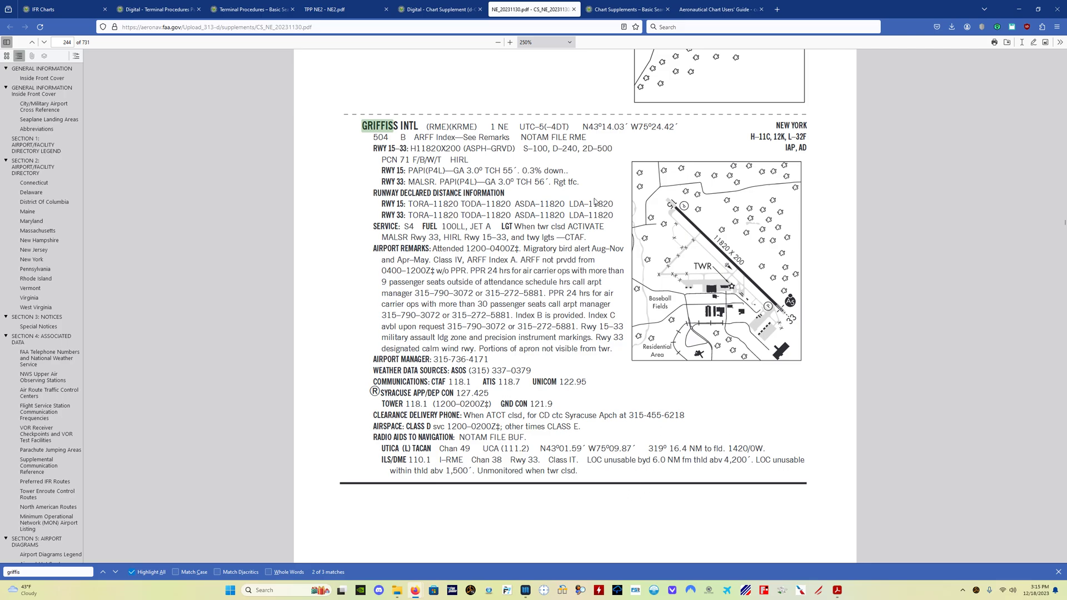
pyautogui.moveTo(1017, 283)
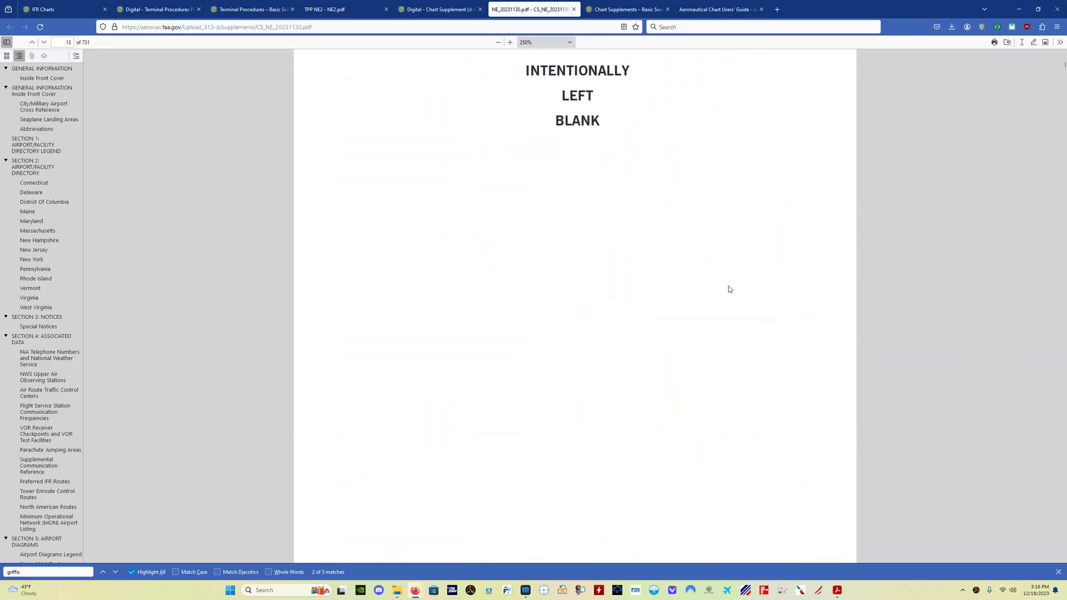
# Jump to the Airport/Facility Directory Legend from the outline and read down its sample page
pyautogui.click(43, 43)
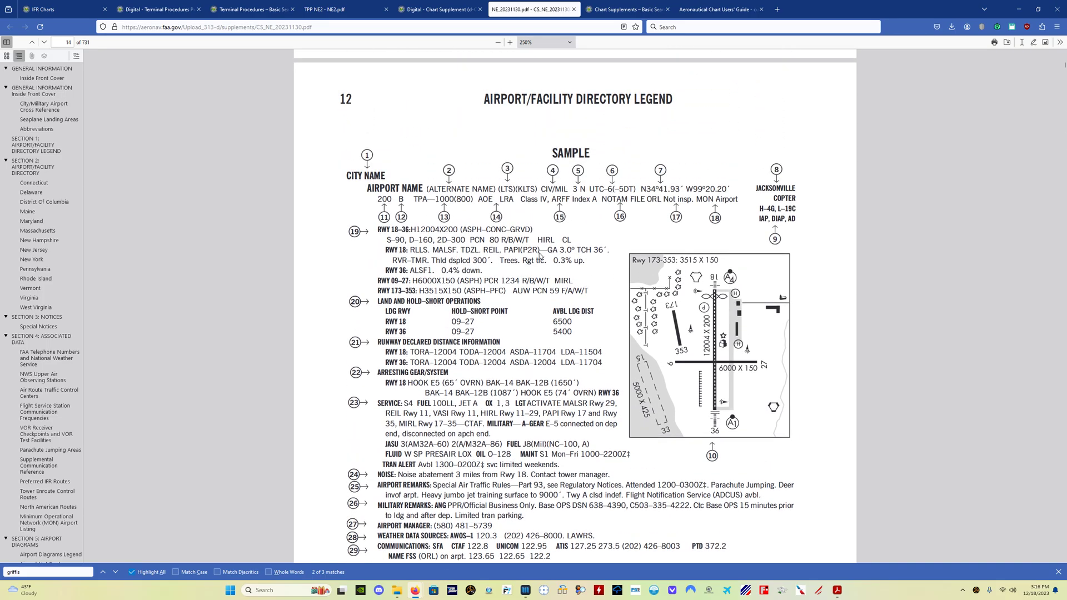
pyautogui.scroll(-3)
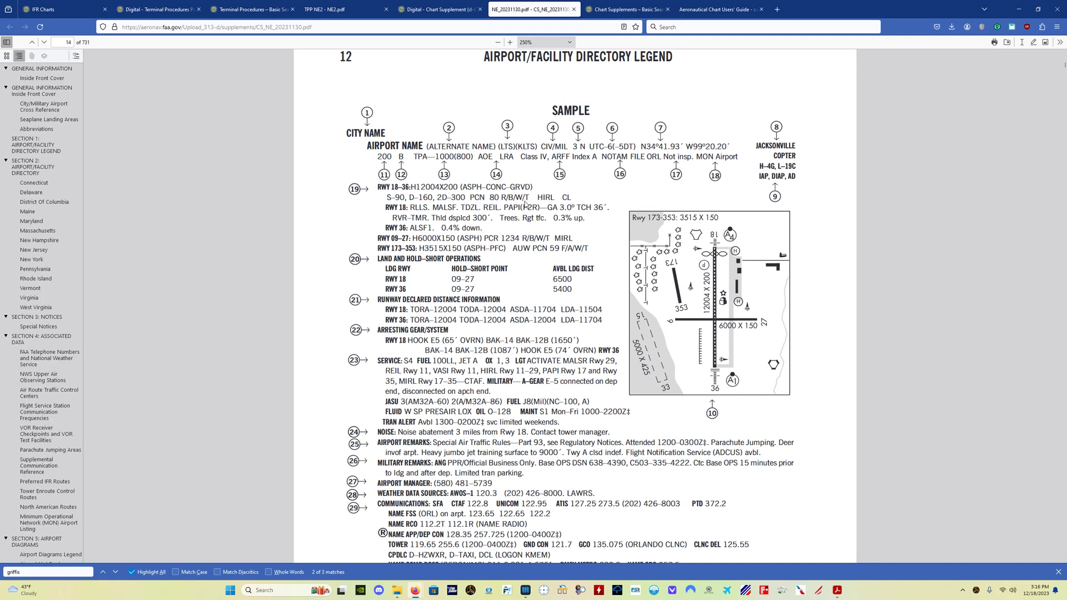
pyautogui.scroll(-3)
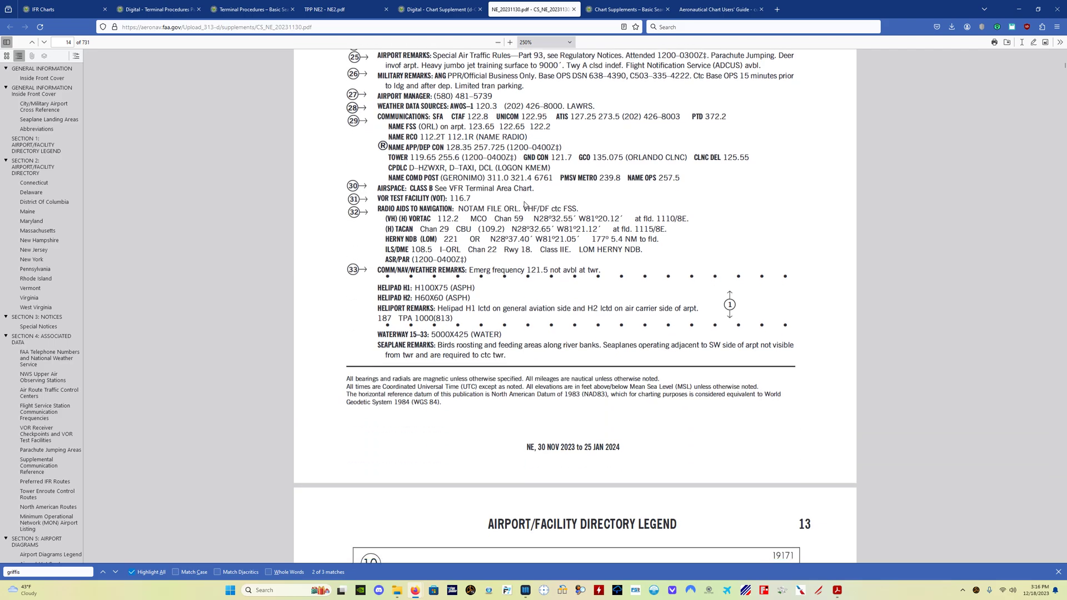
pyautogui.scroll(-3)
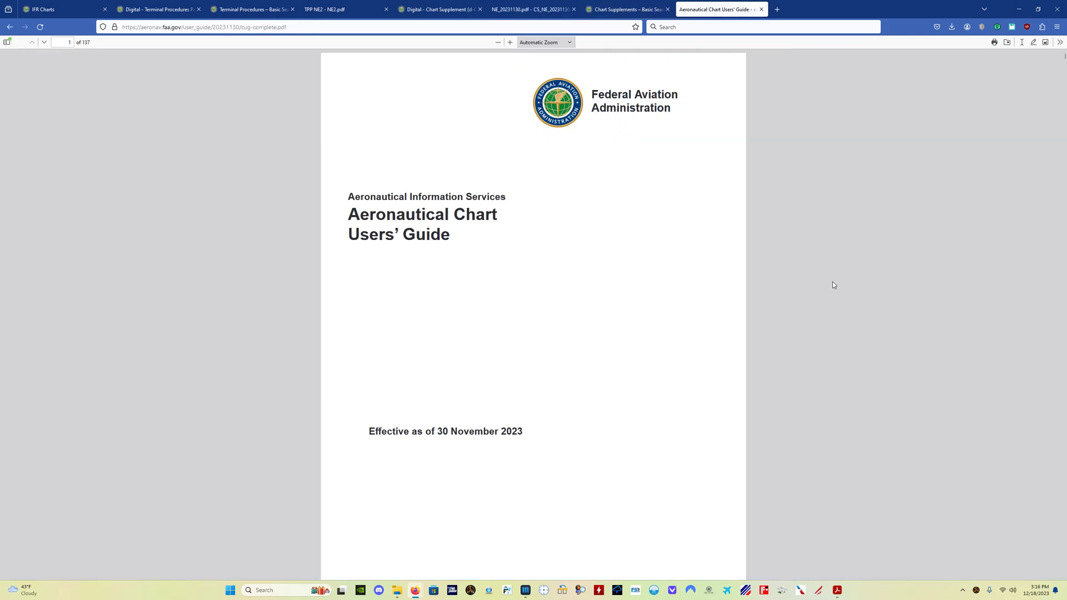
pyautogui.moveTo(599, 397)
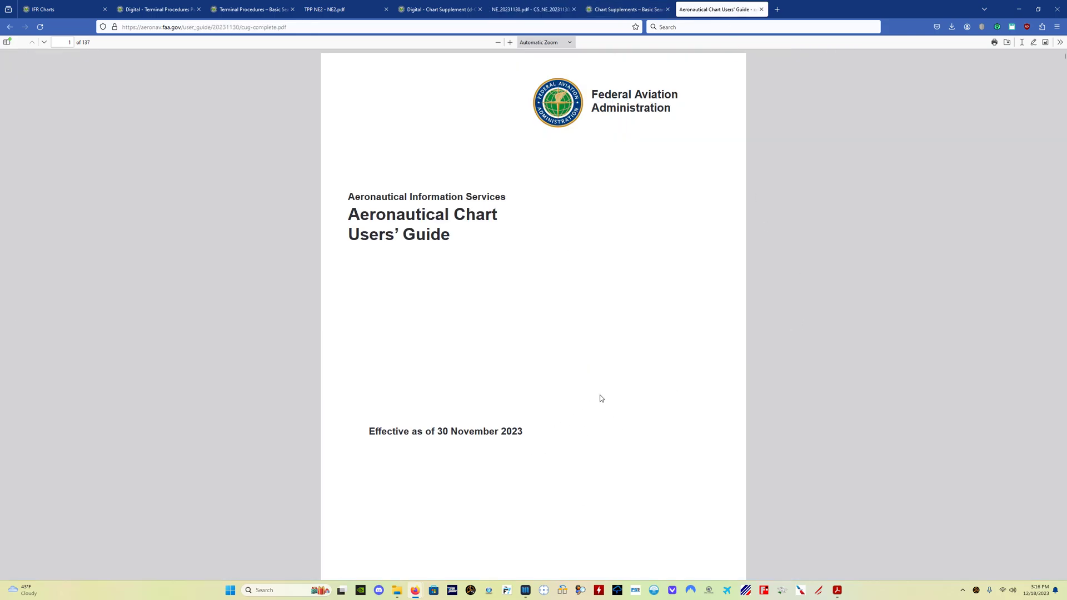
# Read the Chart Users' Guide table of contents down to the U.S. Terminal Procedures Publication section
pyautogui.scroll(-3)
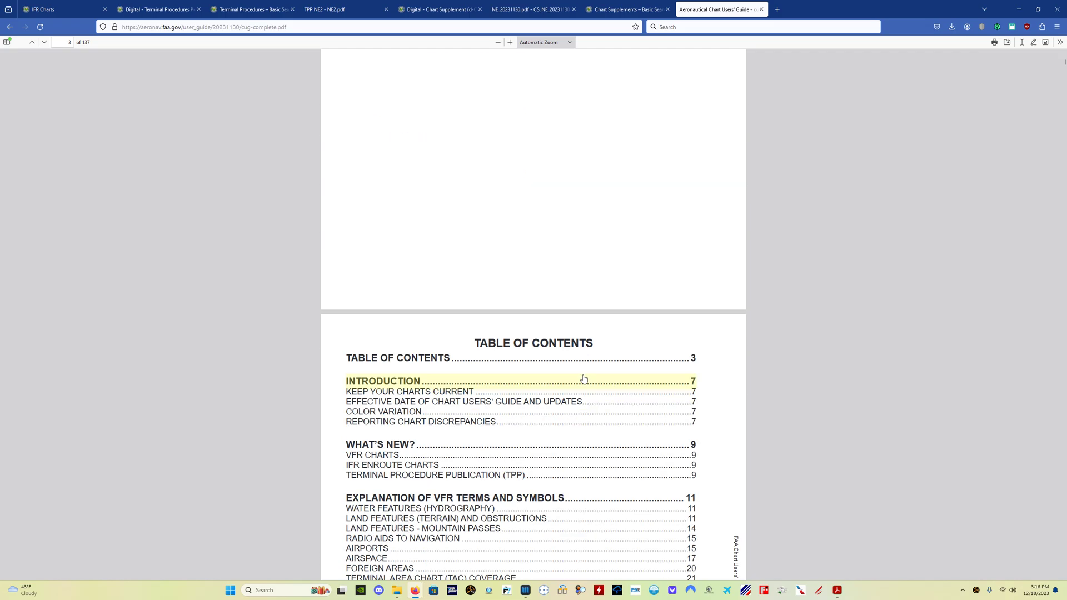
pyautogui.scroll(-3)
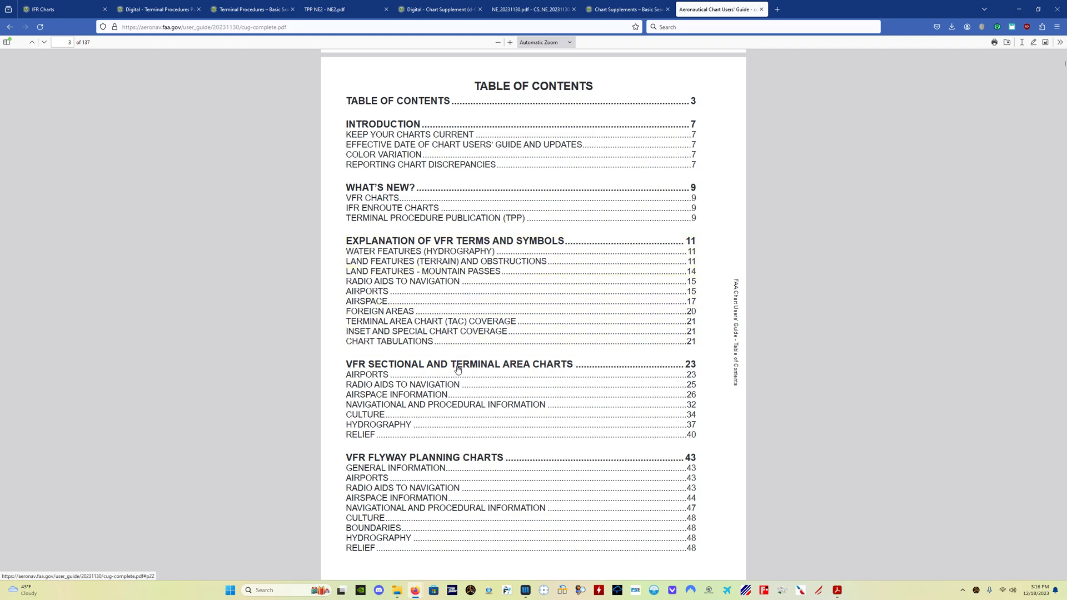
pyautogui.scroll(-3)
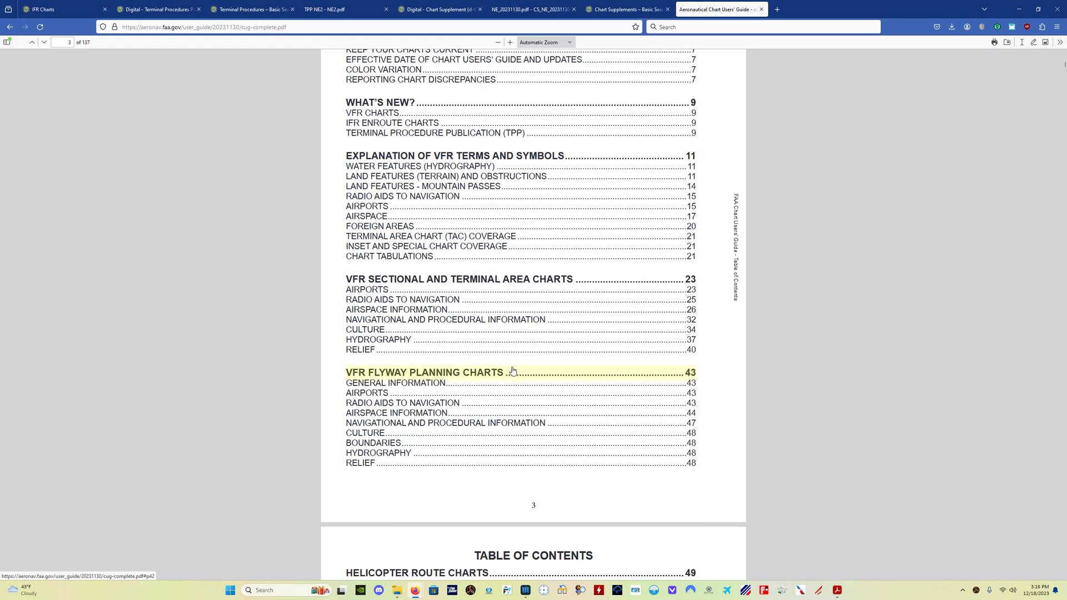
pyautogui.scroll(-3)
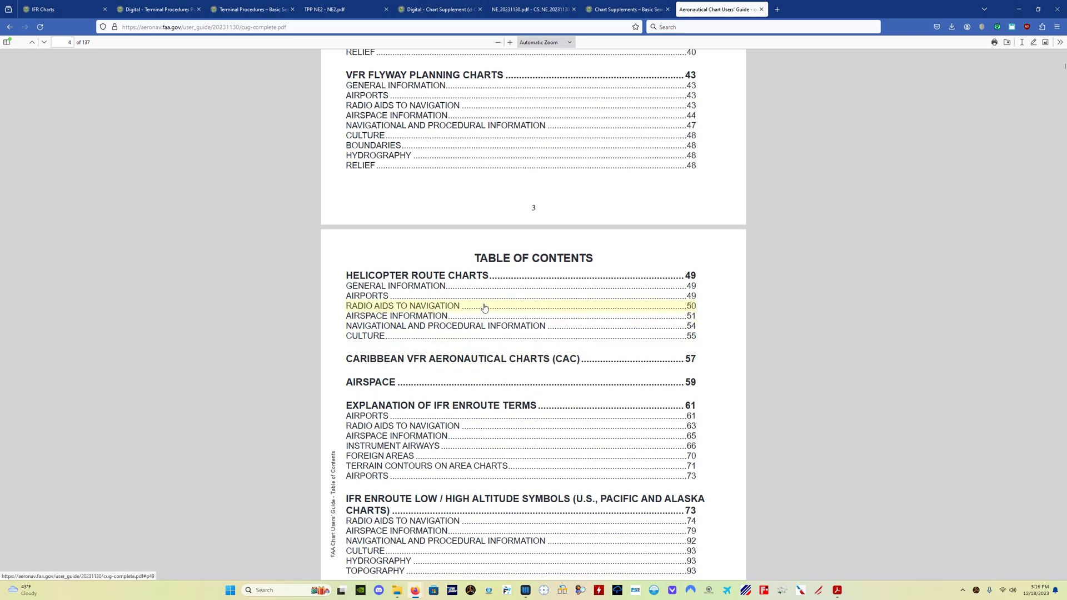
pyautogui.scroll(-3)
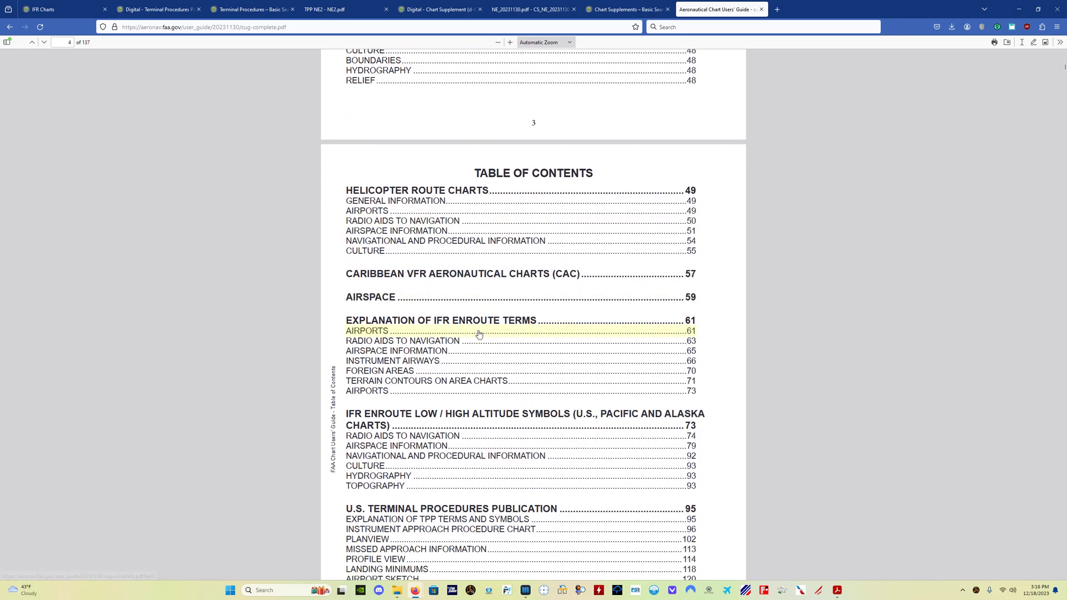
pyautogui.moveTo(430, 335)
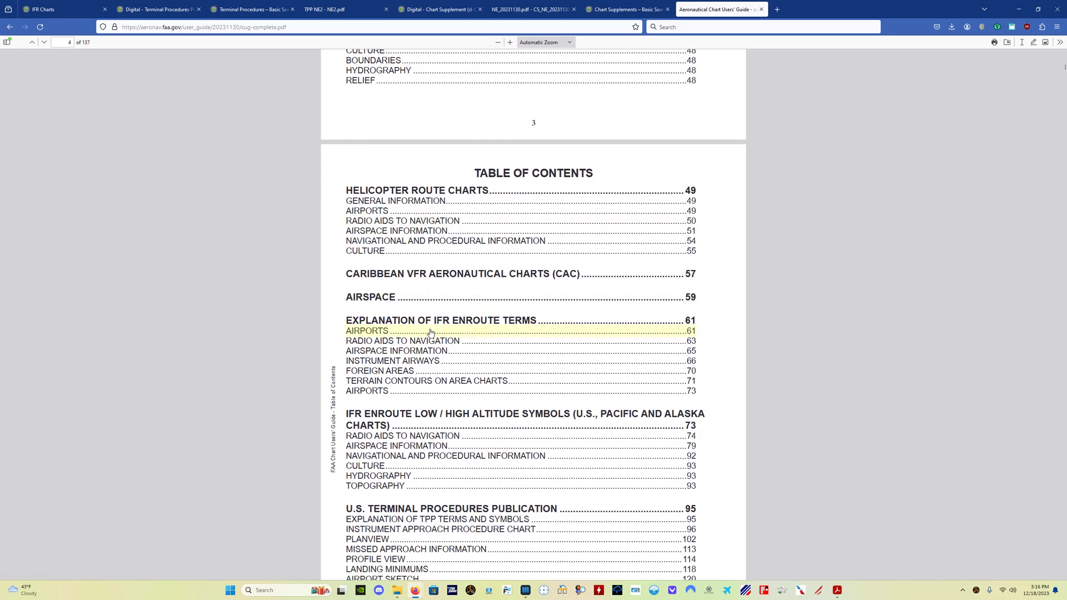
pyautogui.scroll(-3)
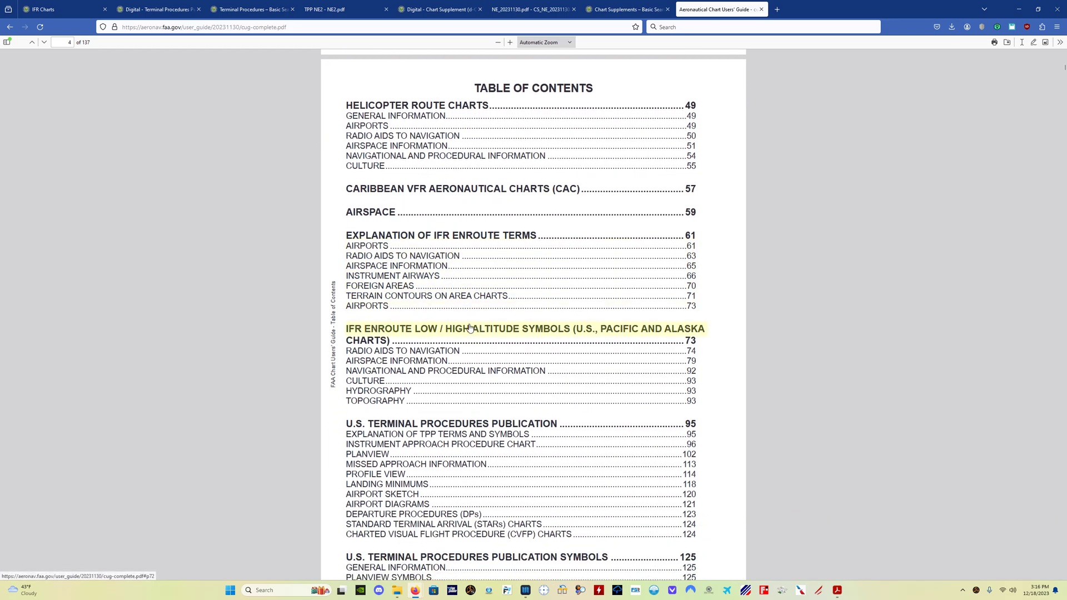
pyautogui.scroll(-3)
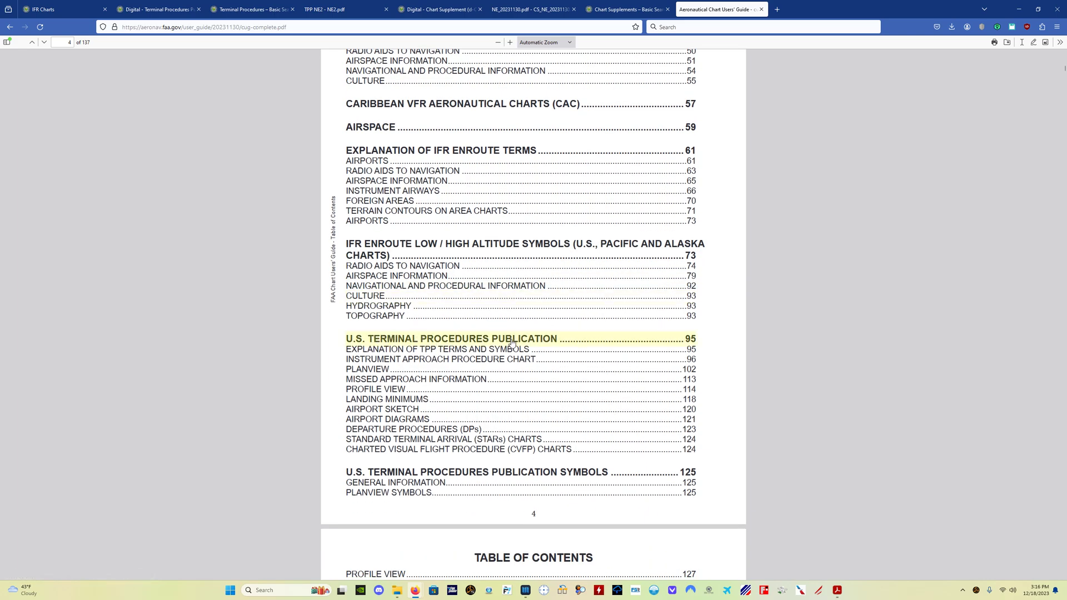
pyautogui.moveTo(375, 389)
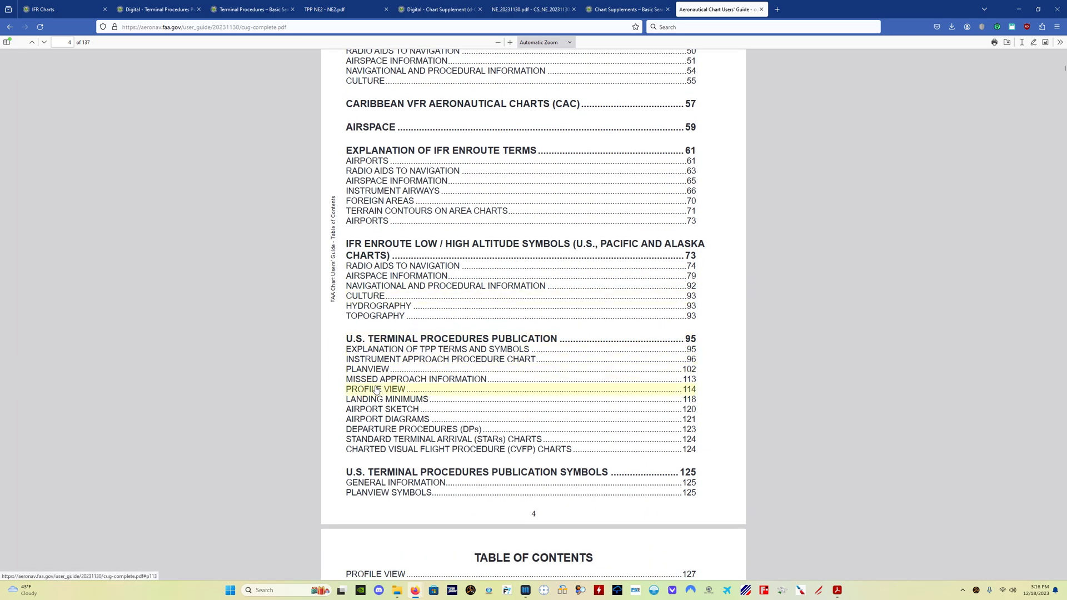
pyautogui.moveTo(373, 381)
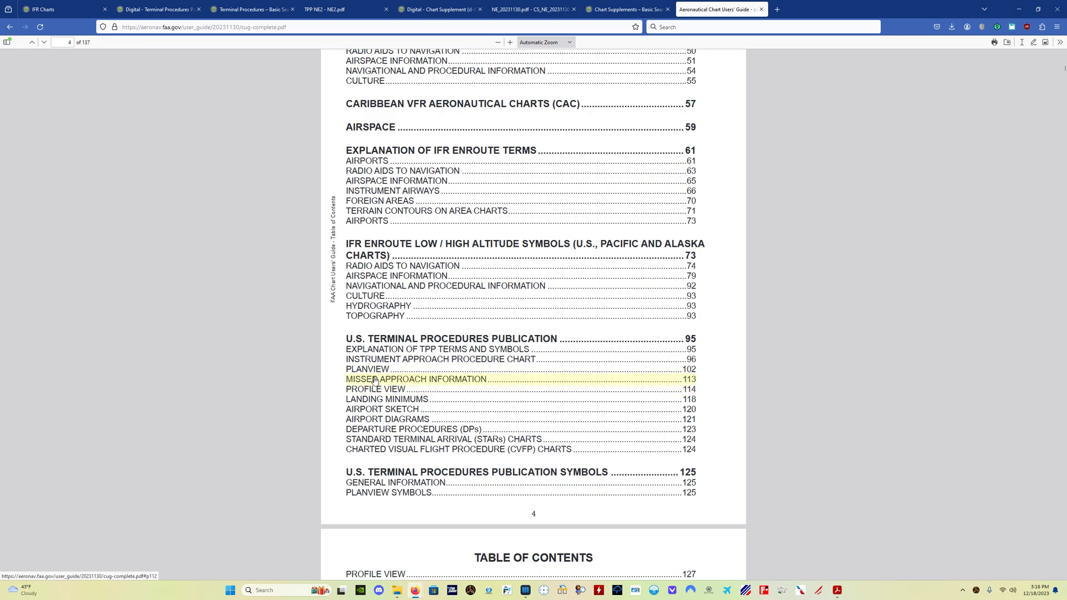
pyautogui.click(416, 379)
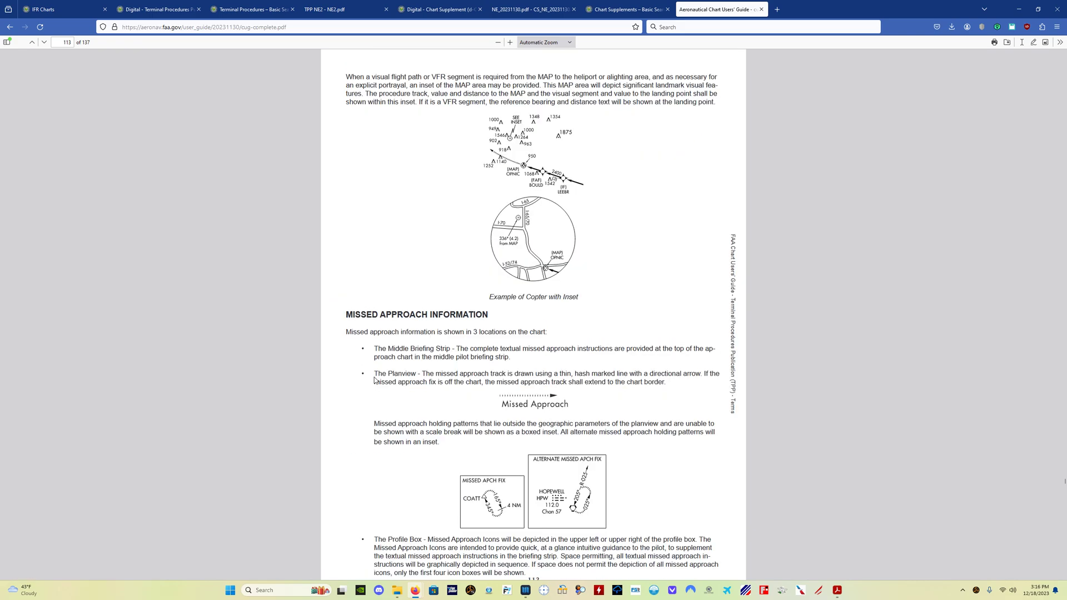
pyautogui.scroll(-3)
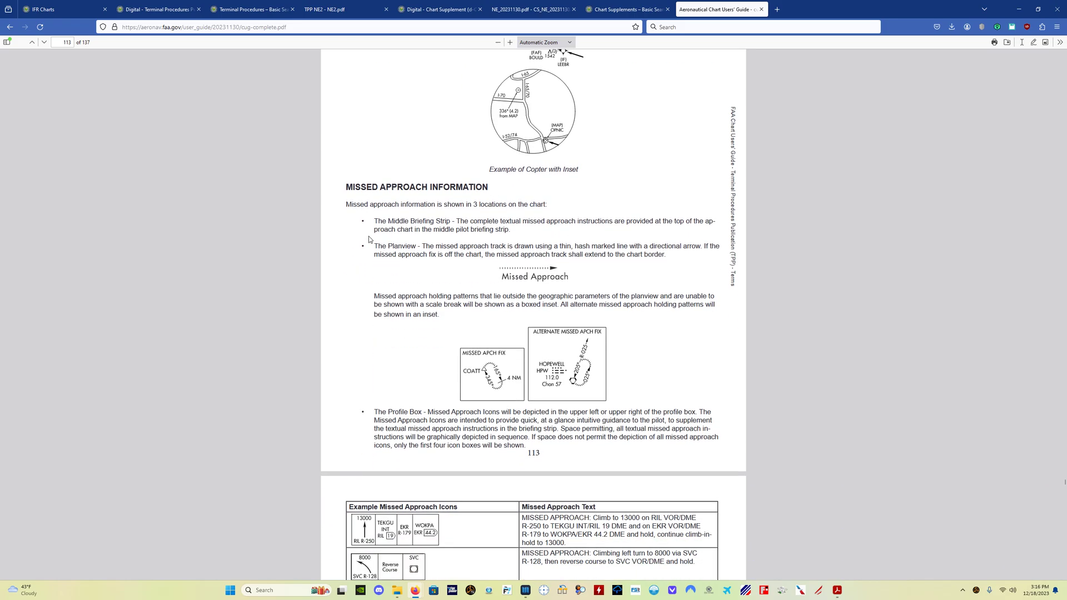
pyautogui.scroll(-3)
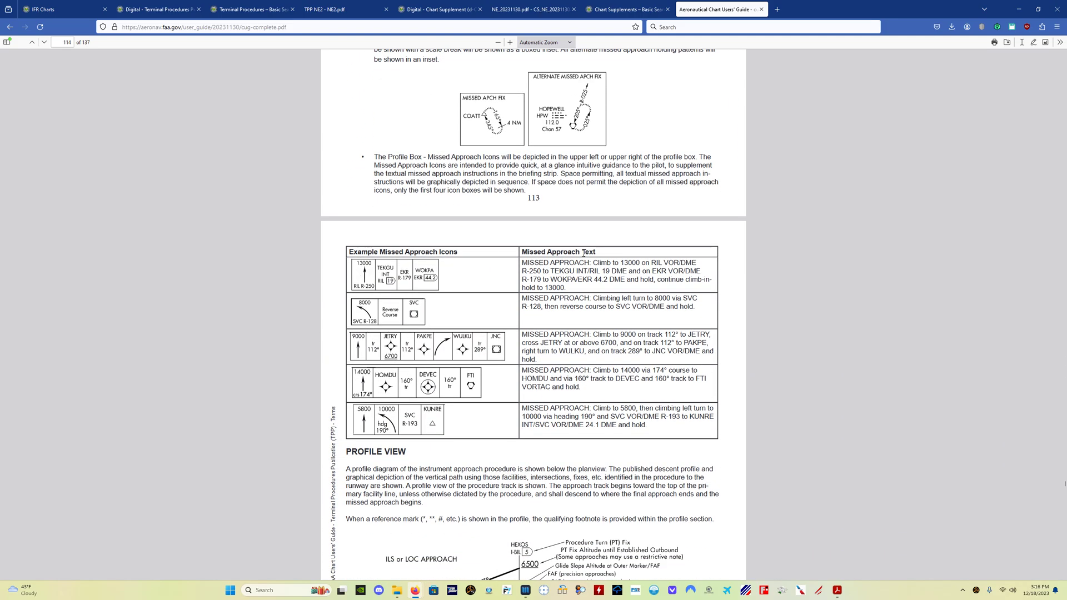
pyautogui.scroll(-3)
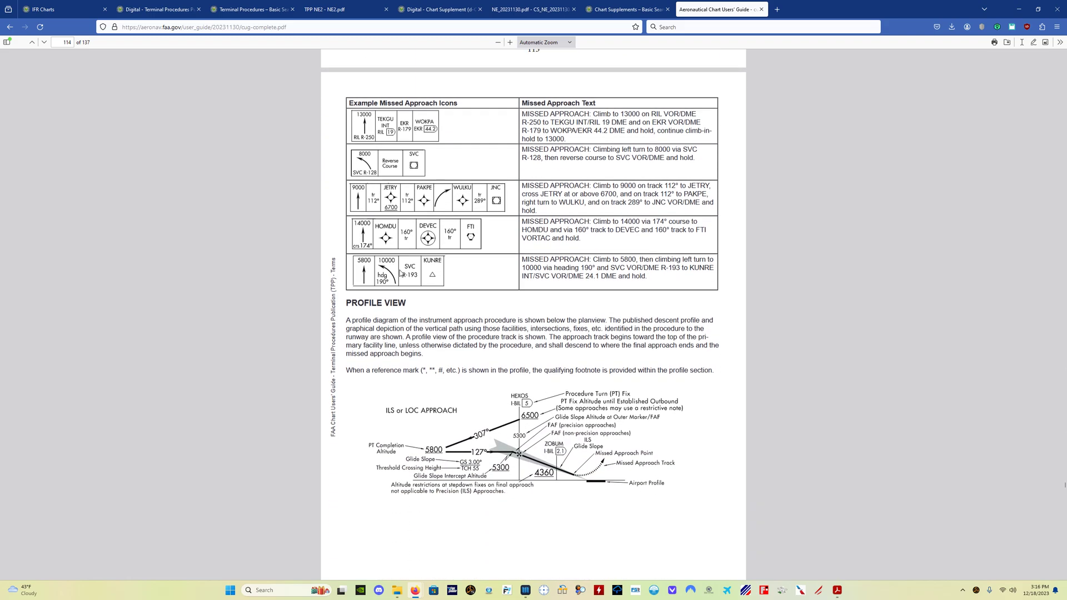
pyautogui.scroll(-3)
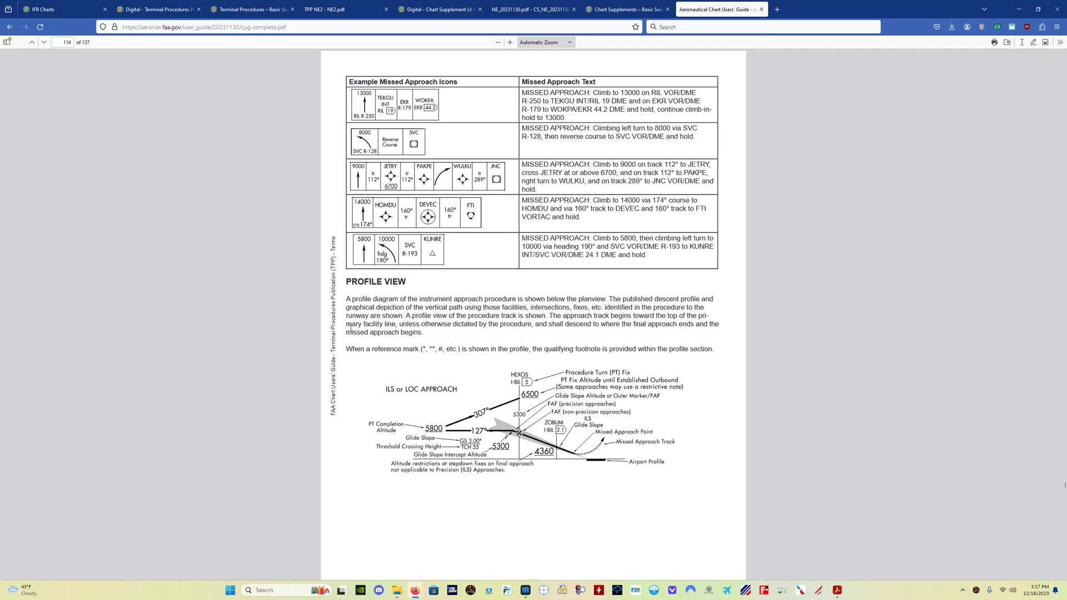
pyautogui.scroll(-3)
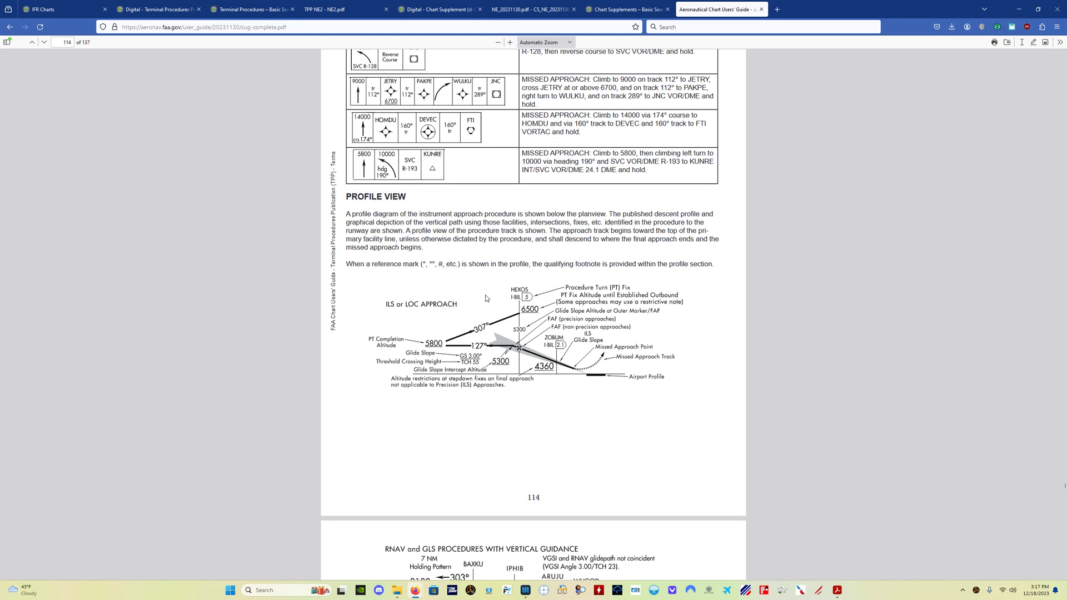
pyautogui.moveTo(533, 290)
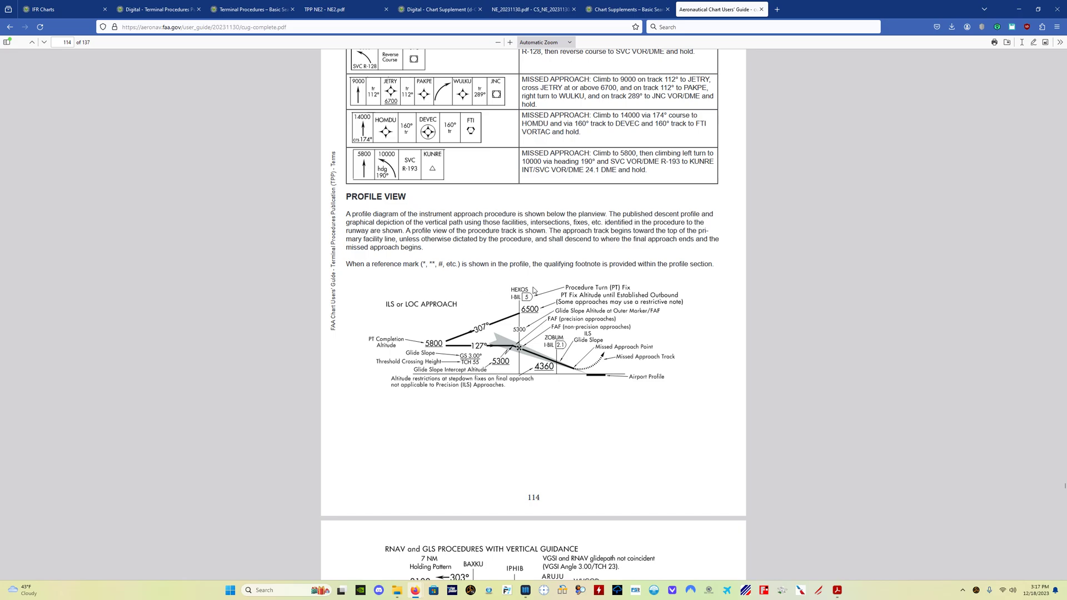
pyautogui.moveTo(560, 277)
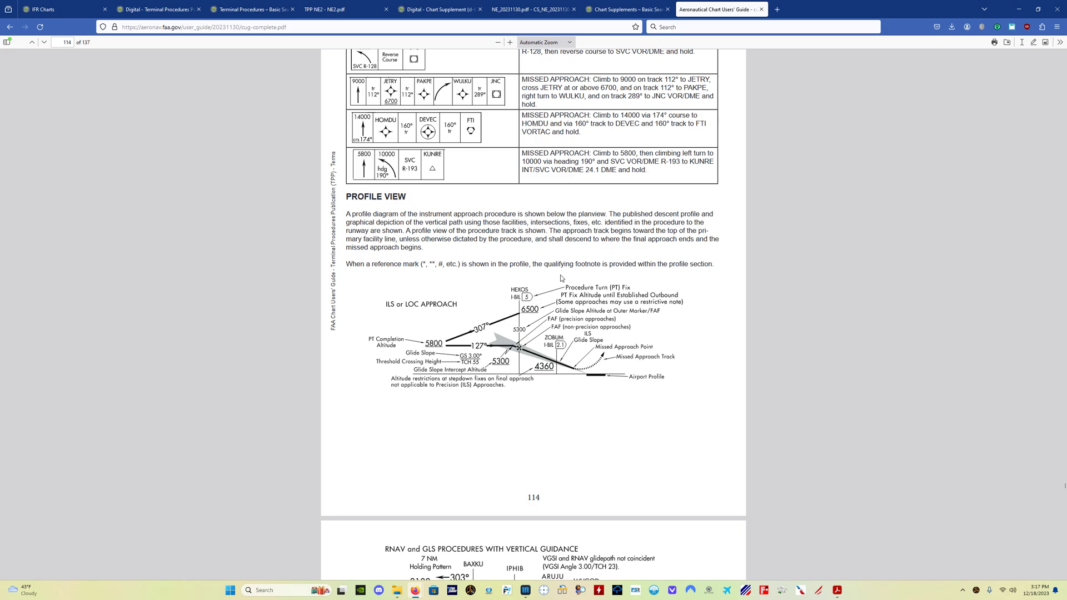
pyautogui.moveTo(562, 278)
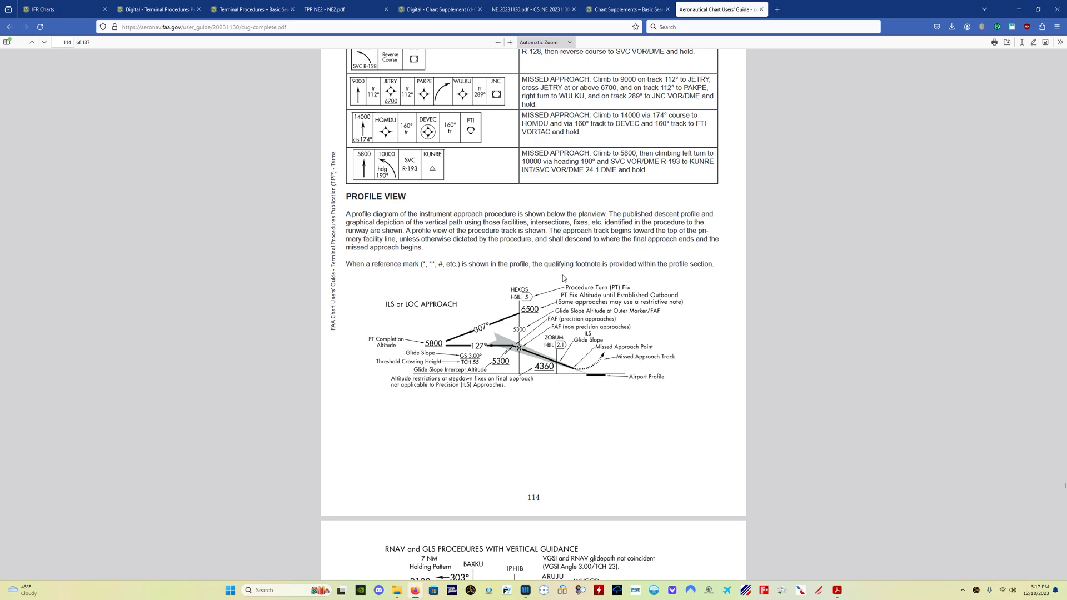
pyautogui.moveTo(539, 267)
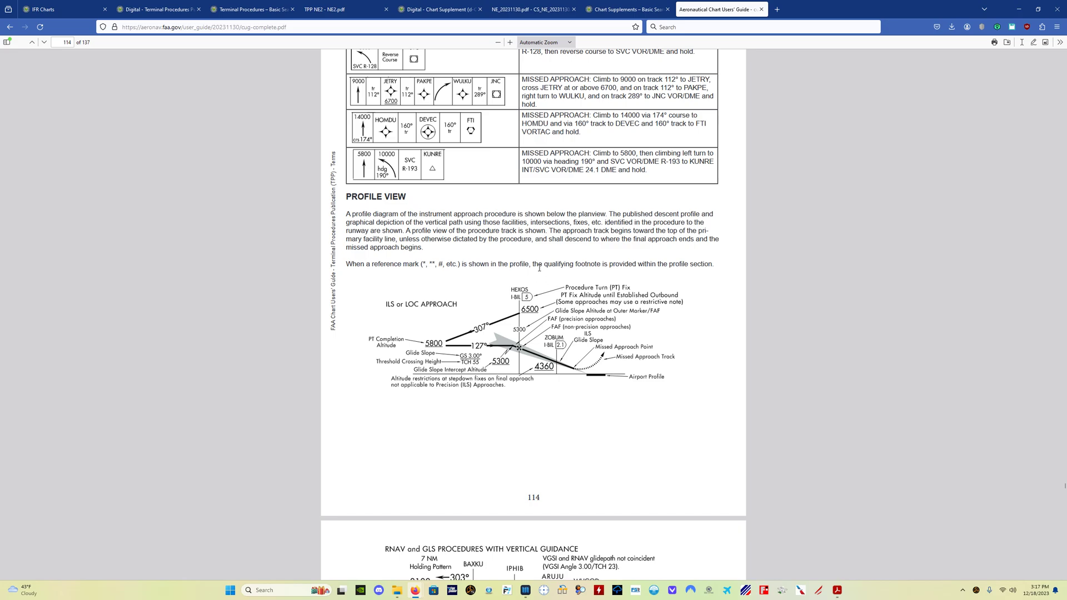
pyautogui.click(253, 9)
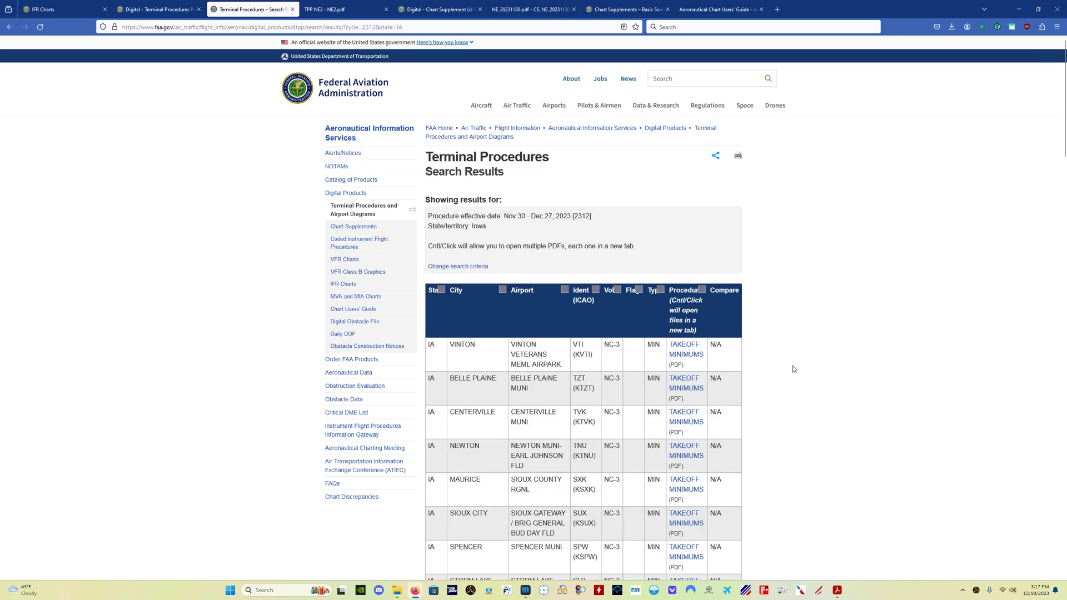
# Look through the Iowa Terminal Procedures results down to the pagination and back up
pyautogui.scroll(-3)
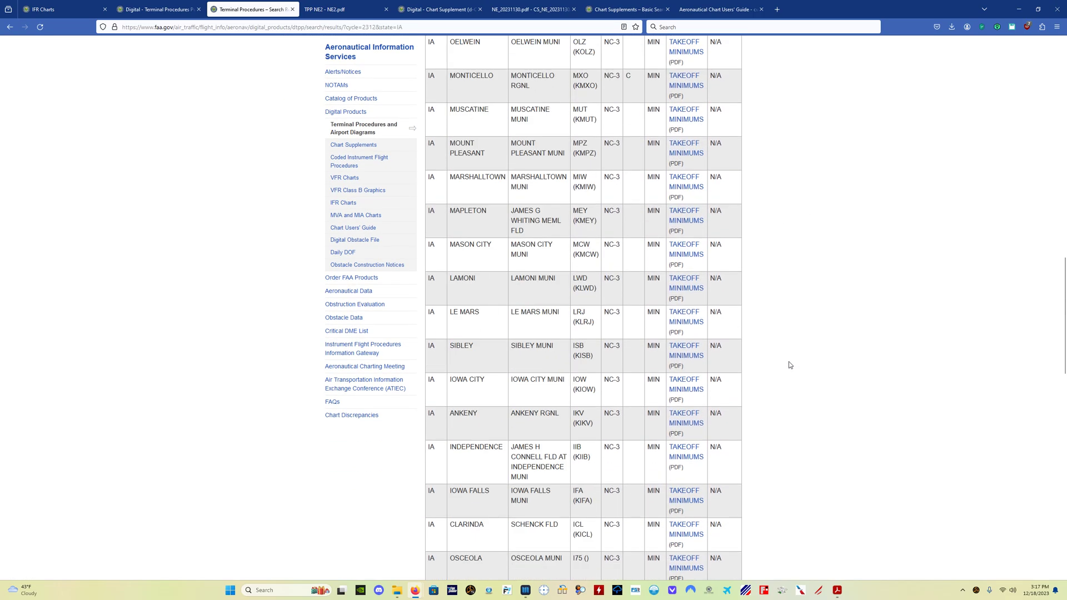
pyautogui.scroll(-3)
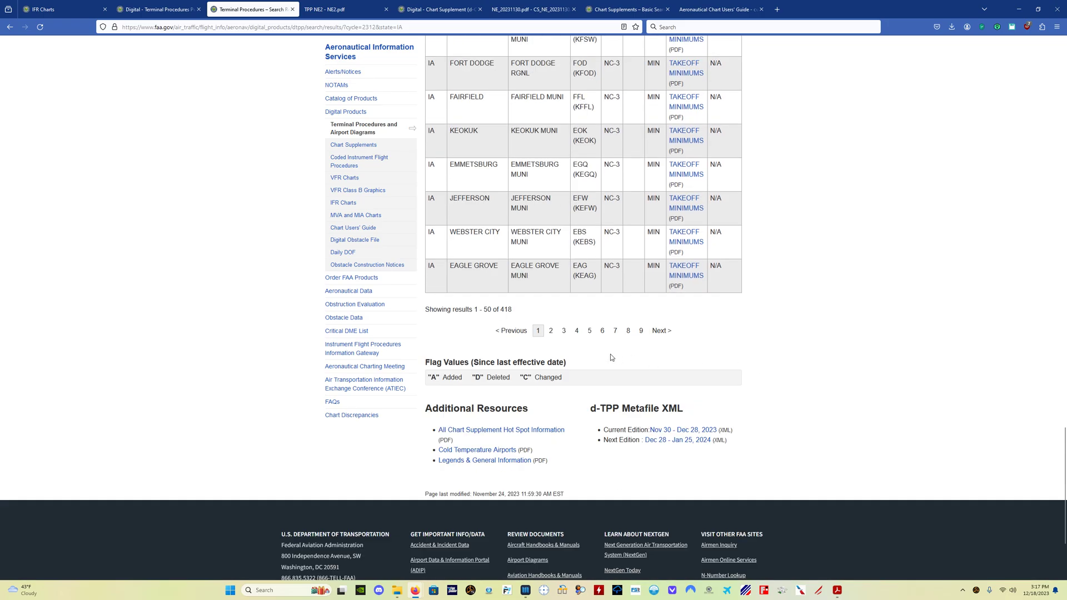
pyautogui.scroll(-3)
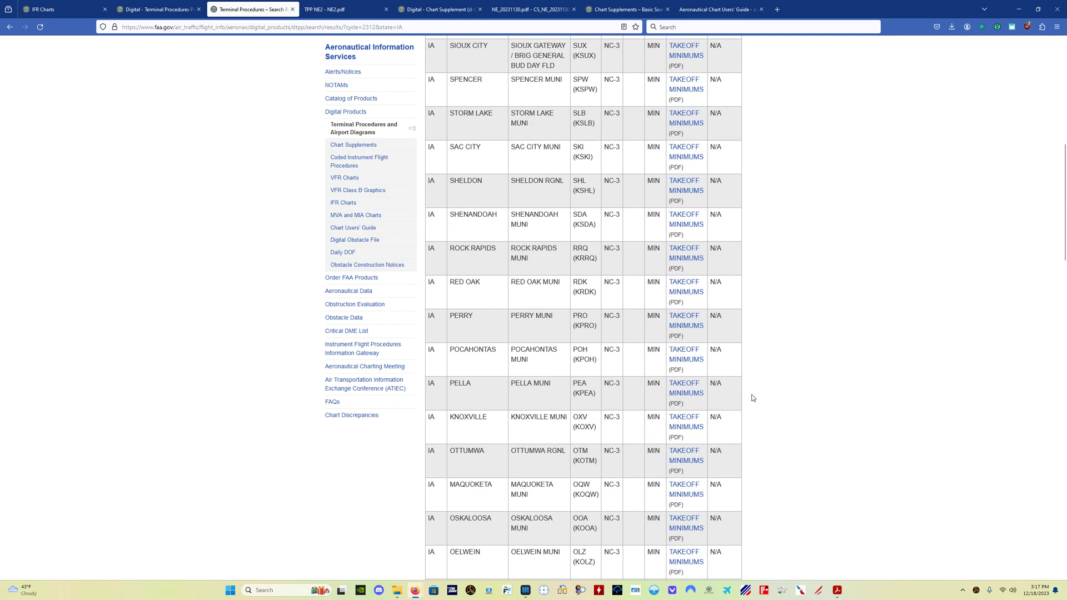
pyautogui.scroll(3)
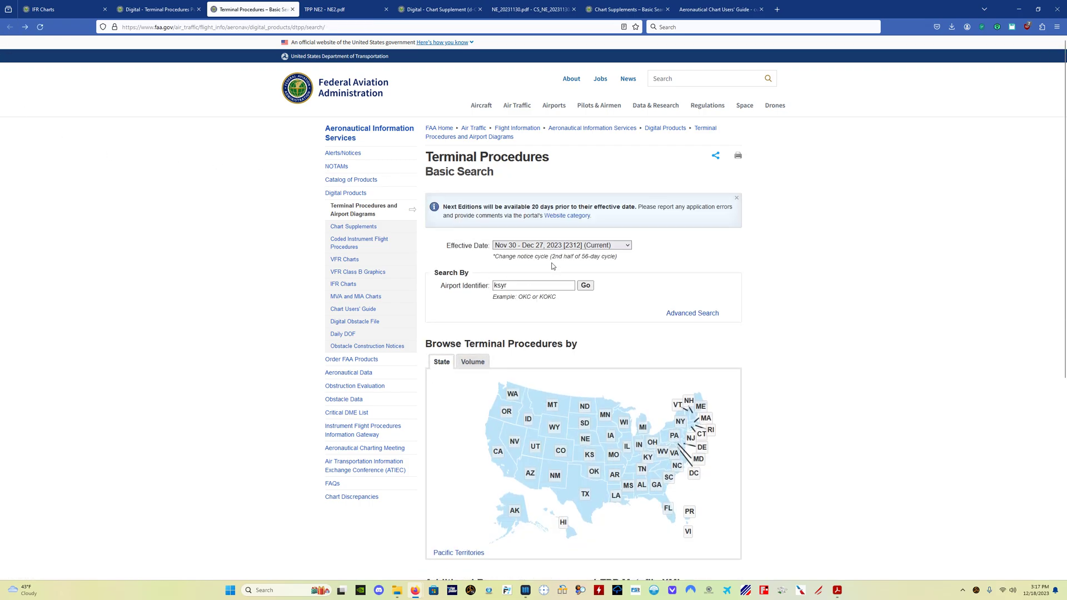
pyautogui.moveTo(659, 427)
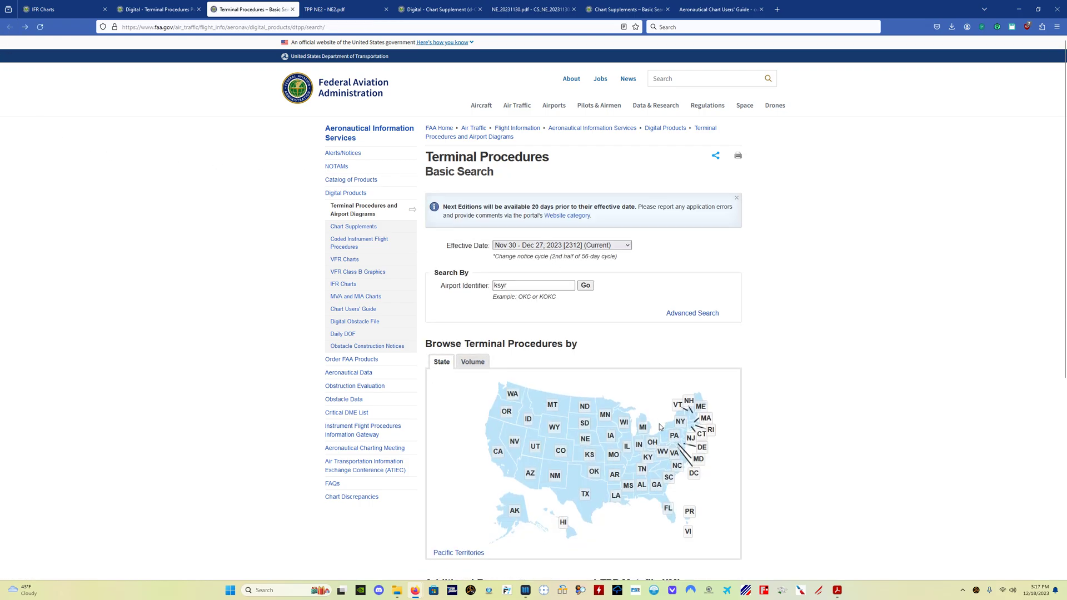
pyautogui.moveTo(556, 475)
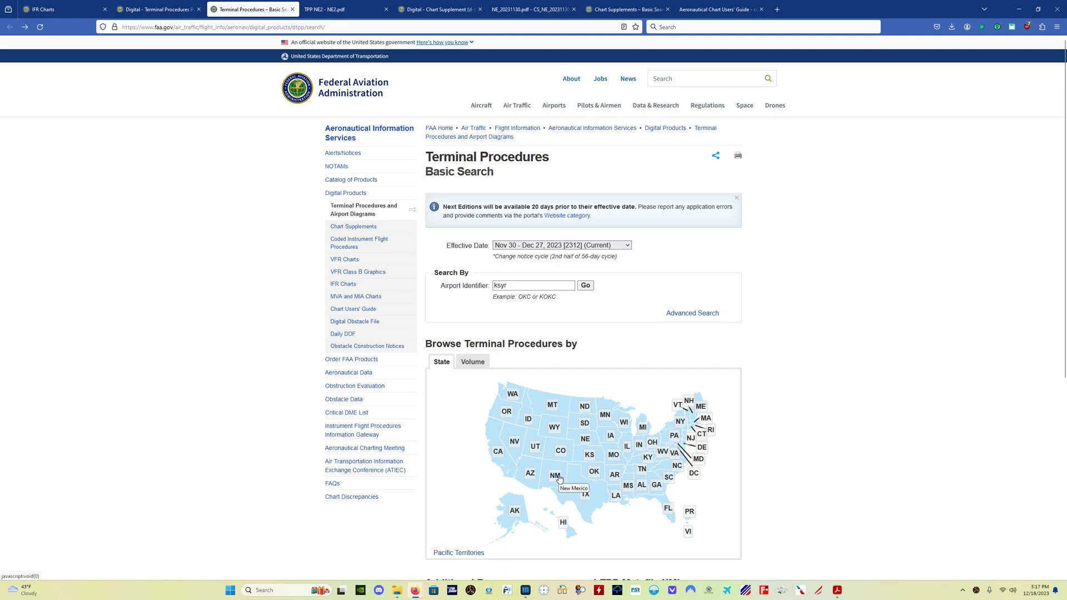
pyautogui.moveTo(713, 441)
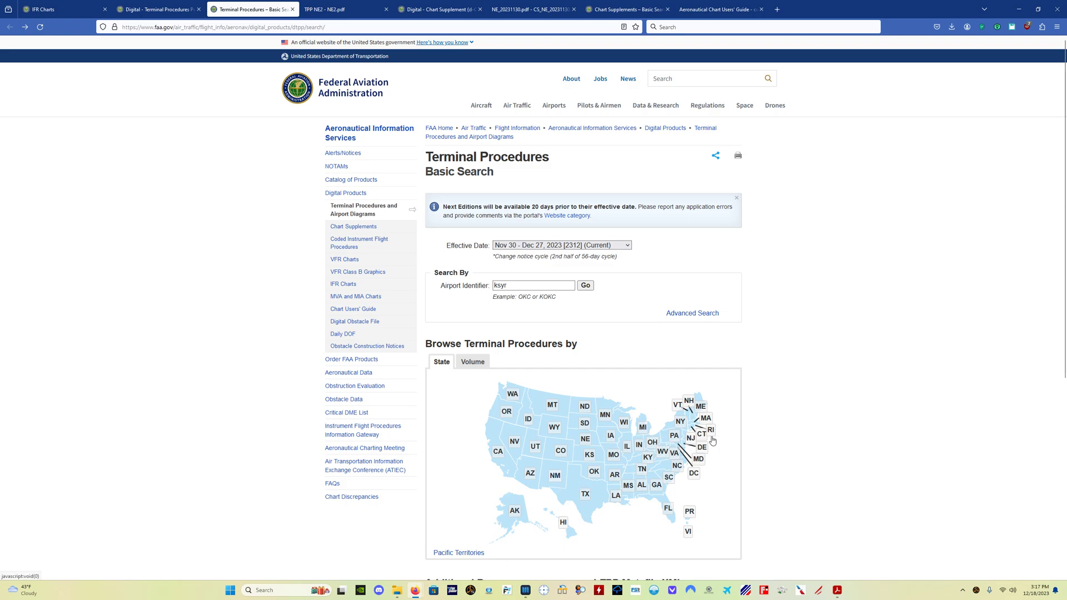
# Replace 'ksyr' with 'kord' as the airport identifier and run the Terminal Procedures search
pyautogui.tripleClick(533, 286)
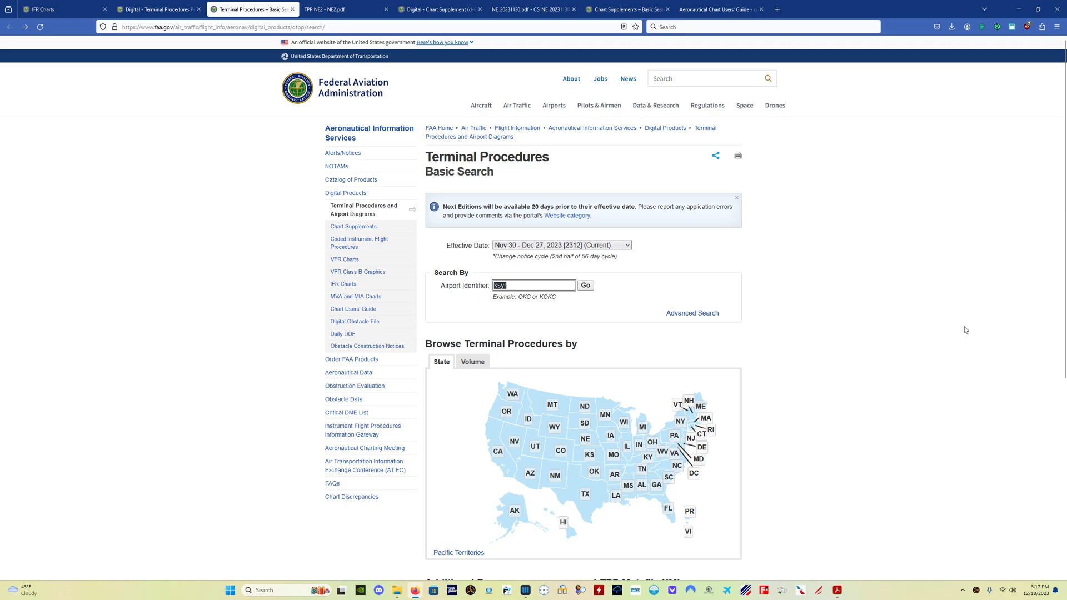
pyautogui.write('kord')
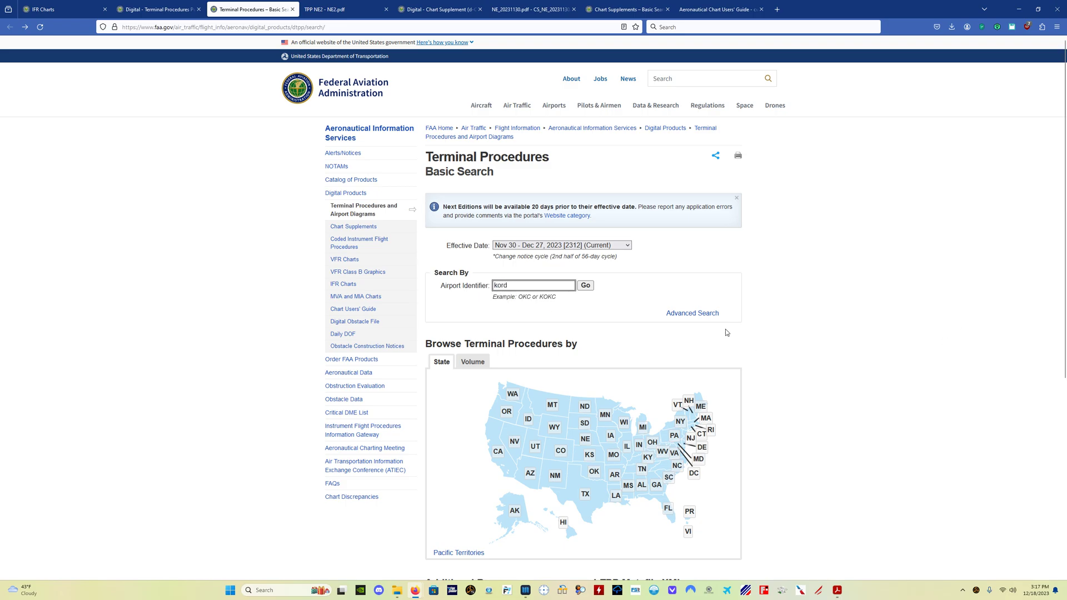
pyautogui.click(583, 286)
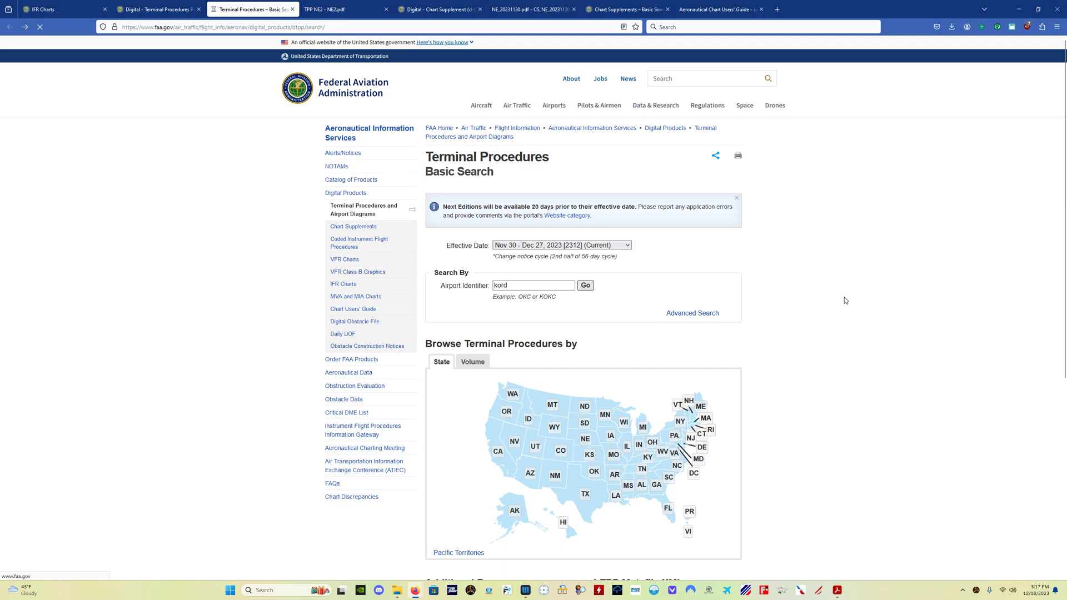
# Review the Chicago O'Hare (KORD) results list, then return to the Terminal Procedures Basic Search page
pyautogui.click(585, 286)
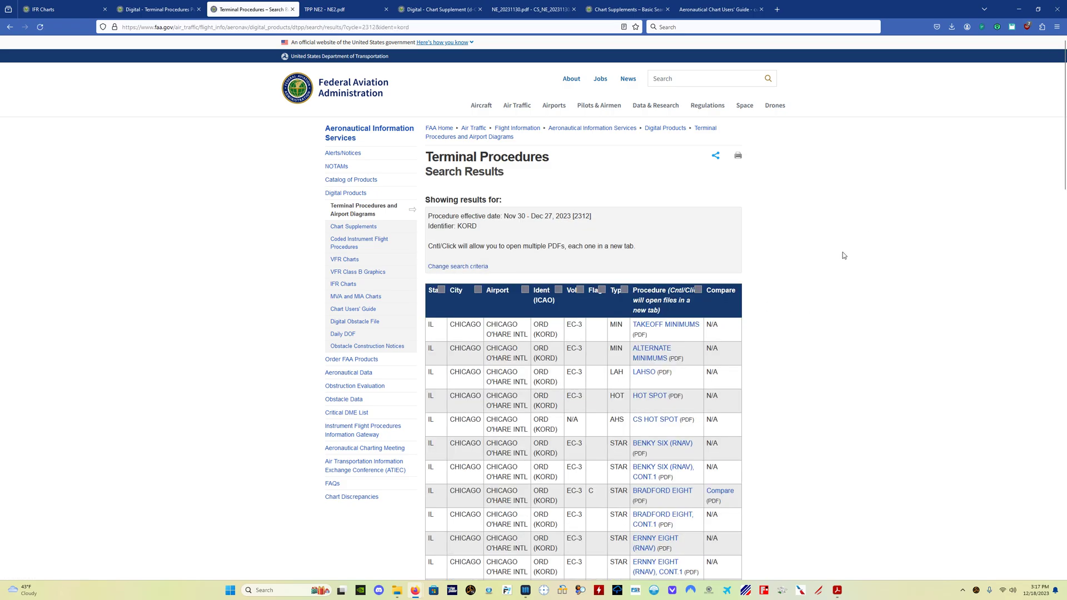
pyautogui.scroll(-3)
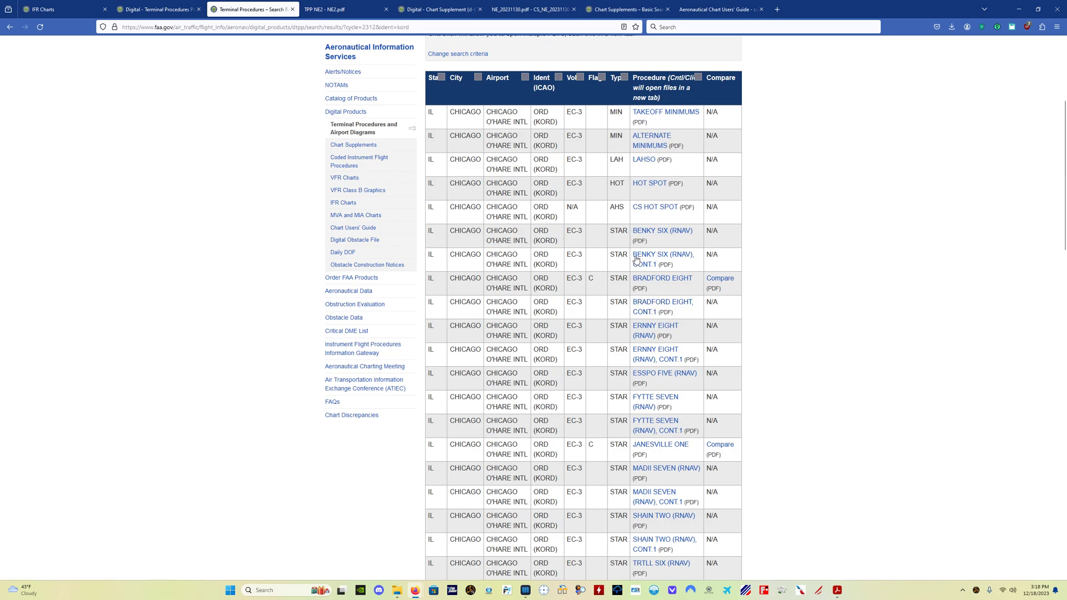
pyautogui.moveTo(621, 406)
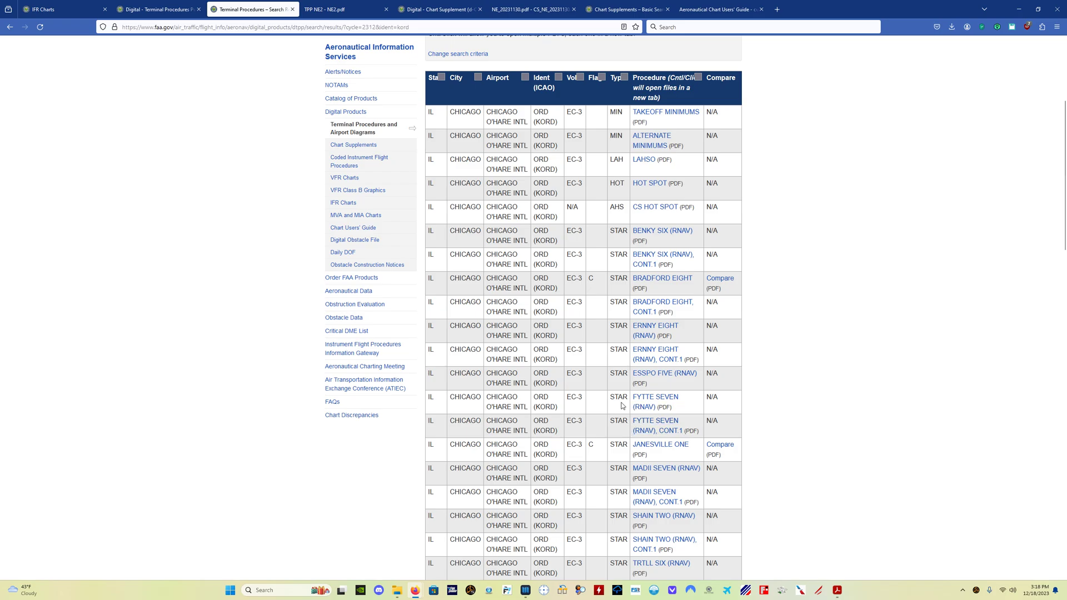
pyautogui.click(662, 306)
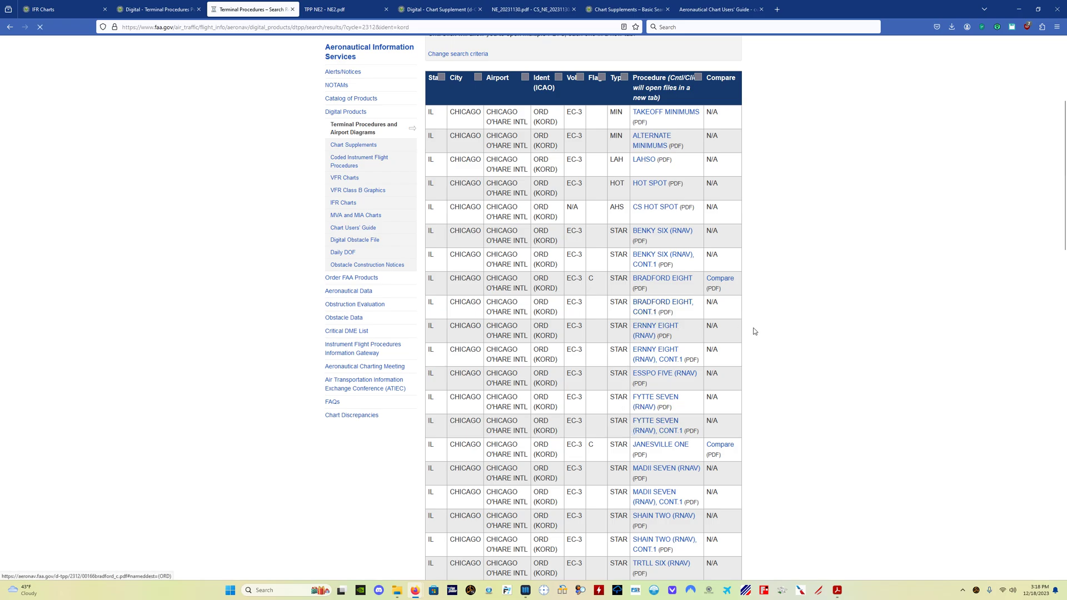
pyautogui.click(661, 278)
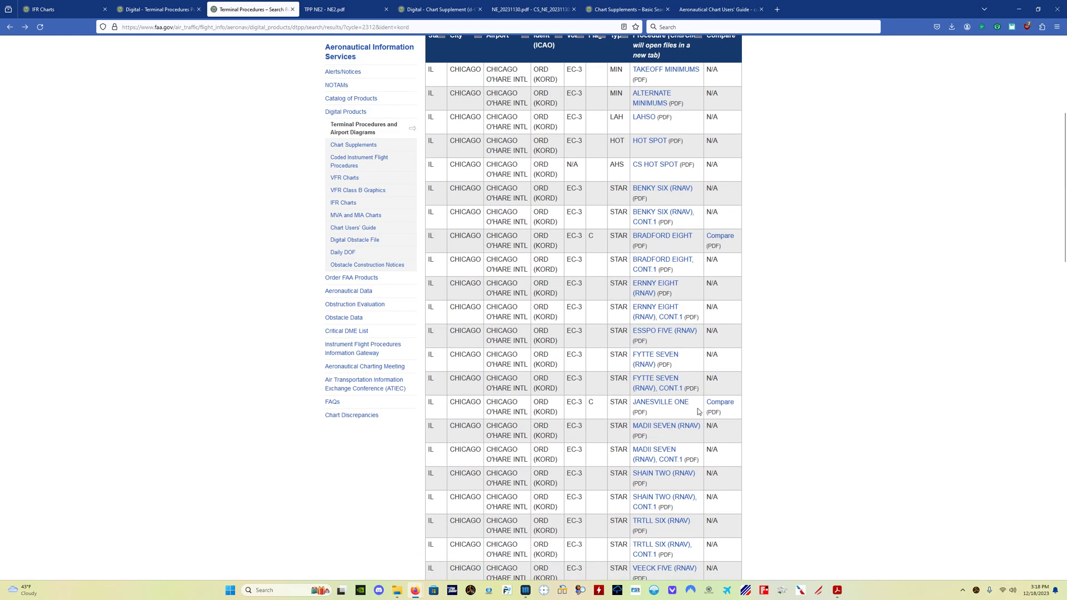
pyautogui.moveTo(14, 43)
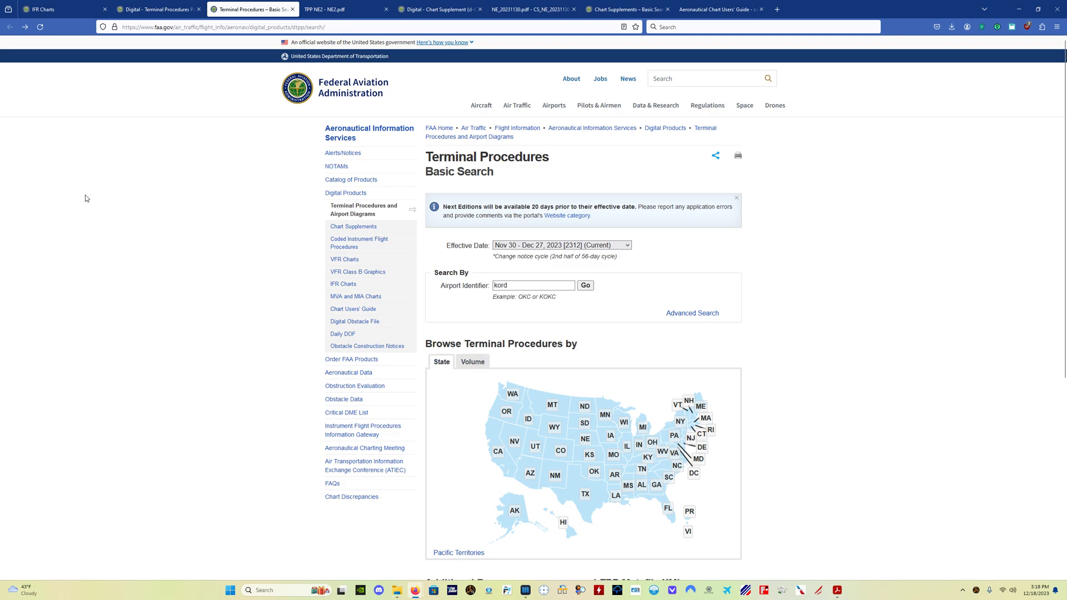
pyautogui.moveTo(101, 194)
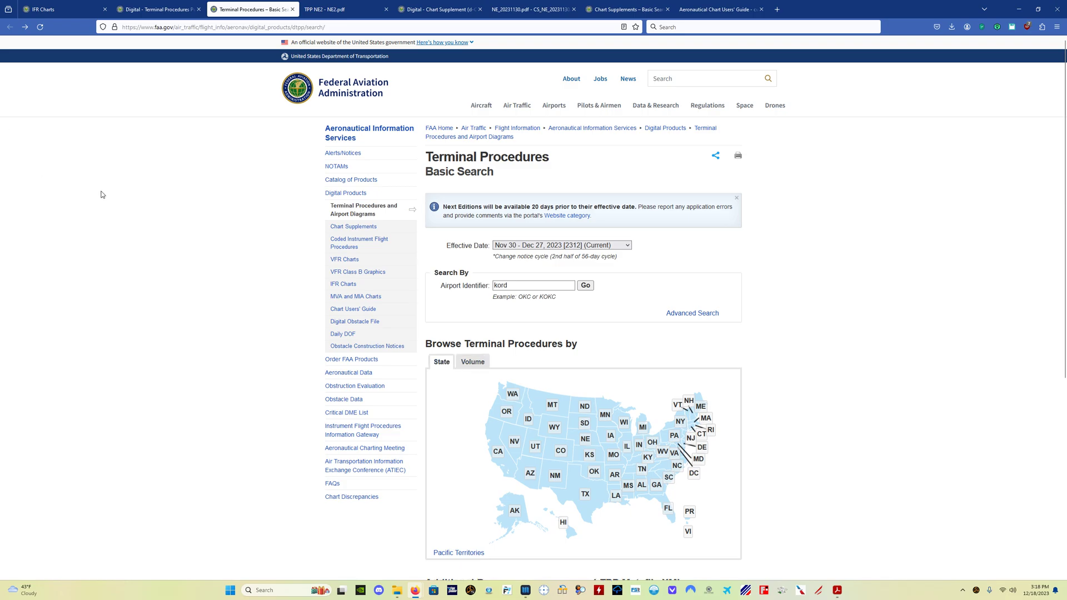